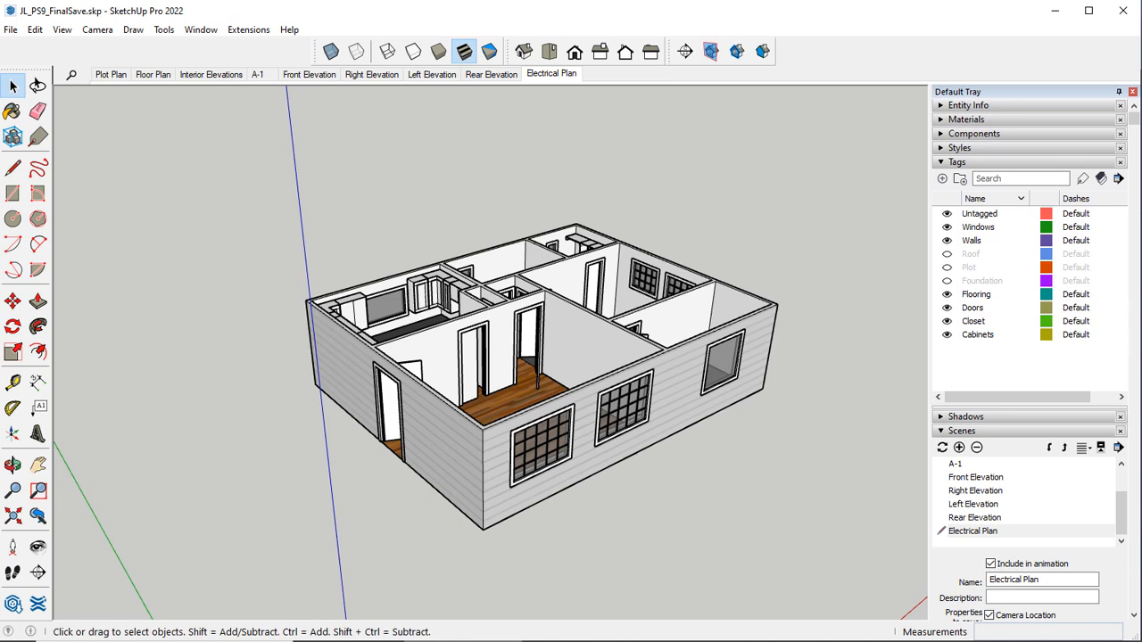
mouse_move(523, 114)
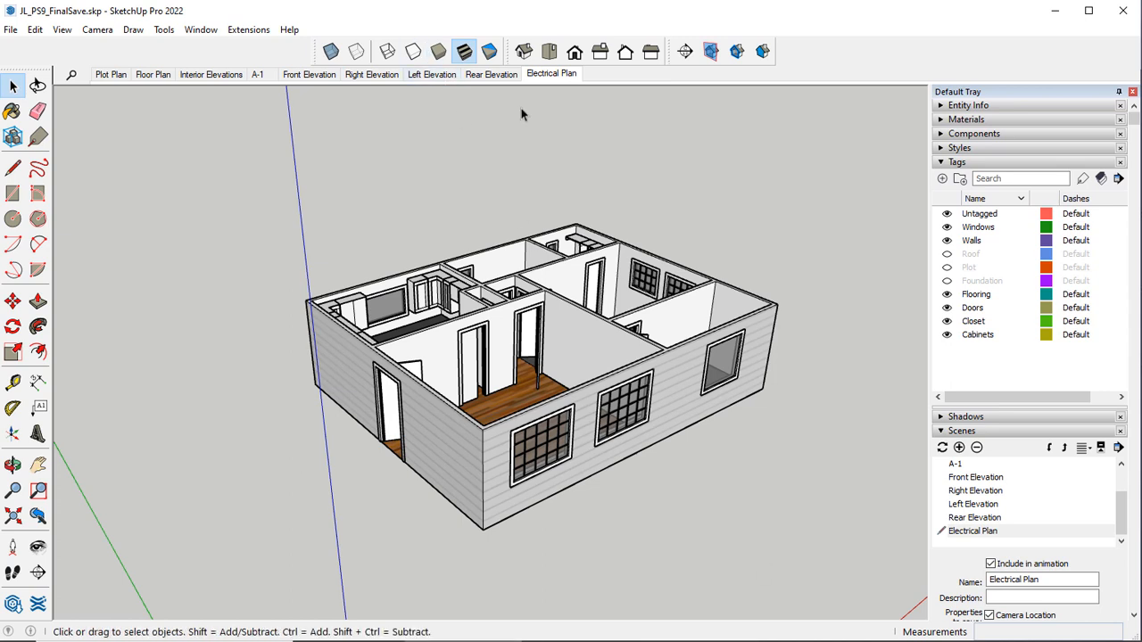
mouse_move(545, 85)
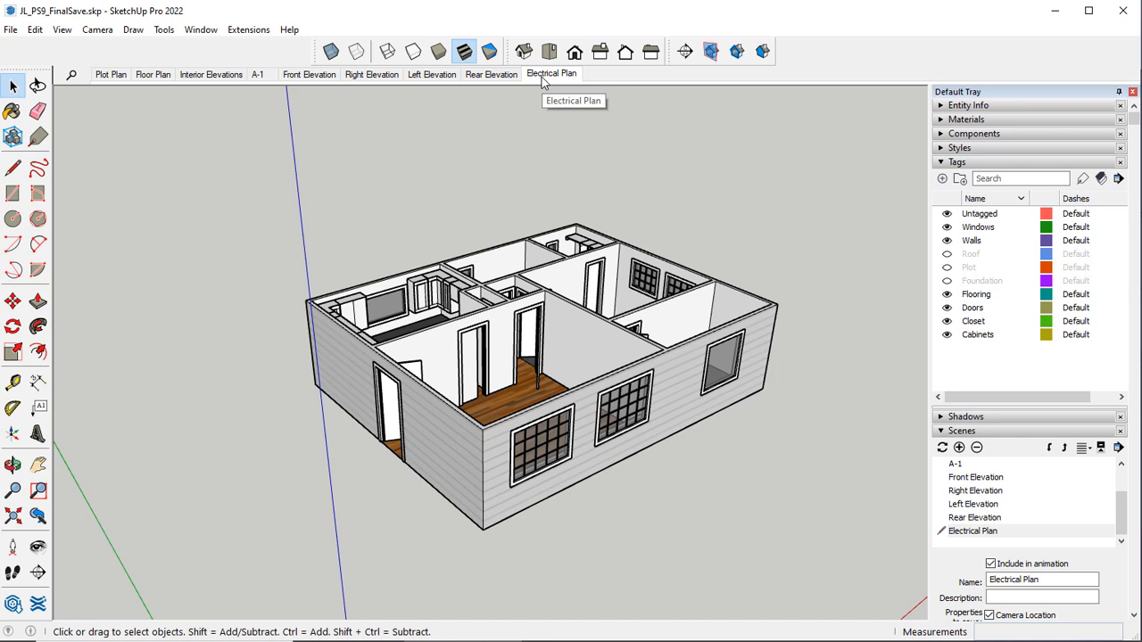
Delete the Electrical Plan scene from the model and confirm the removal.
right_click(551, 73)
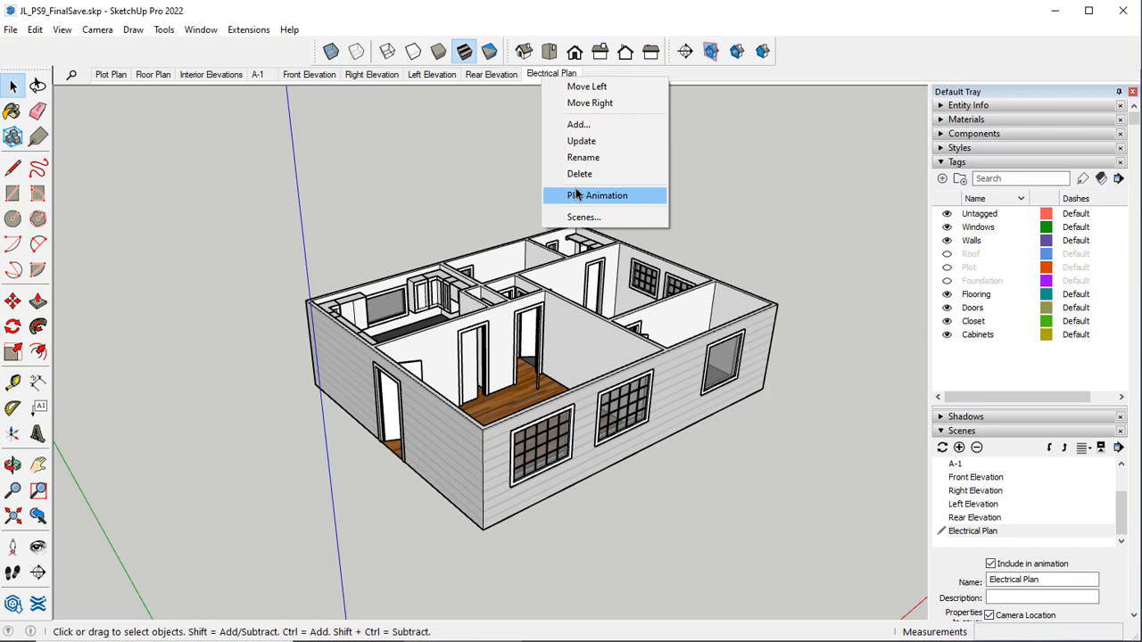
left_click(579, 173)
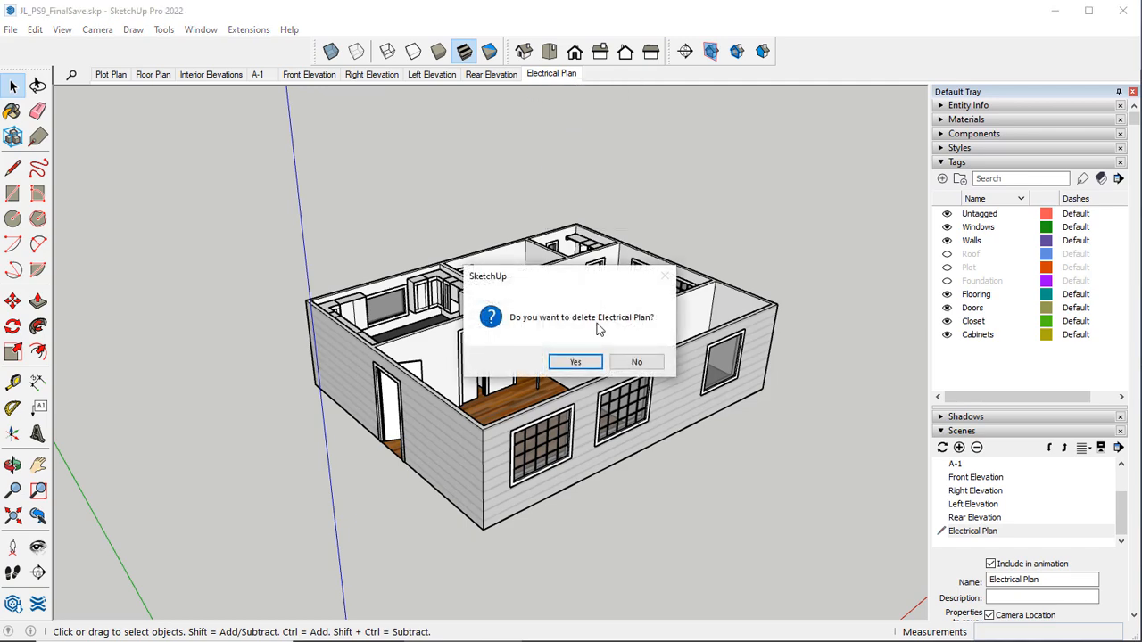
left_click(575, 361)
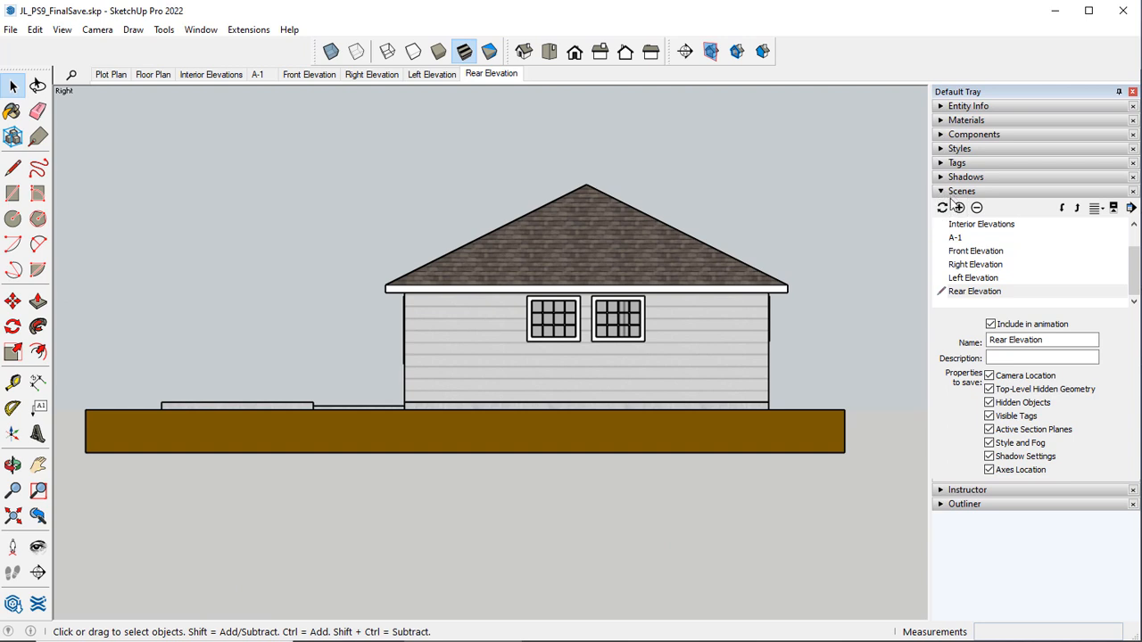
mouse_move(948, 144)
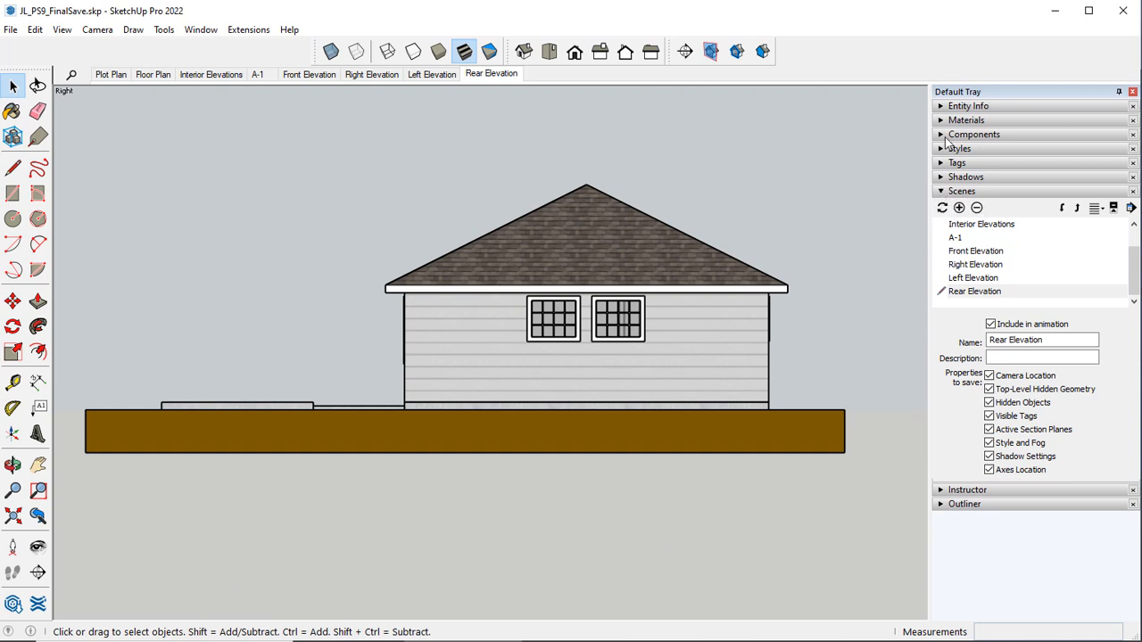
Uncheck Instructor under Window > Default Tray so the side tray ends with Outliner.
left_click(200, 30)
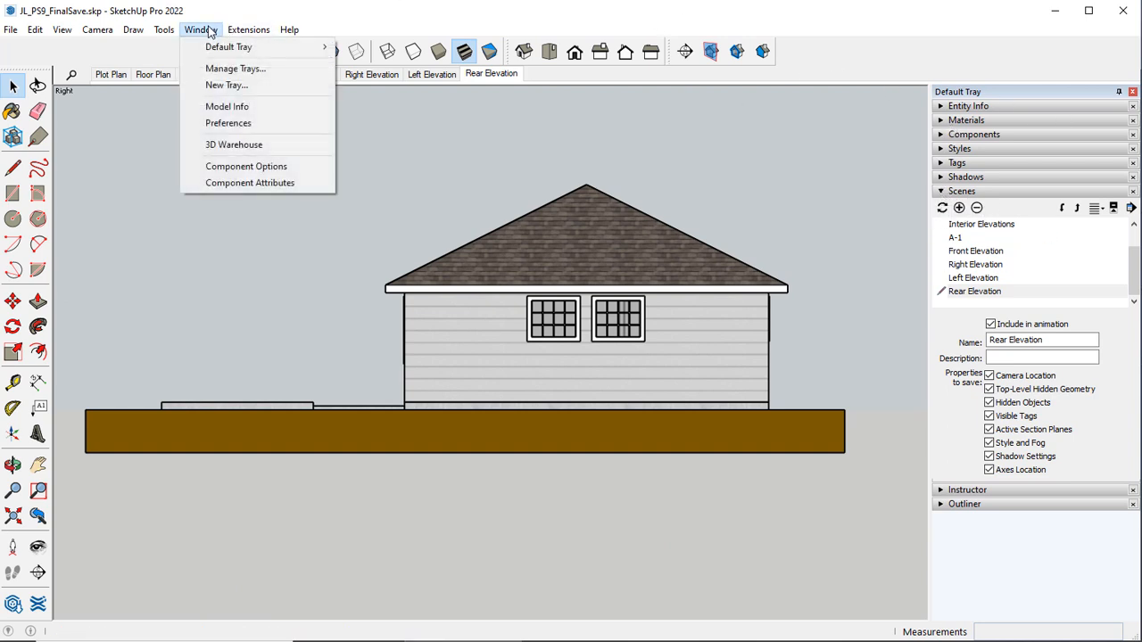
mouse_move(226, 85)
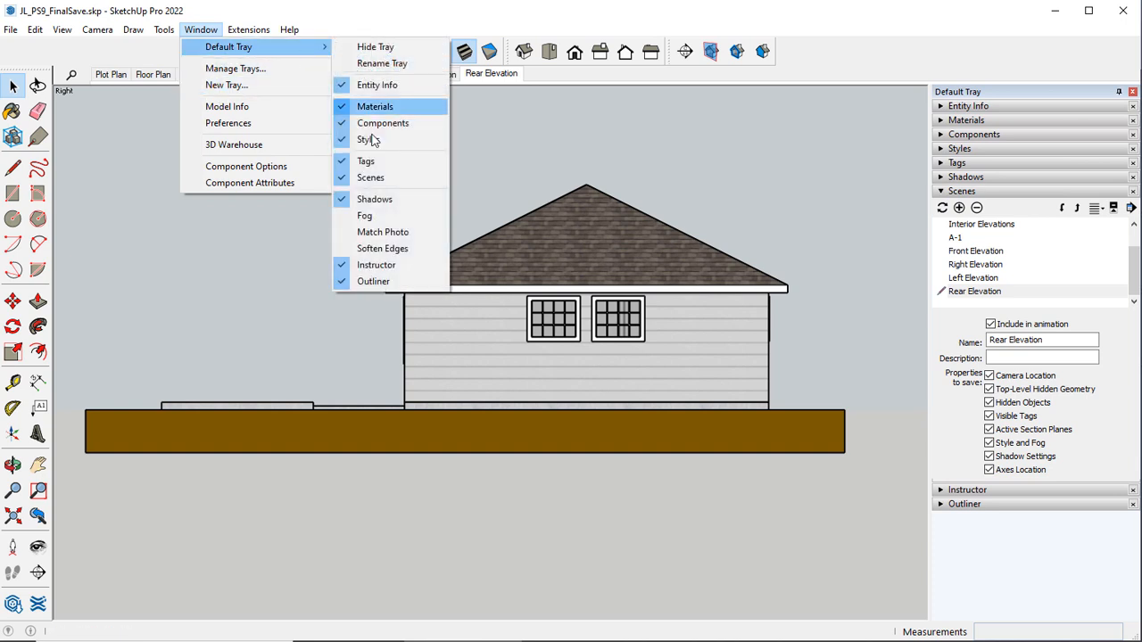
mouse_move(369, 139)
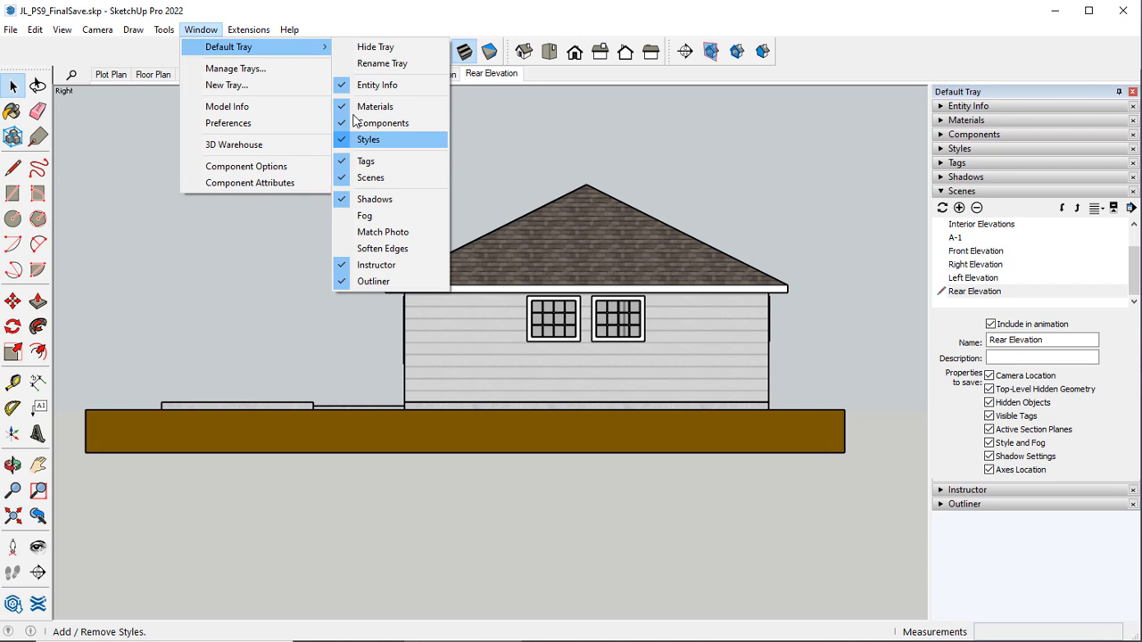
mouse_move(376, 265)
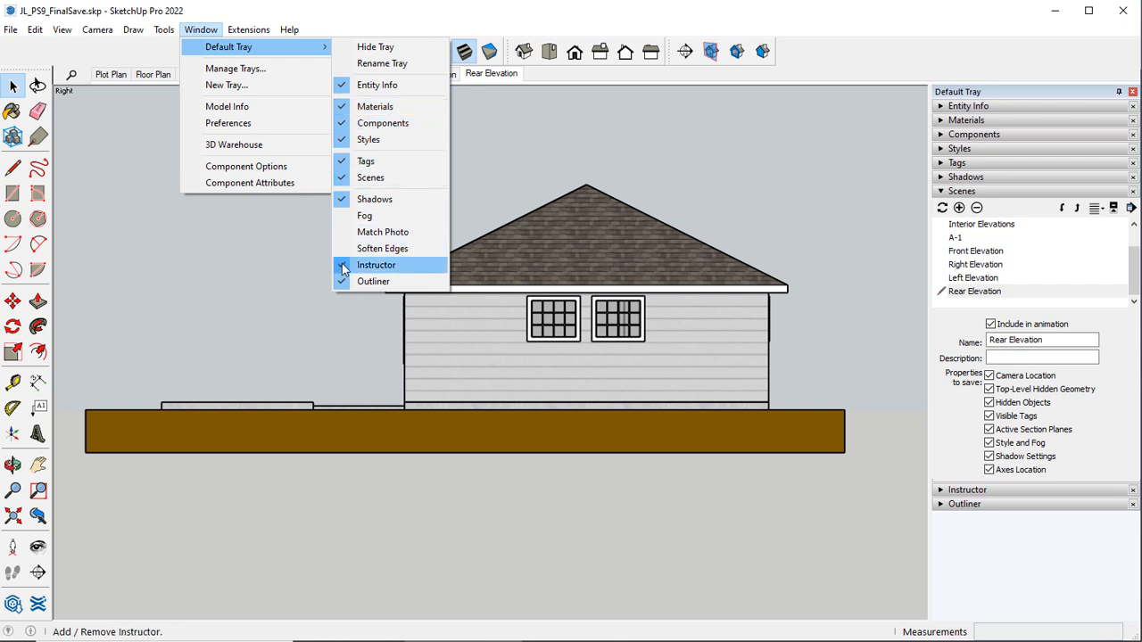
left_click(375, 265)
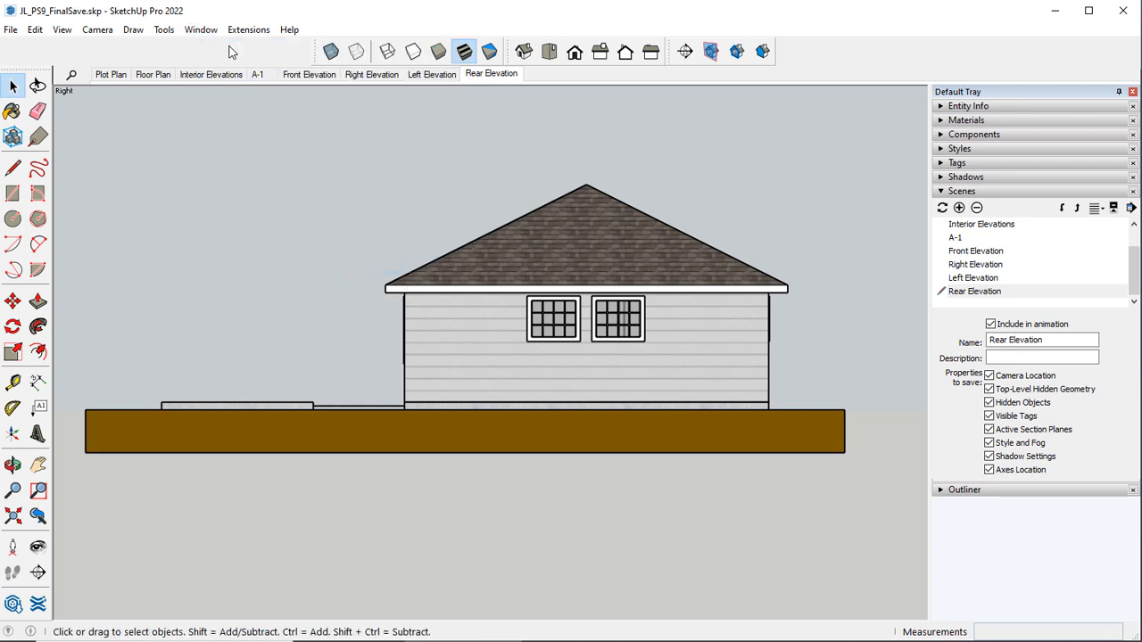
left_click(201, 29)
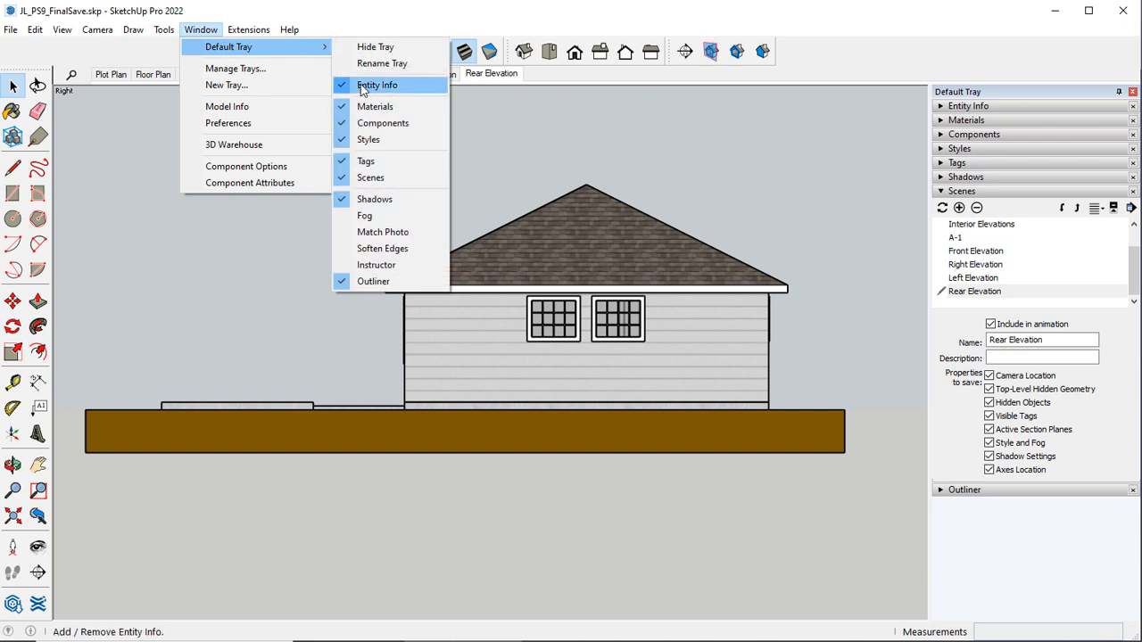
mouse_move(370, 178)
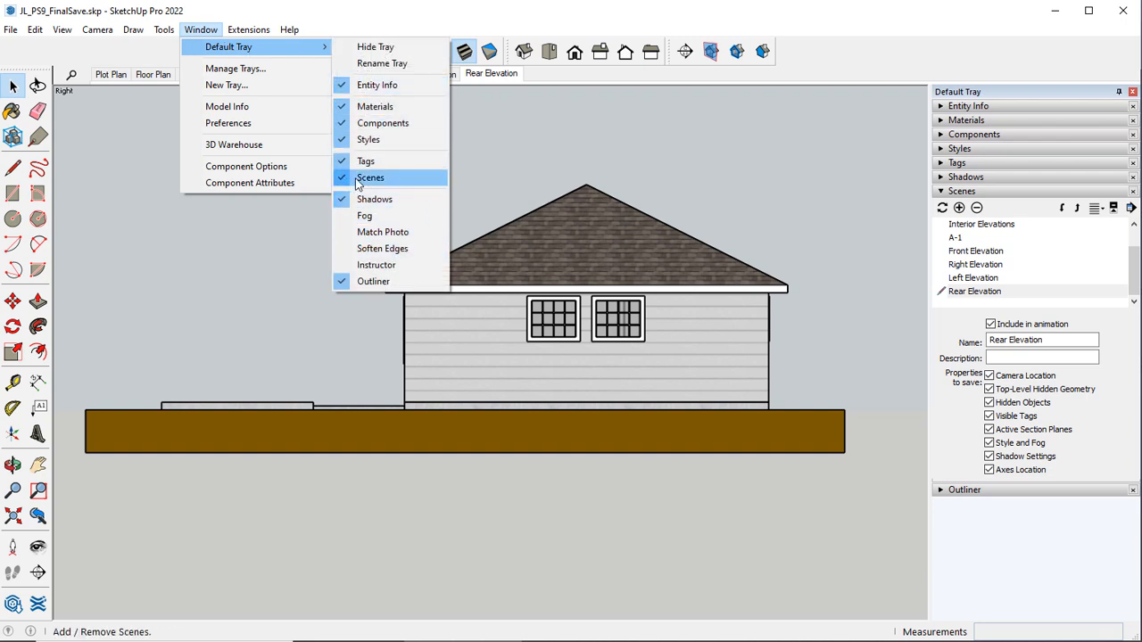
mouse_move(365, 182)
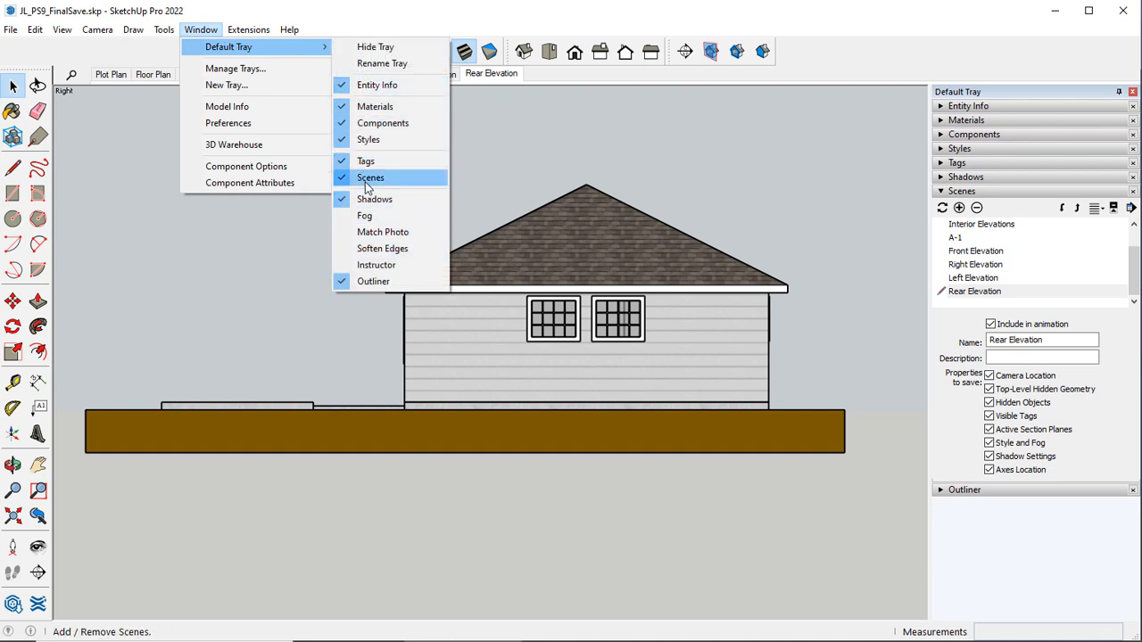
Add Scene 9 after Rear Elevation and bring up the View > Toolbars settings.
left_click(958, 208)
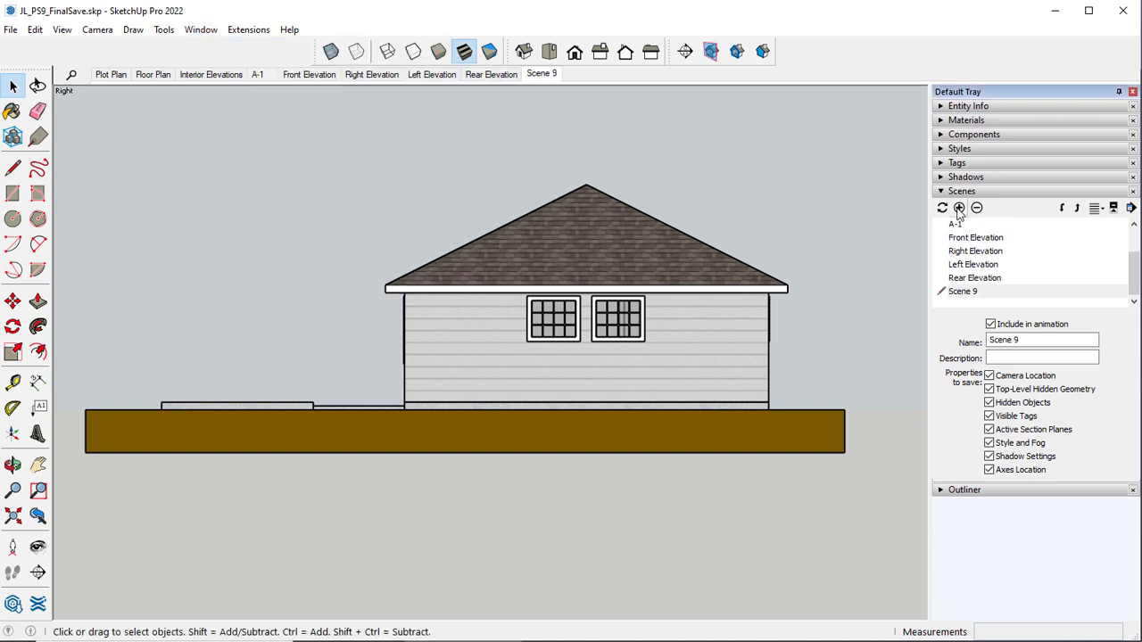
mouse_move(959, 208)
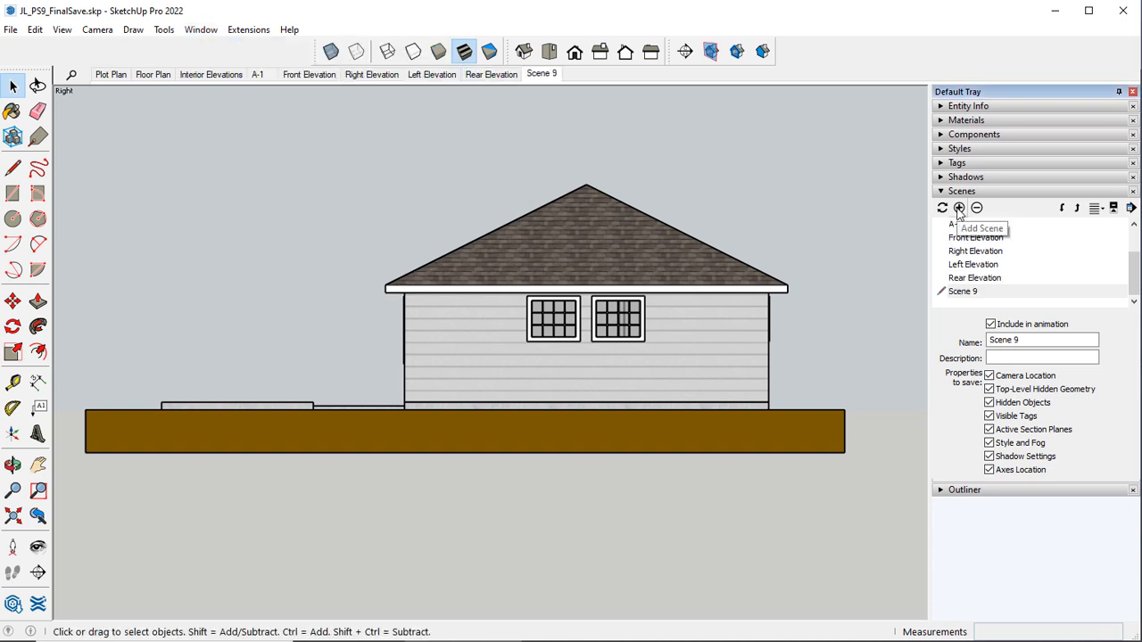
mouse_move(648, 95)
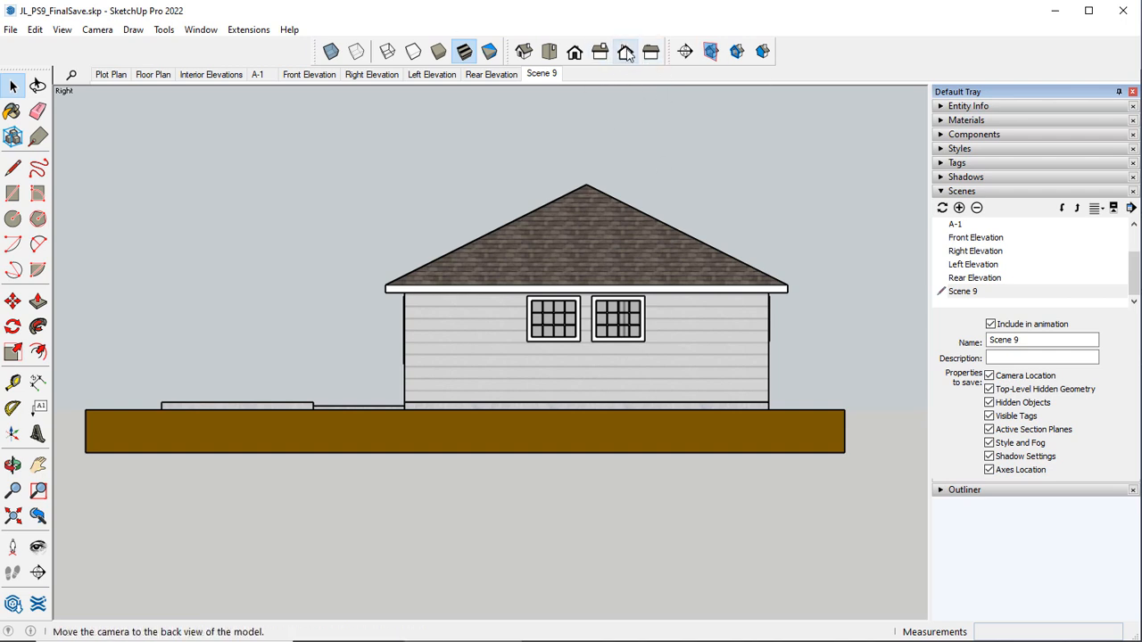
mouse_move(616, 60)
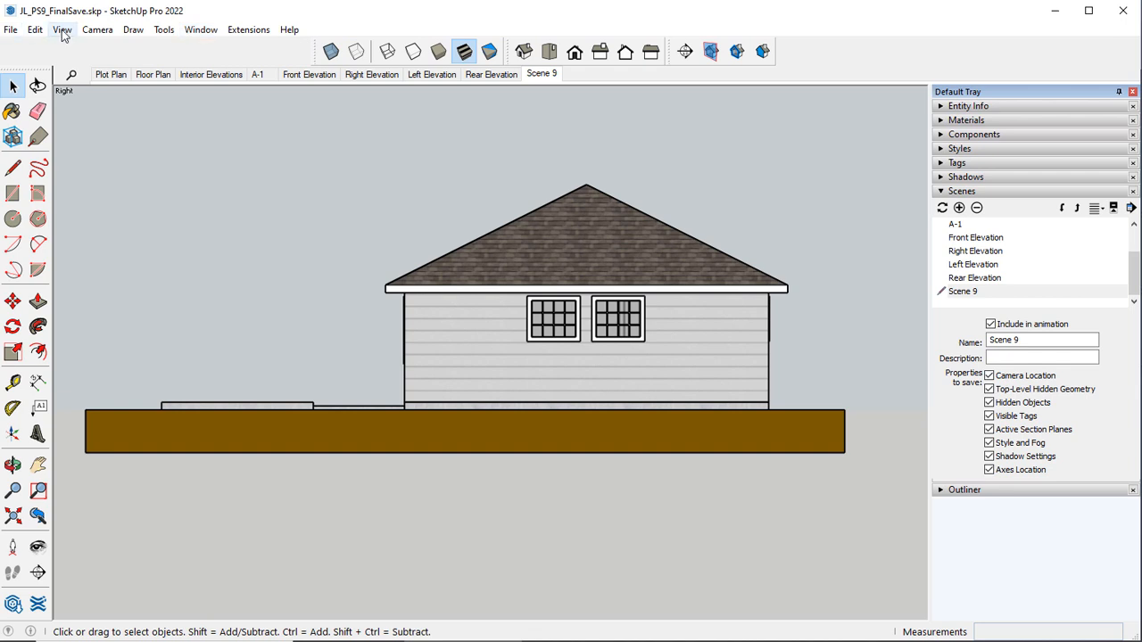
left_click(62, 29)
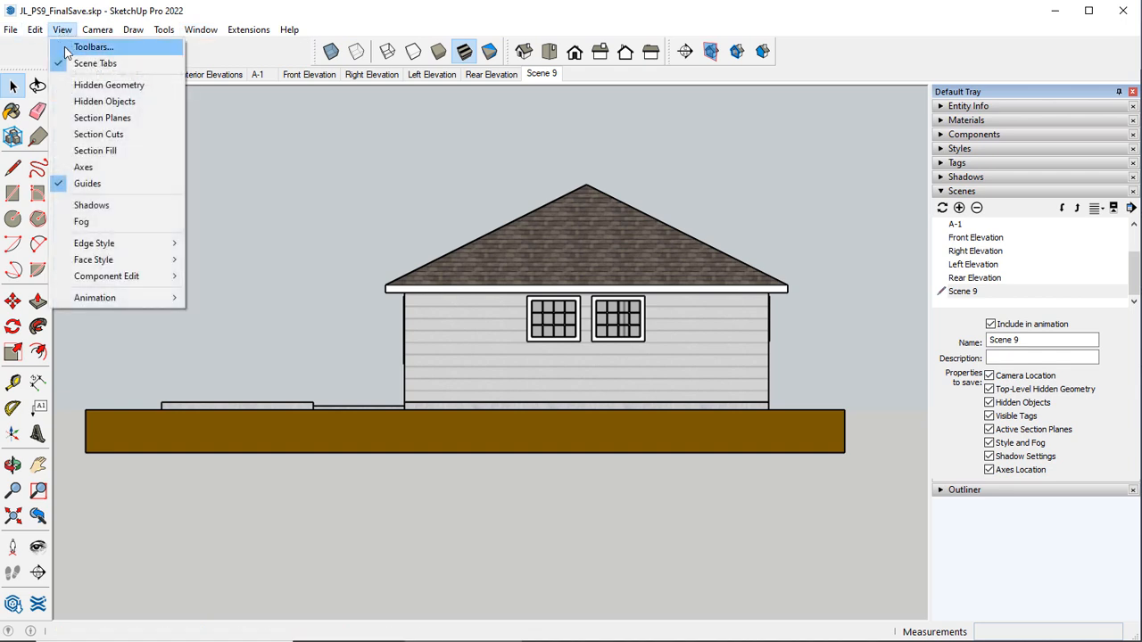
left_click(93, 47)
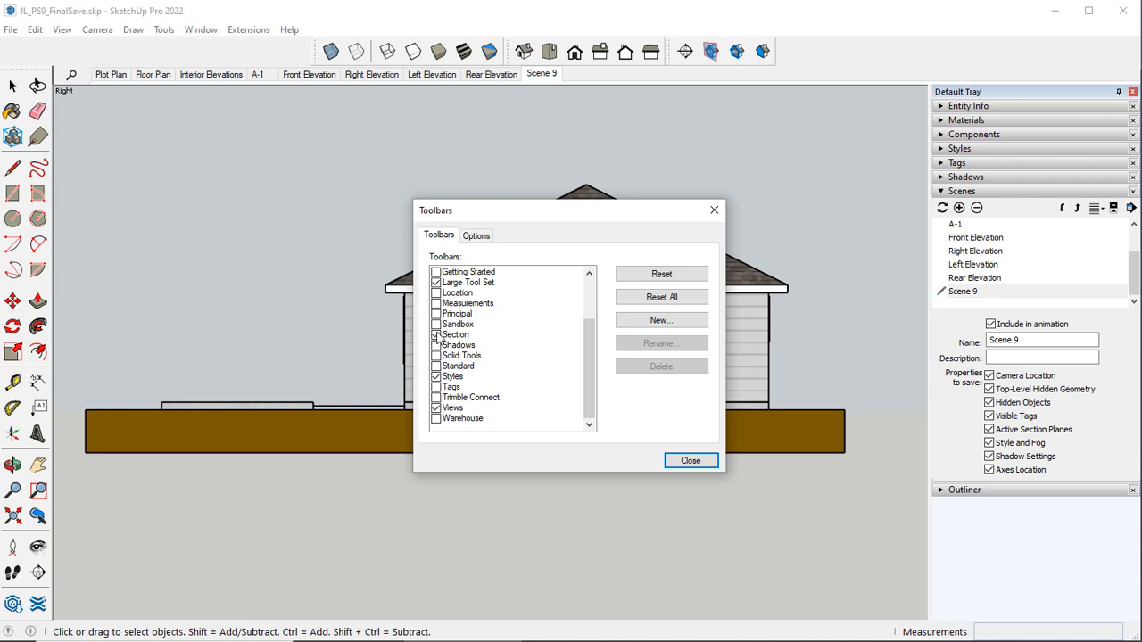
Dismiss the Toolbars dialog and leave the Tags panel expanded with Scenes and Outliner collapsed.
left_click(690, 460)
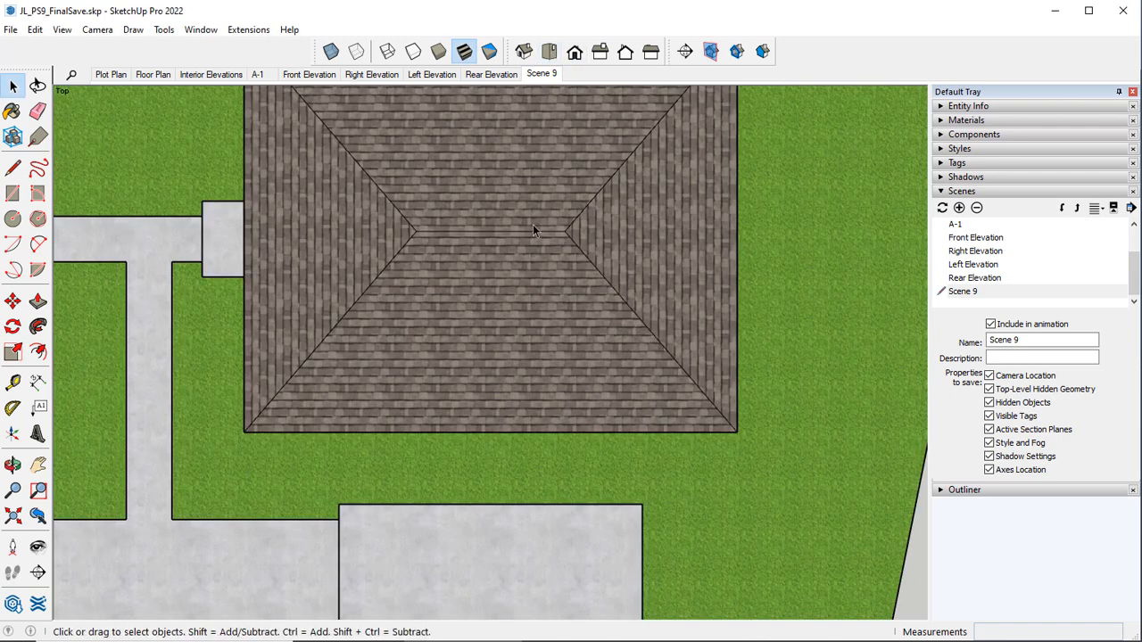
scroll("down", 3)
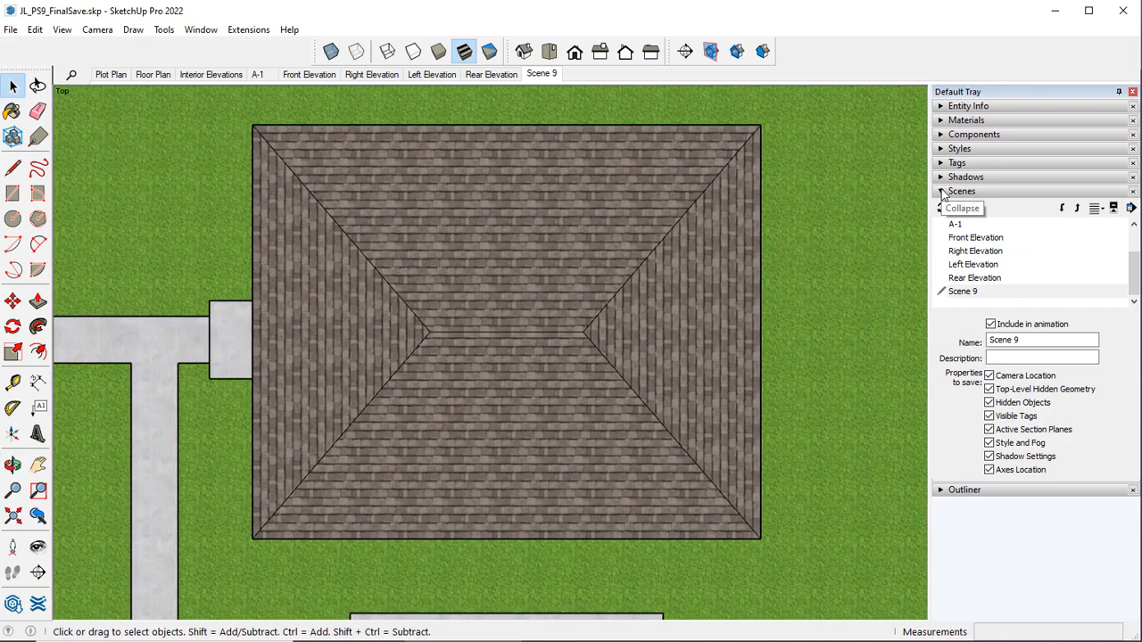
left_click(962, 191)
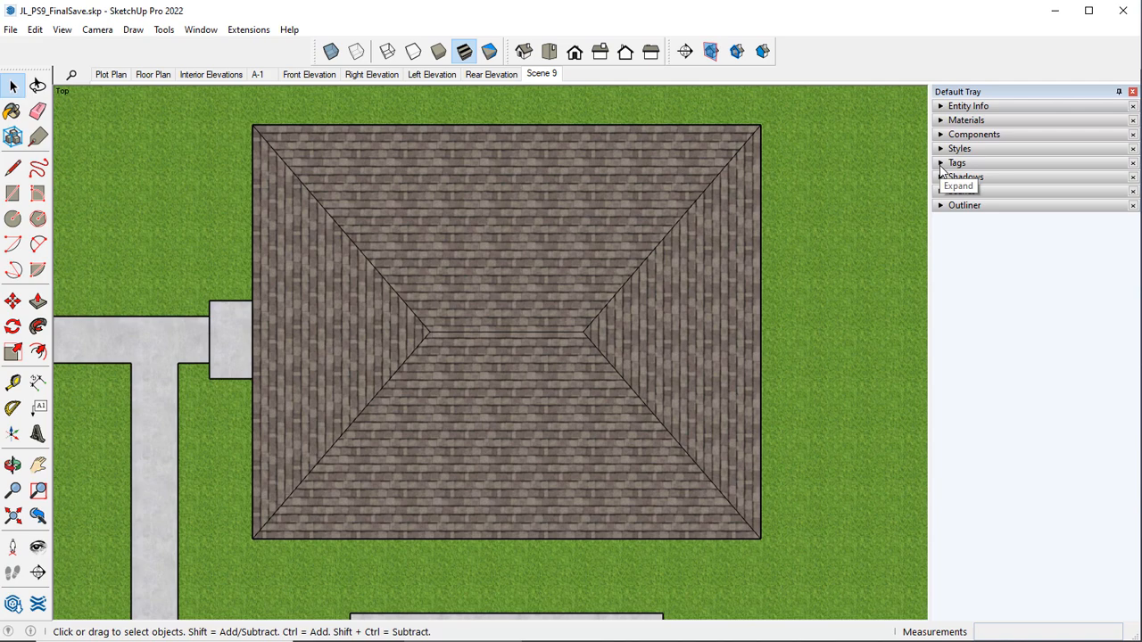
left_click(940, 162)
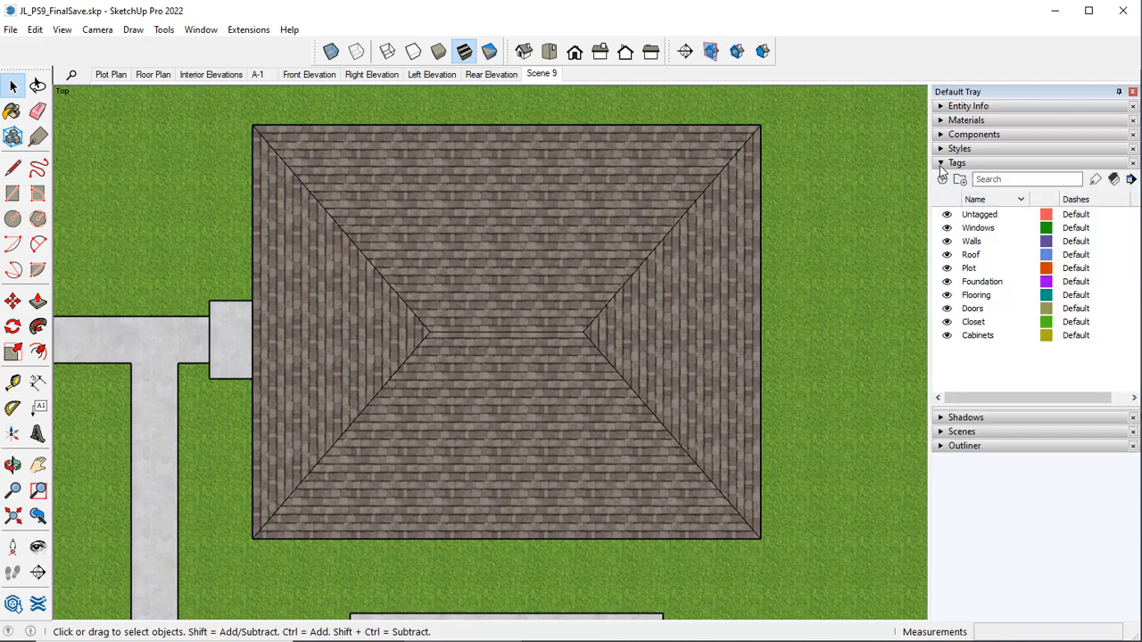
mouse_move(944, 167)
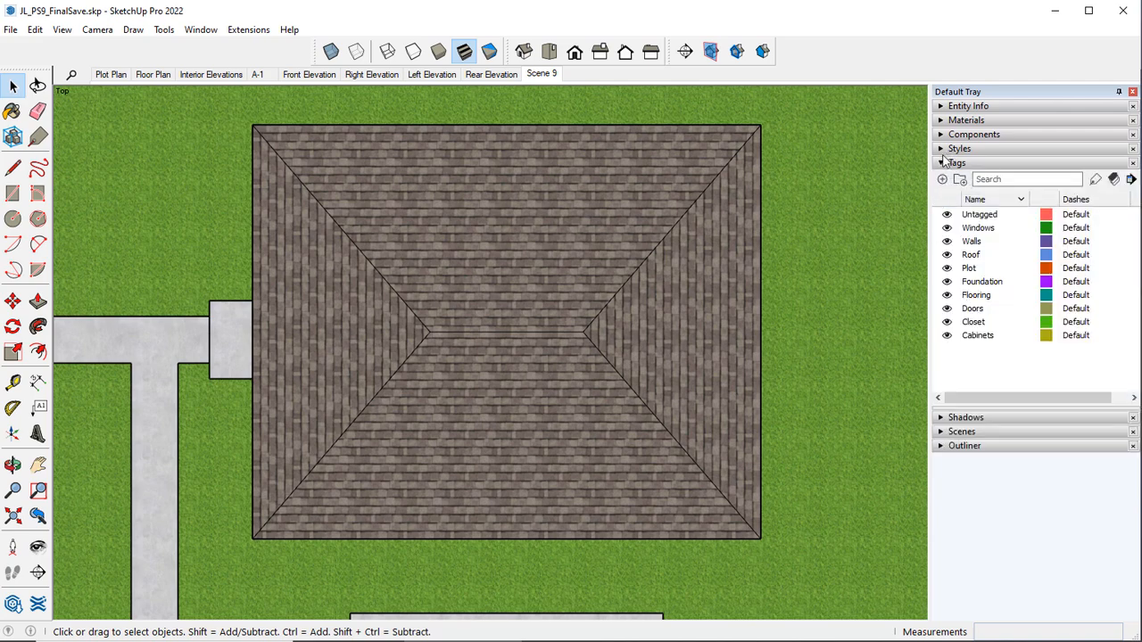
left_click(958, 163)
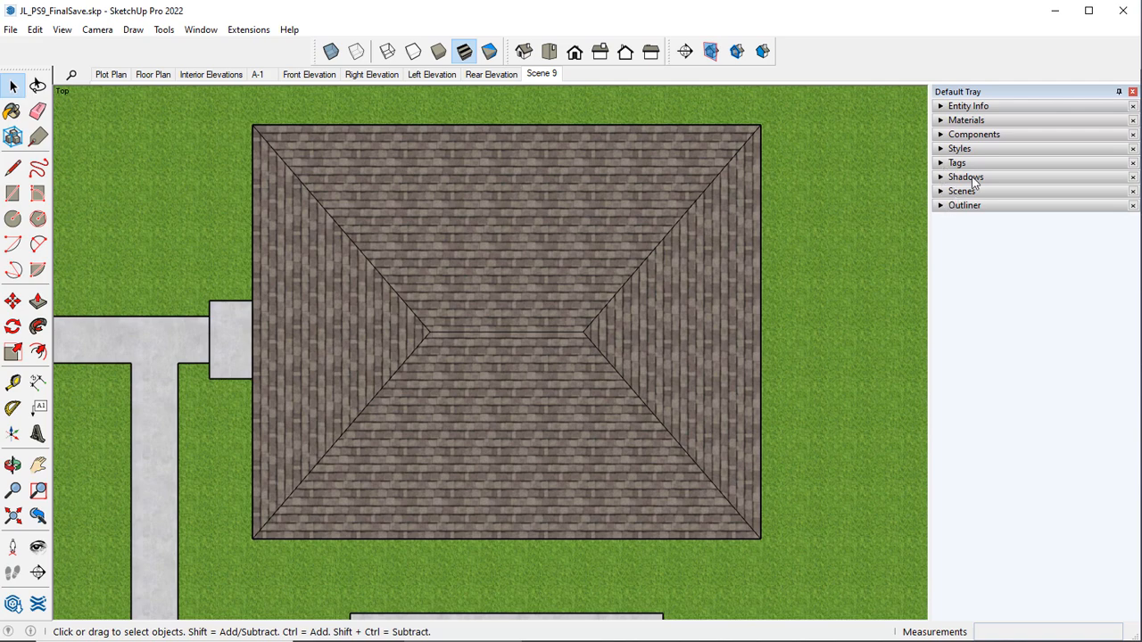
left_click(964, 205)
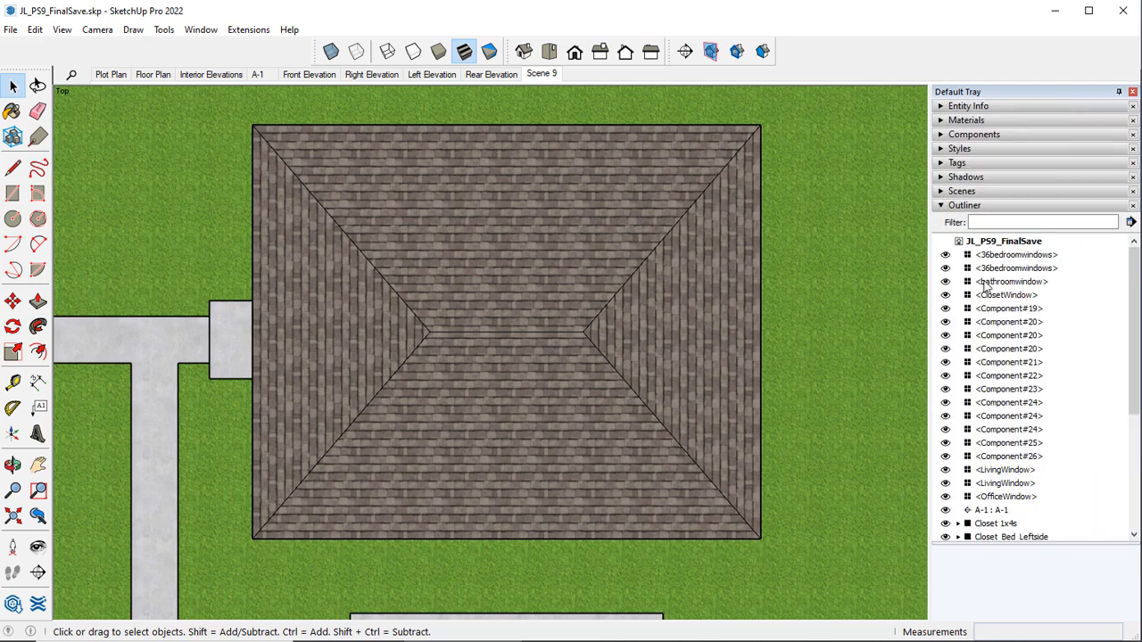
left_click(964, 206)
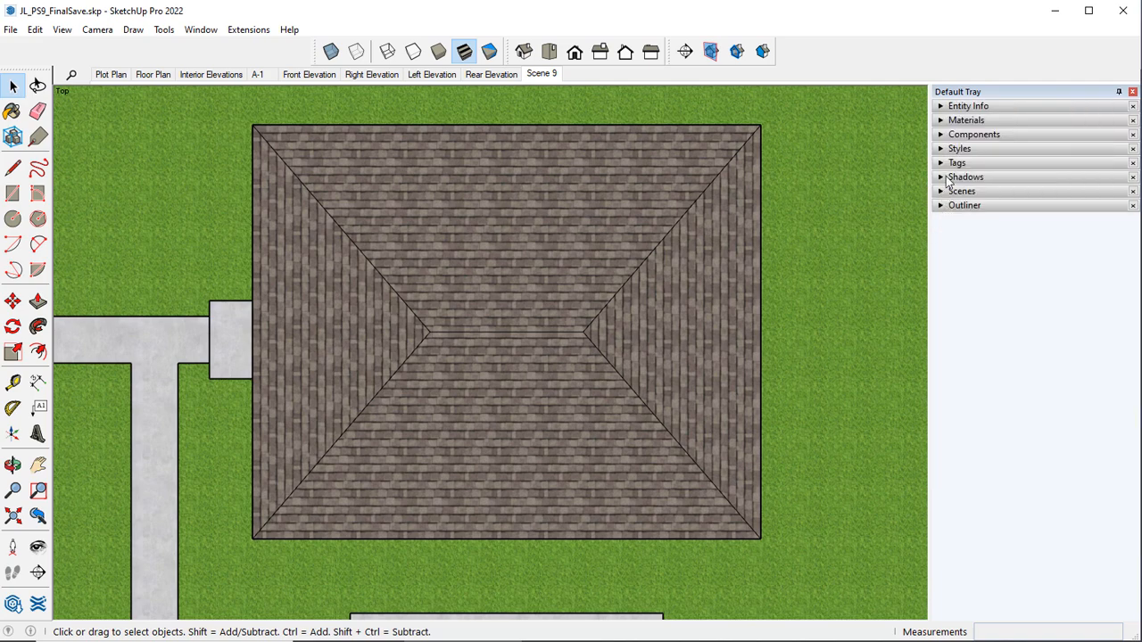
left_click(957, 163)
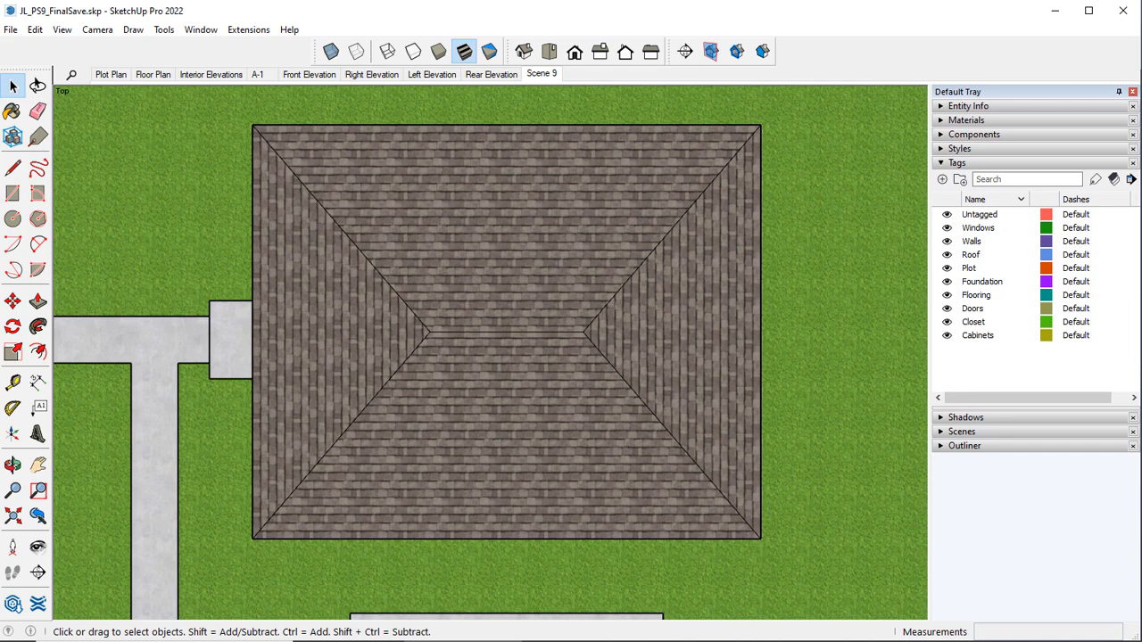
mouse_move(571, 451)
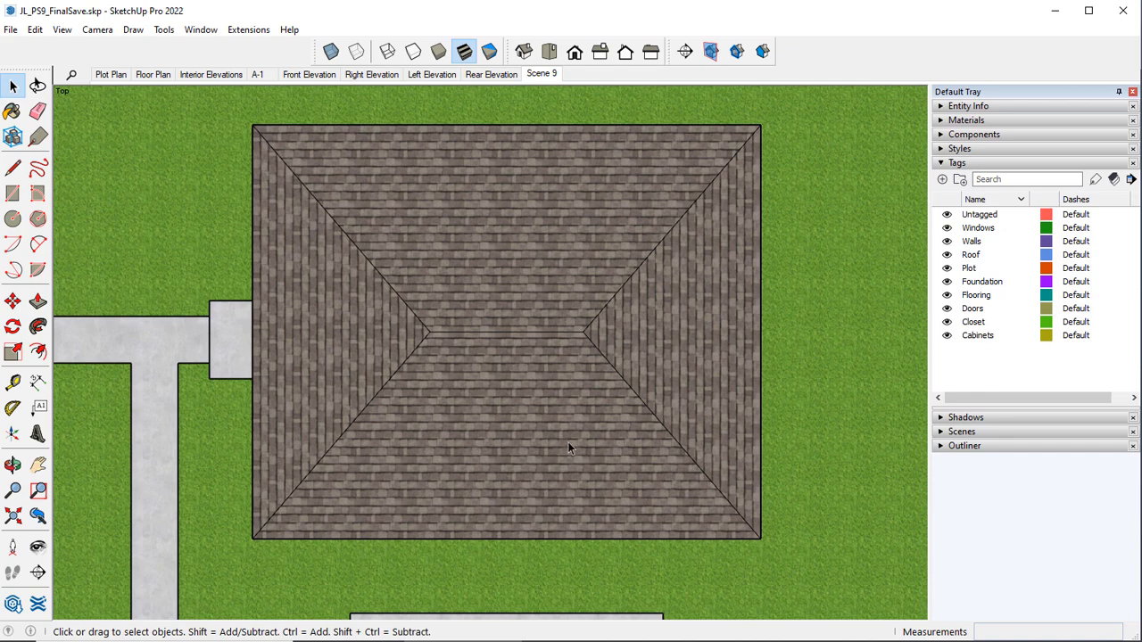
mouse_move(727, 333)
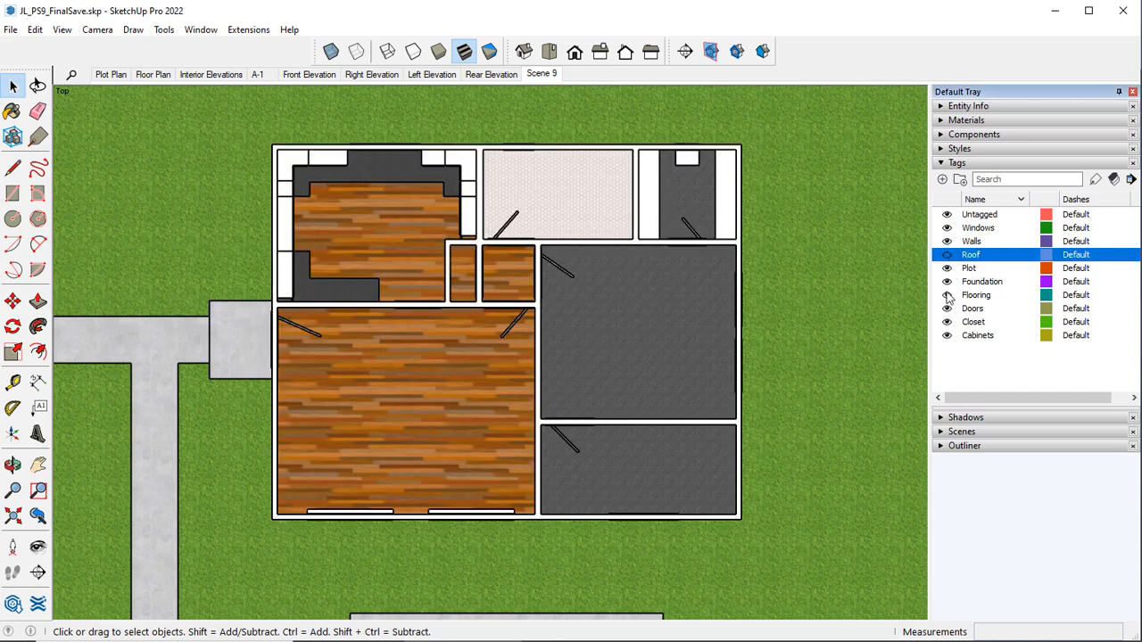
mouse_move(947, 294)
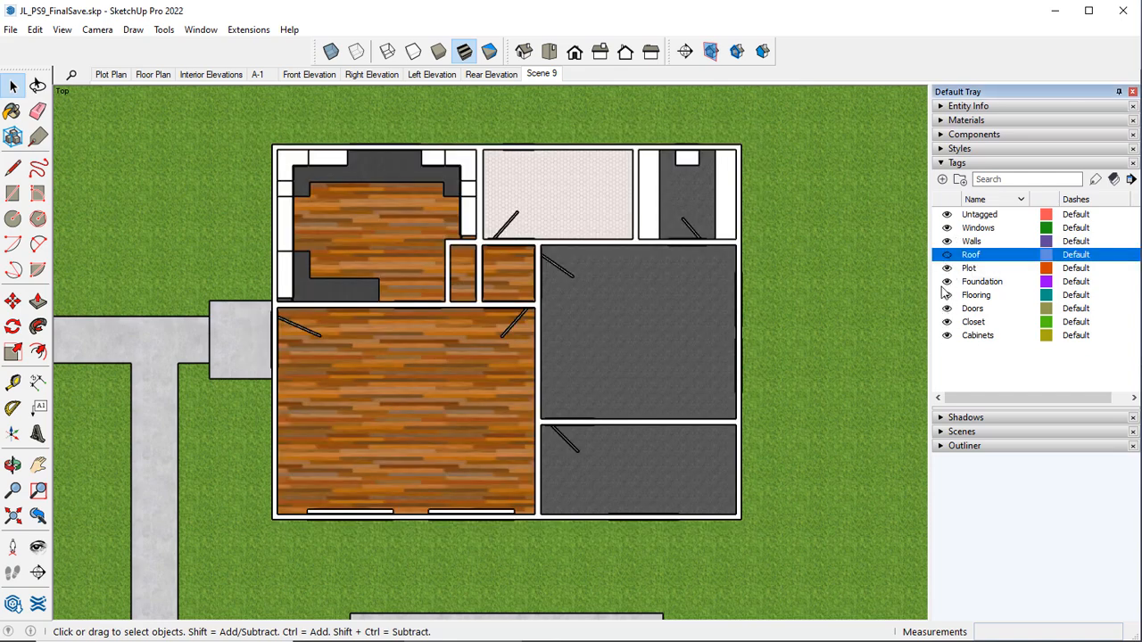
Hide the Plot tag and render the model in the Wireframe style on a white background.
left_click(947, 254)
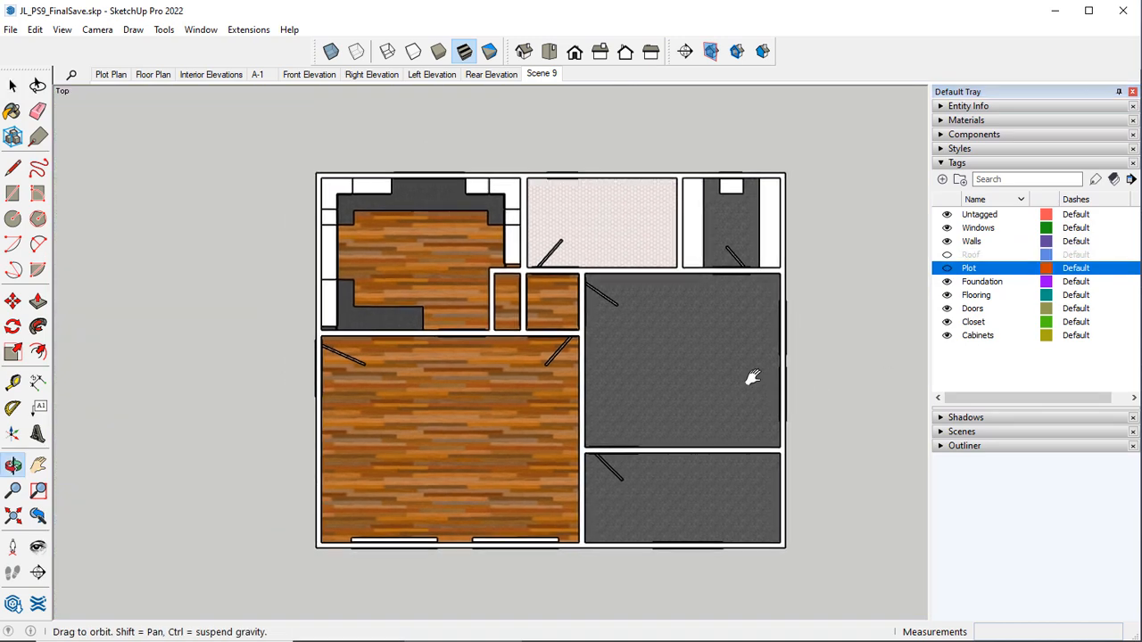
left_click(940, 162)
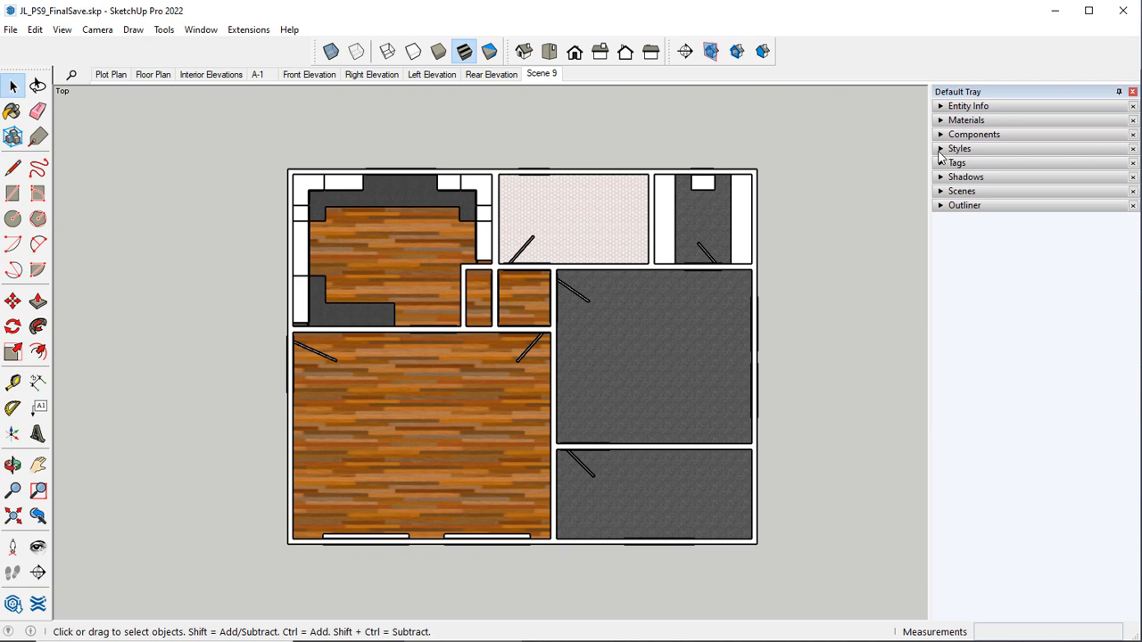
left_click(959, 148)
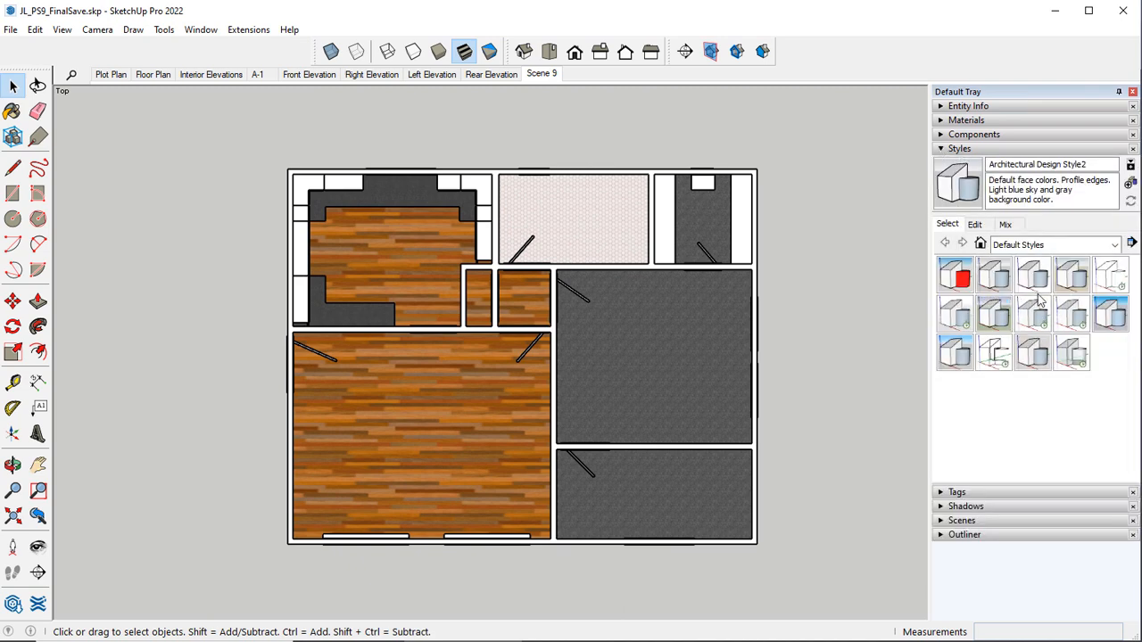
mouse_move(1033, 274)
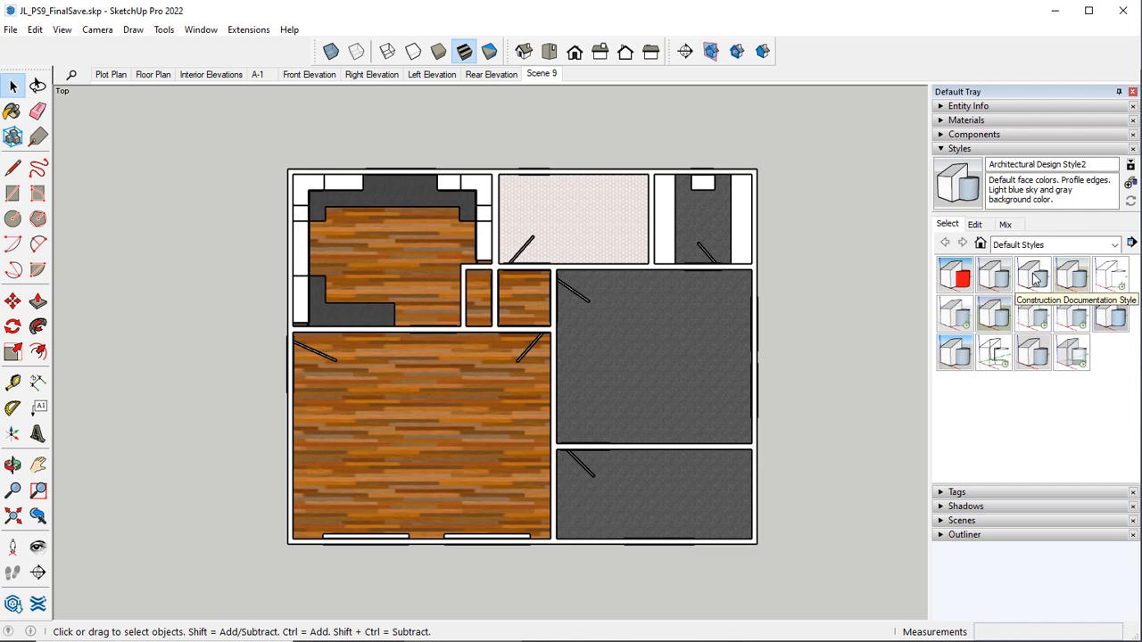
mouse_move(996, 354)
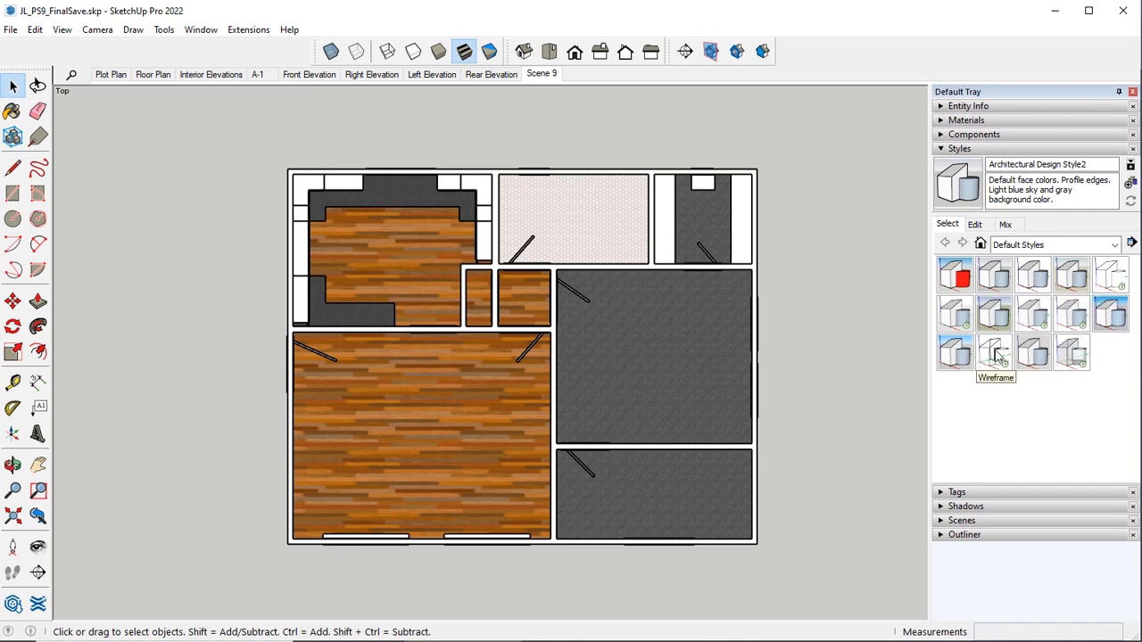
left_click(994, 352)
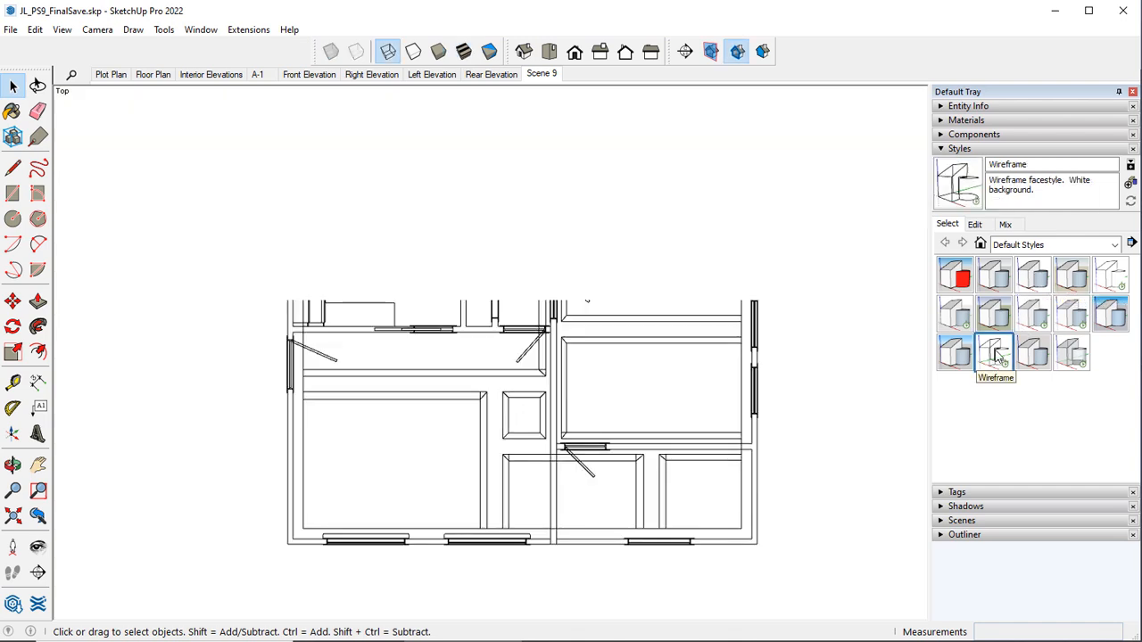
left_click(994, 352)
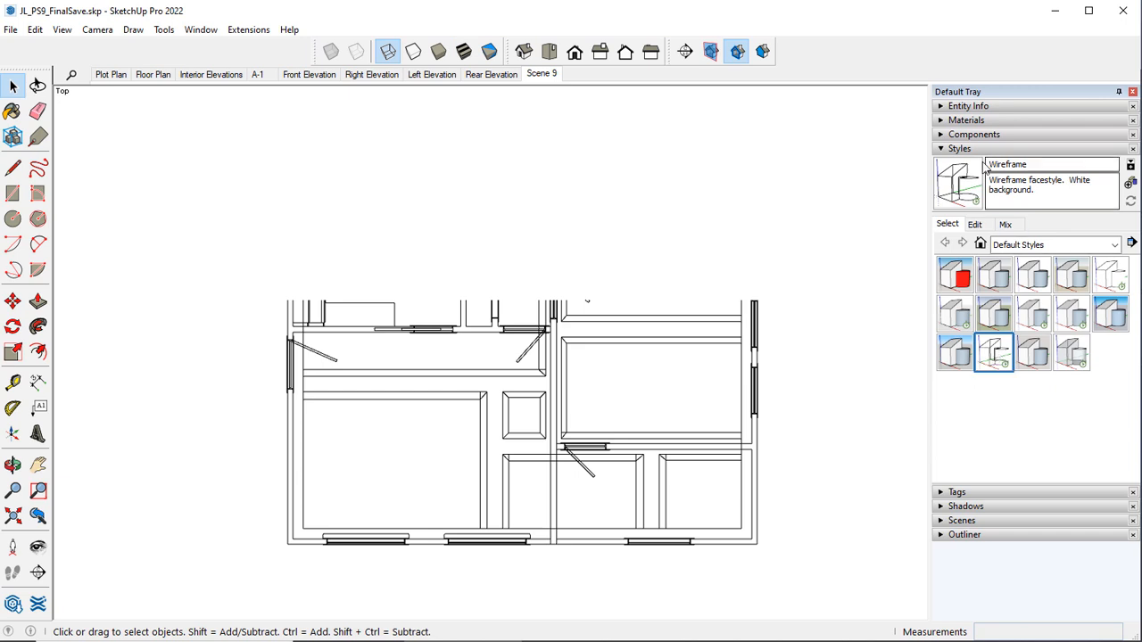
left_click(959, 148)
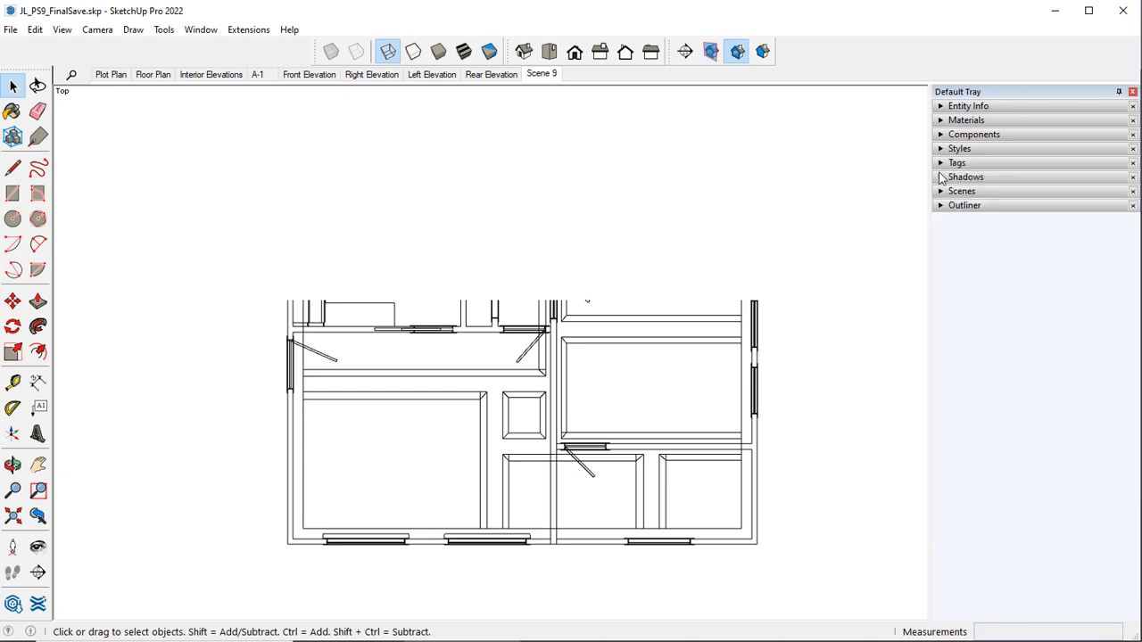
Reopen Tags and turn off Display Section Cuts so the whole wireframe plan shows.
left_click(940, 162)
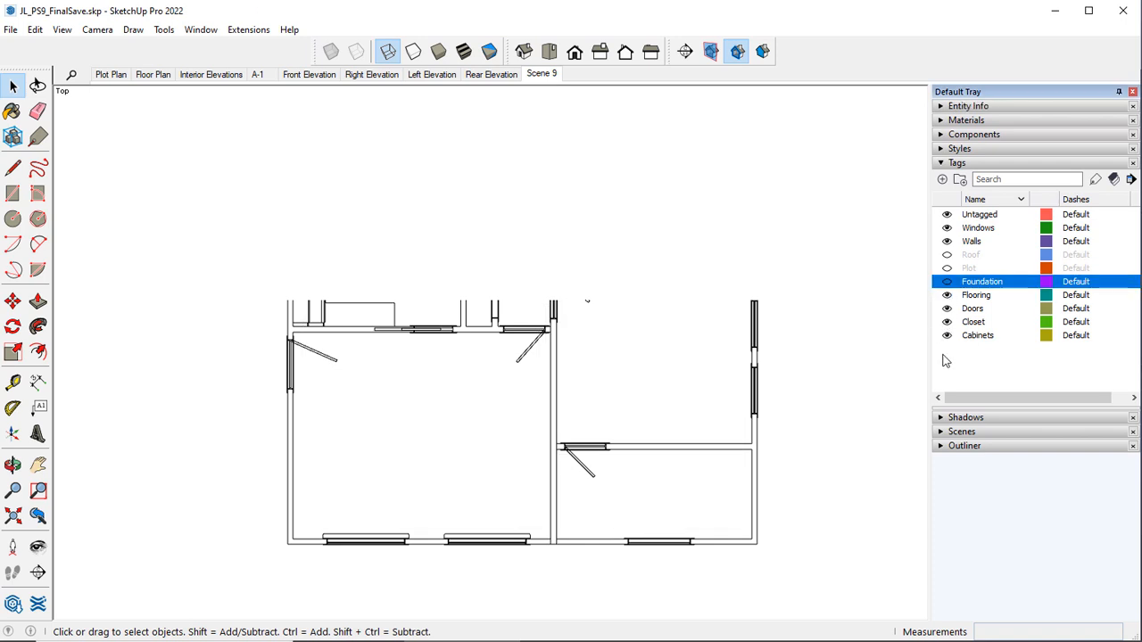
mouse_move(980, 380)
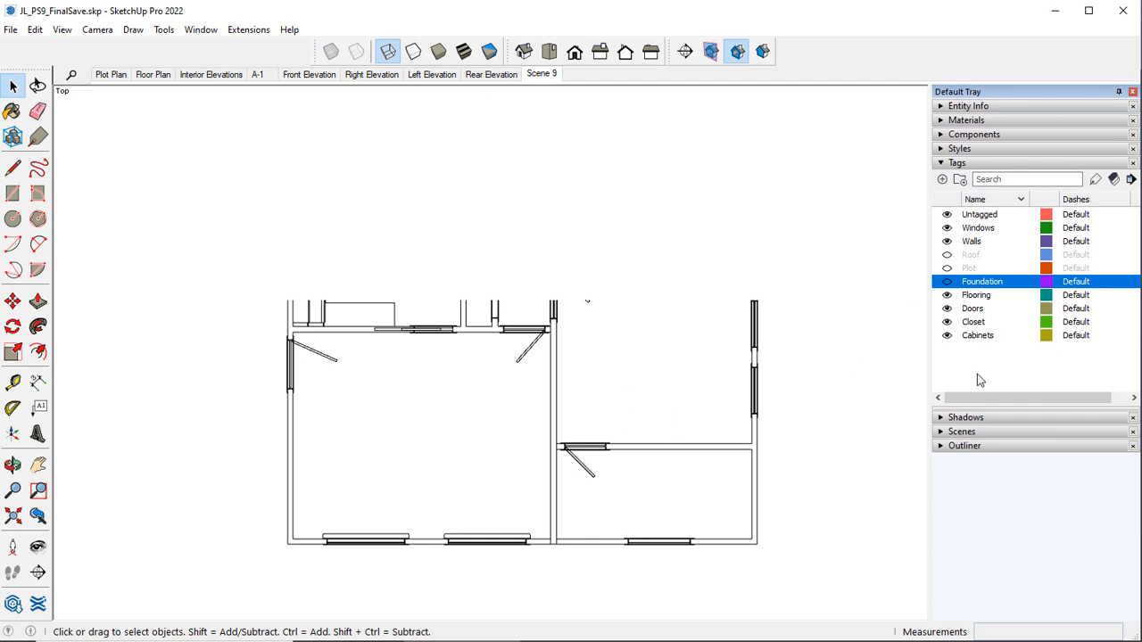
mouse_move(737, 51)
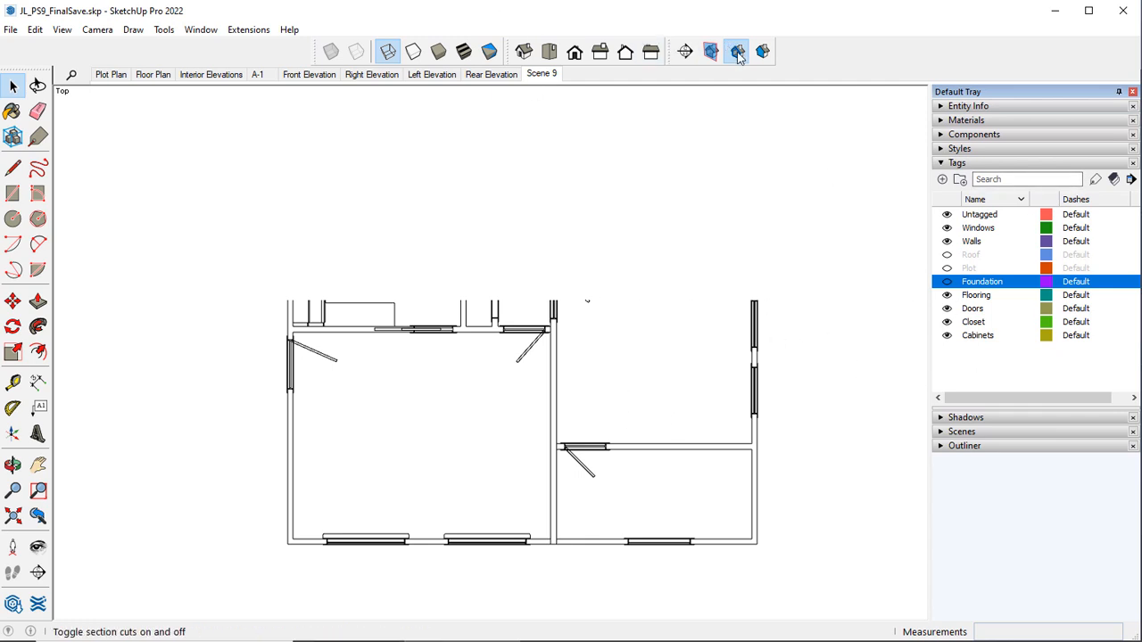
left_click(736, 51)
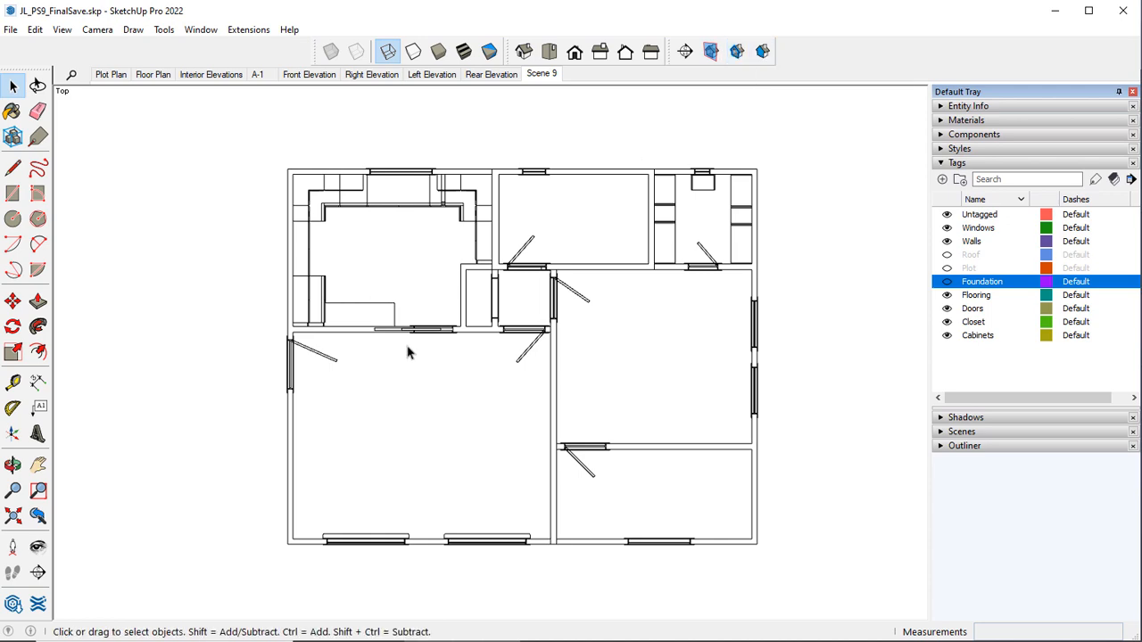
Place horizontal Section 3 through the walls, switch to Top view and hide the section plane outline.
scroll("down", 3)
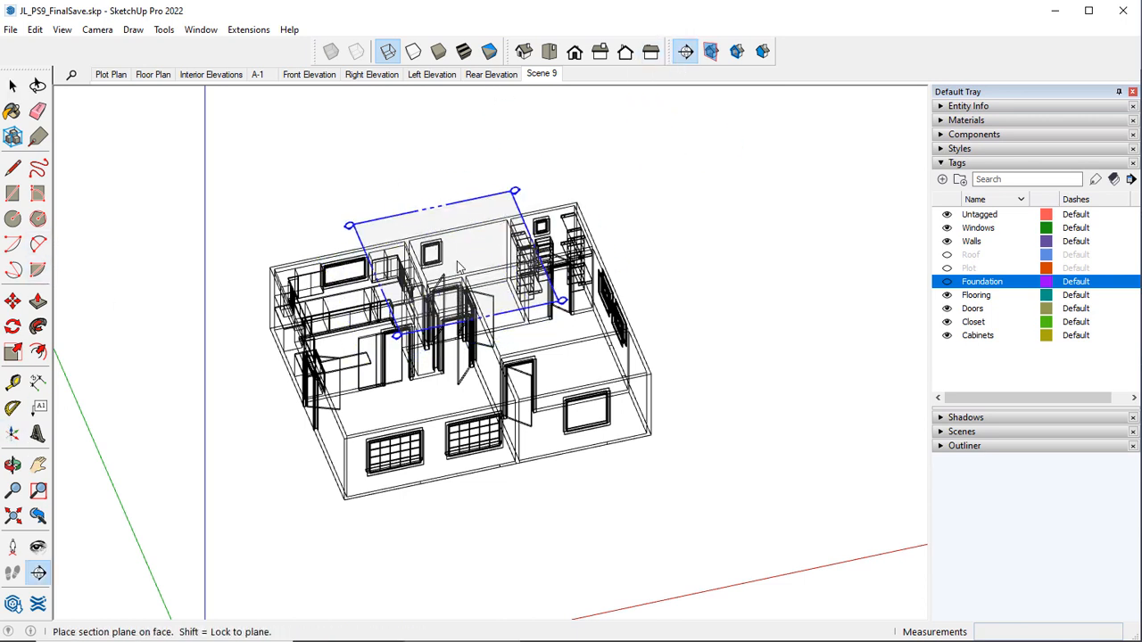
left_click(458, 268)
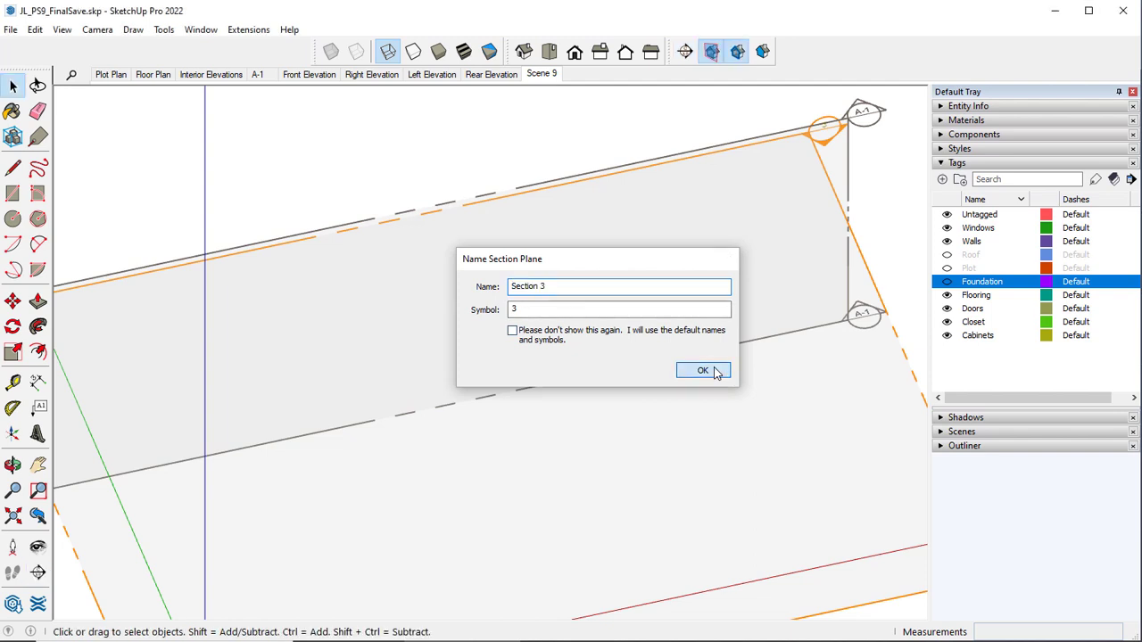
left_click(703, 371)
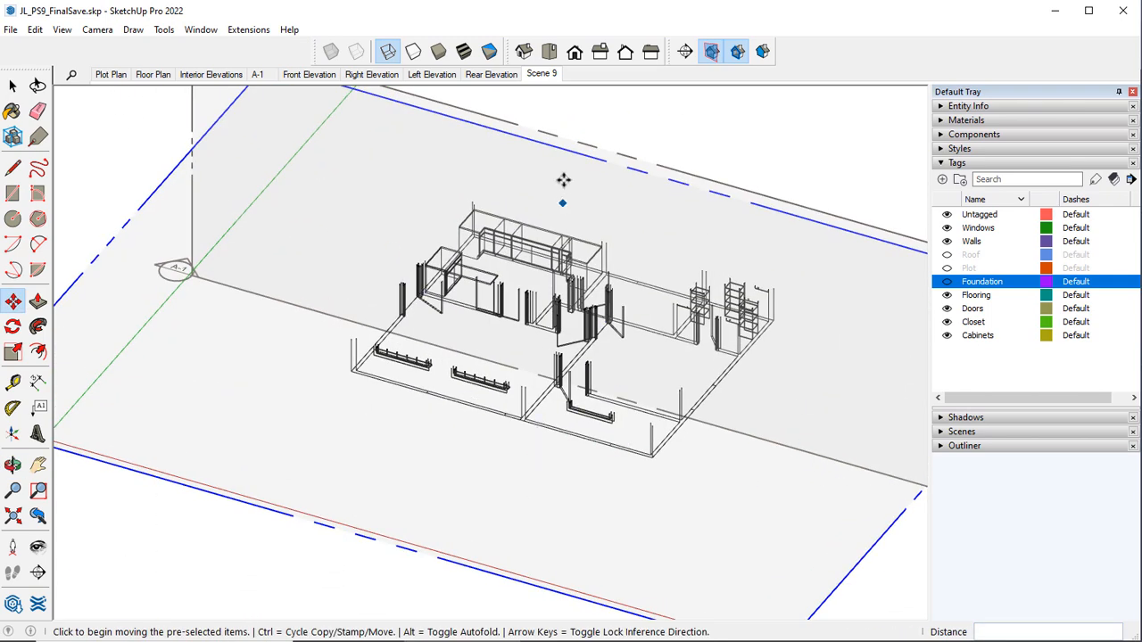
left_click(548, 51)
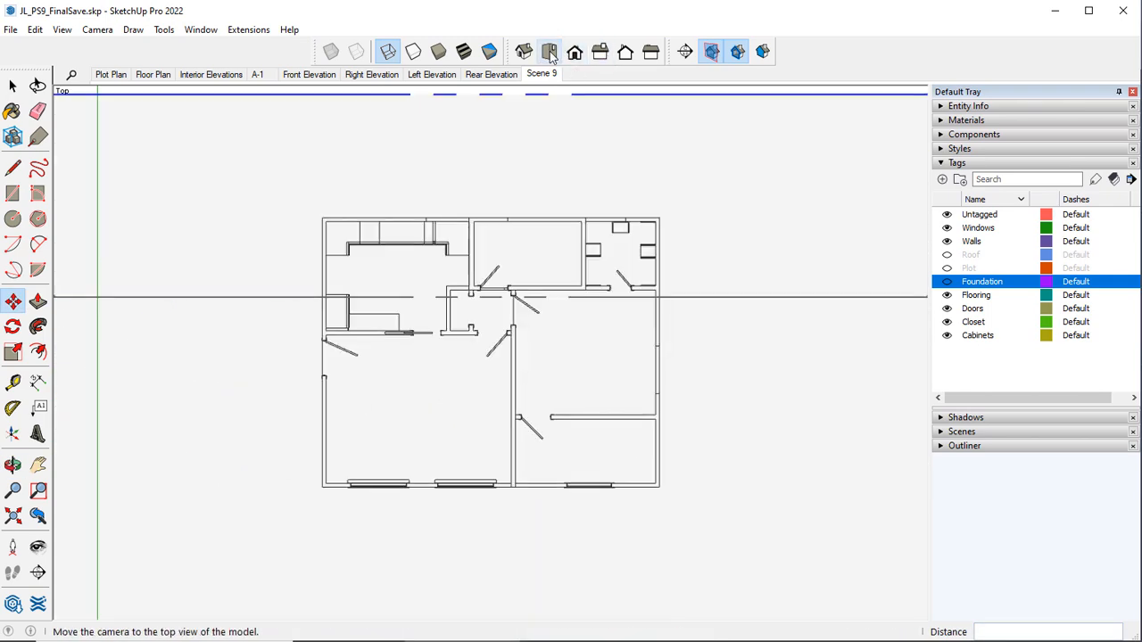
mouse_move(712, 51)
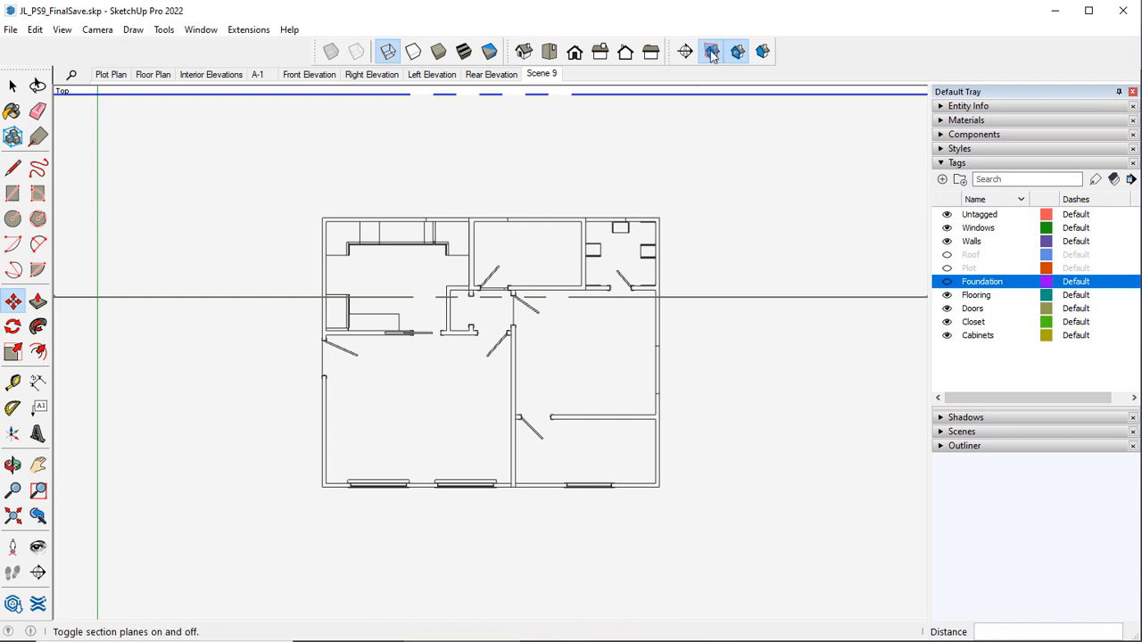
left_click(711, 51)
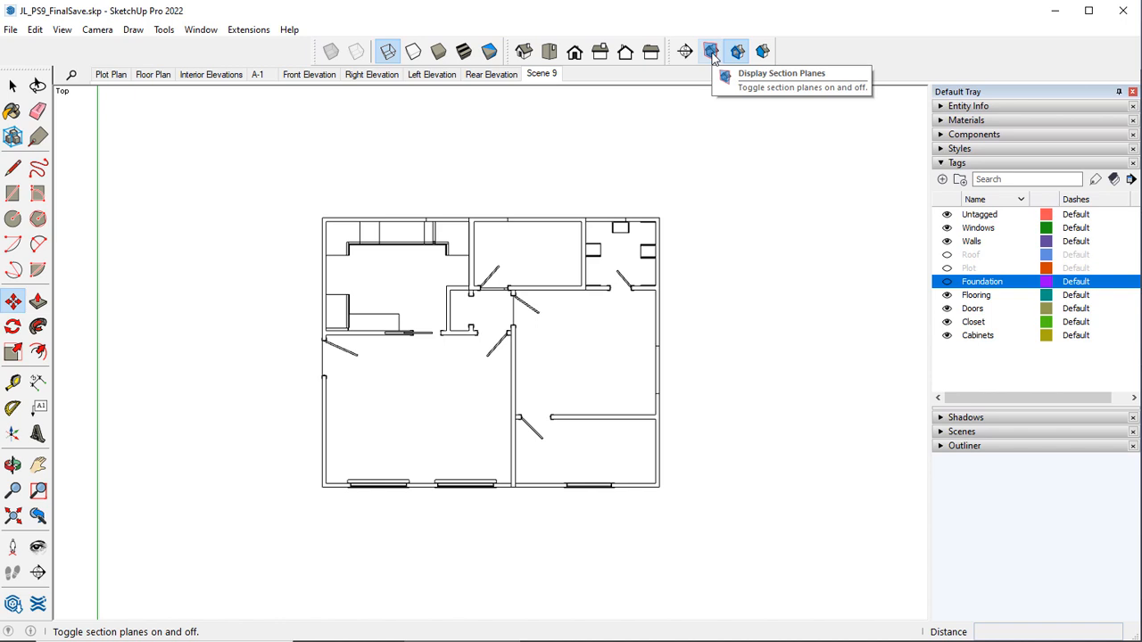
mouse_move(687, 54)
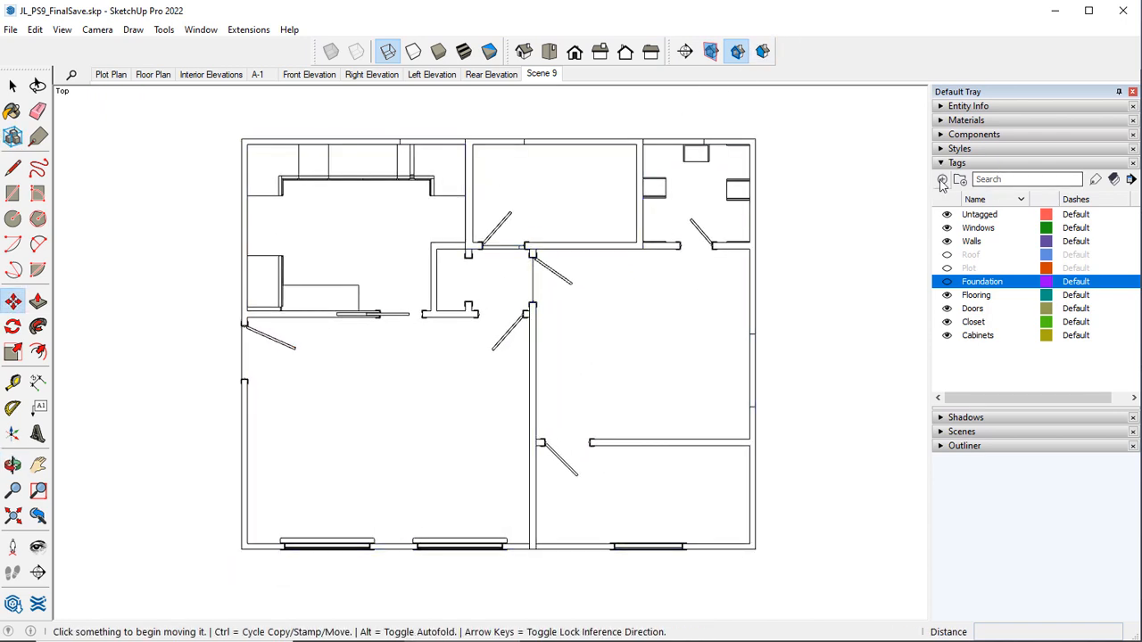
Collapse Tags and Styles and expand Scenes to reach the Scene 9 update prompt.
left_click(940, 163)
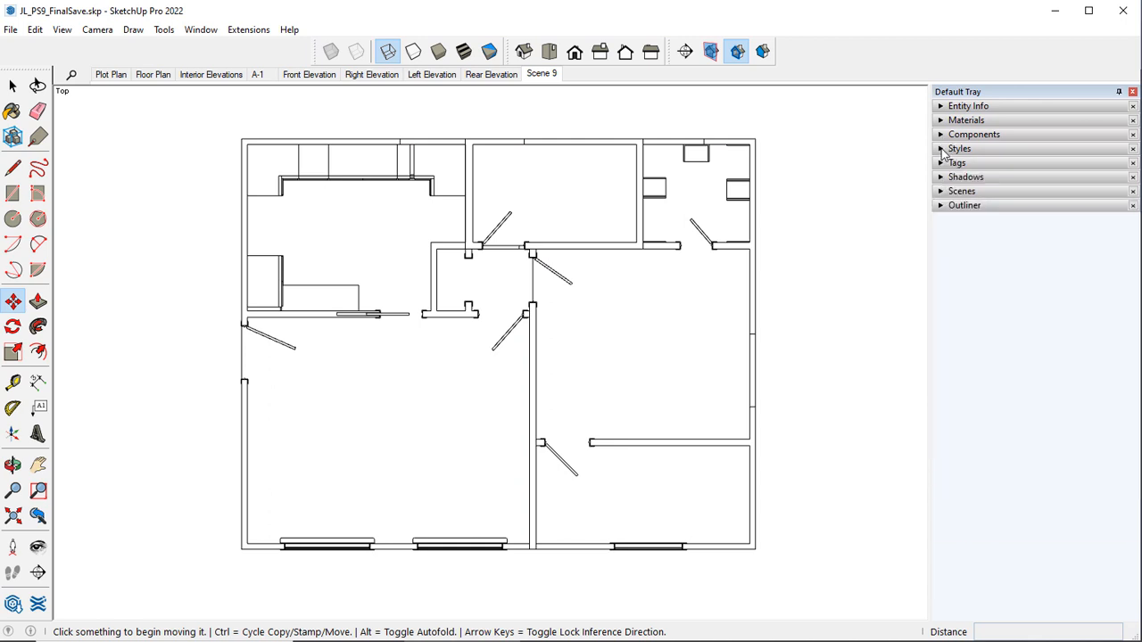
left_click(959, 148)
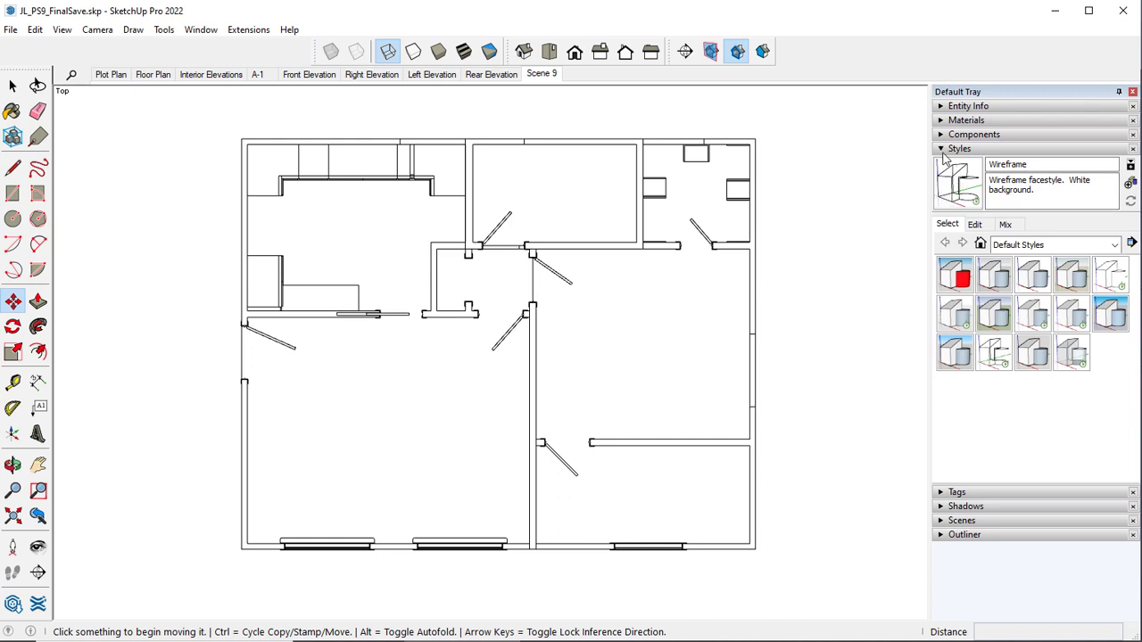
mouse_move(962, 198)
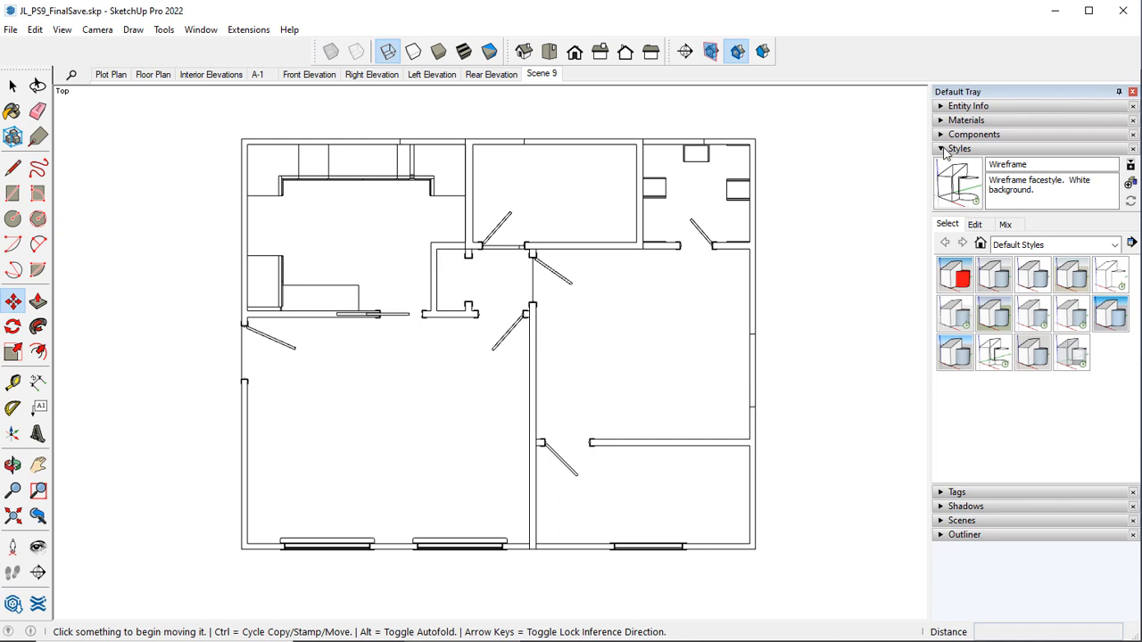
left_click(962, 191)
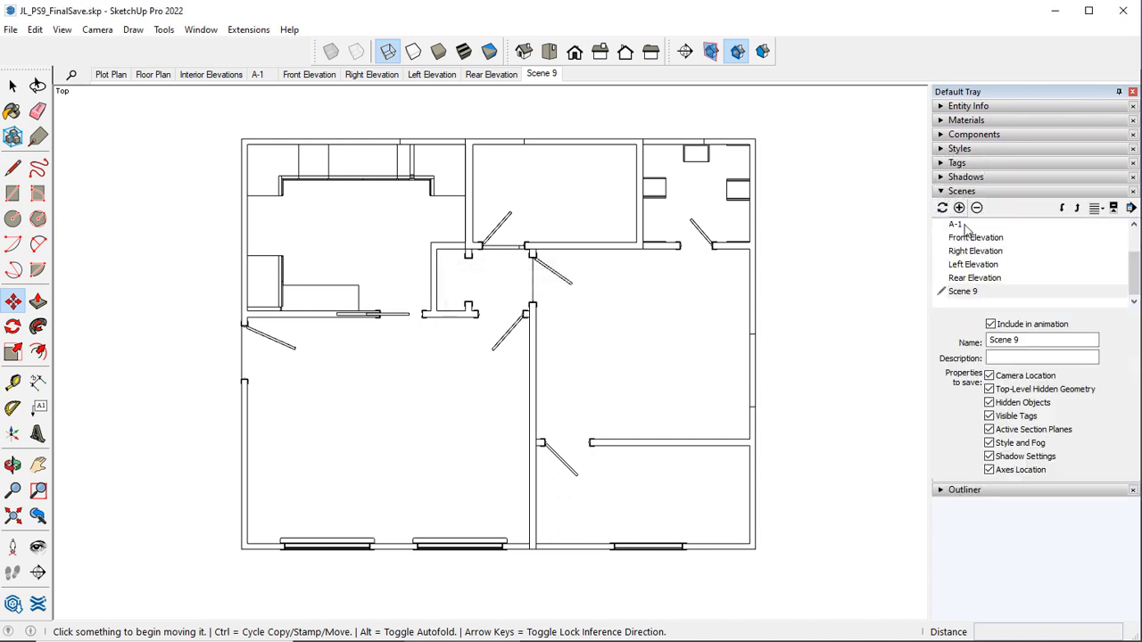
mouse_move(942, 207)
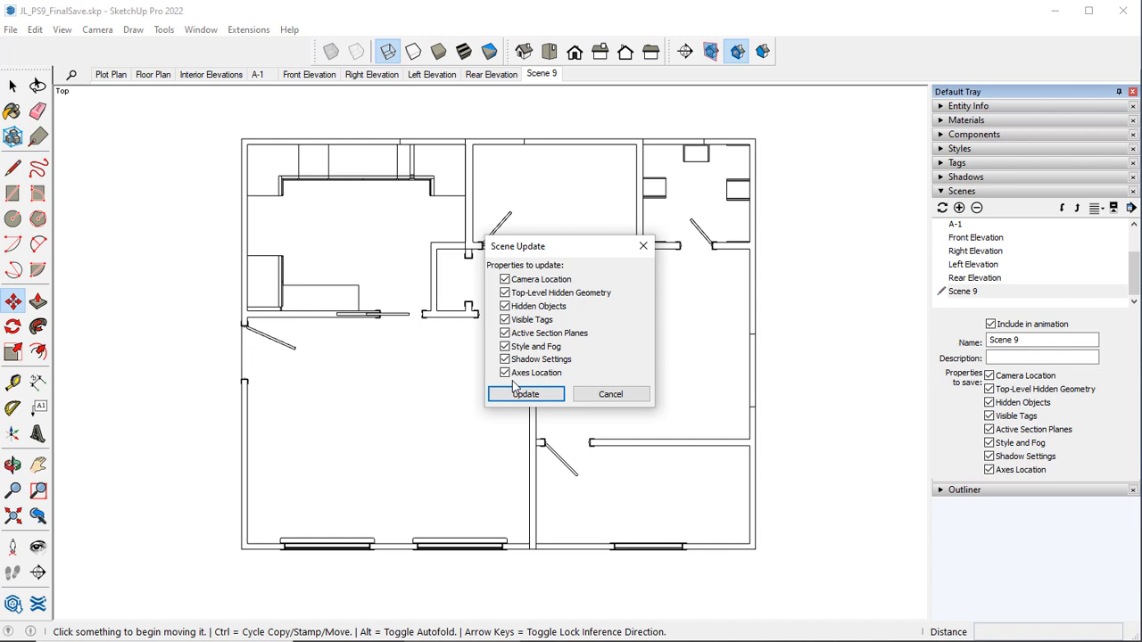
Update Scene 9 with the current view and rename it Electrical Plan.
left_click(526, 394)
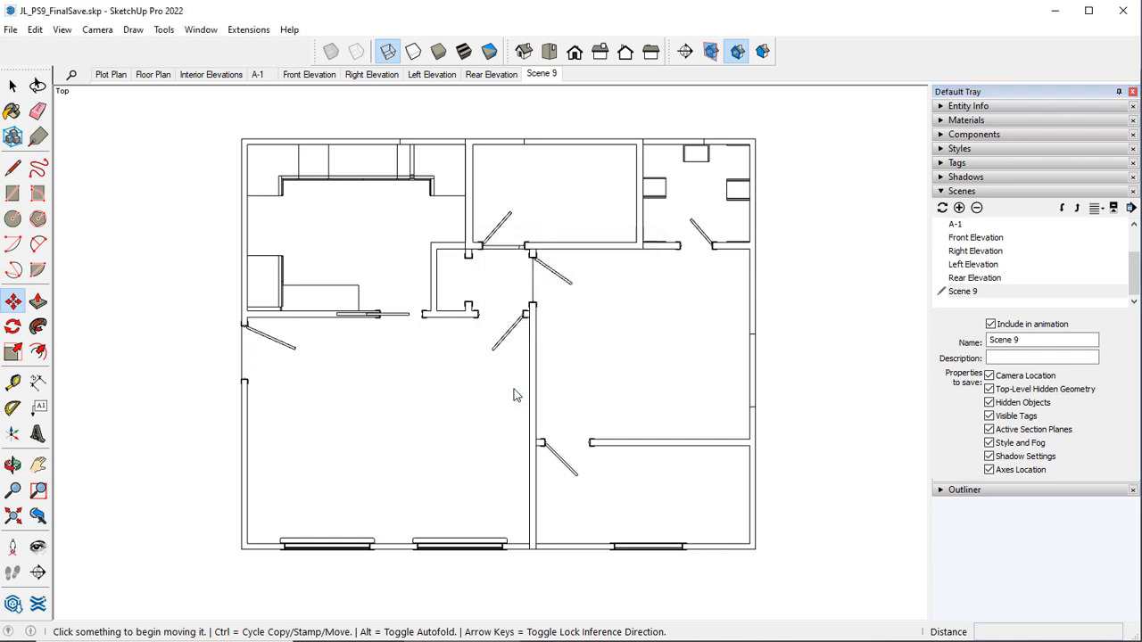
triple_click(1042, 340)
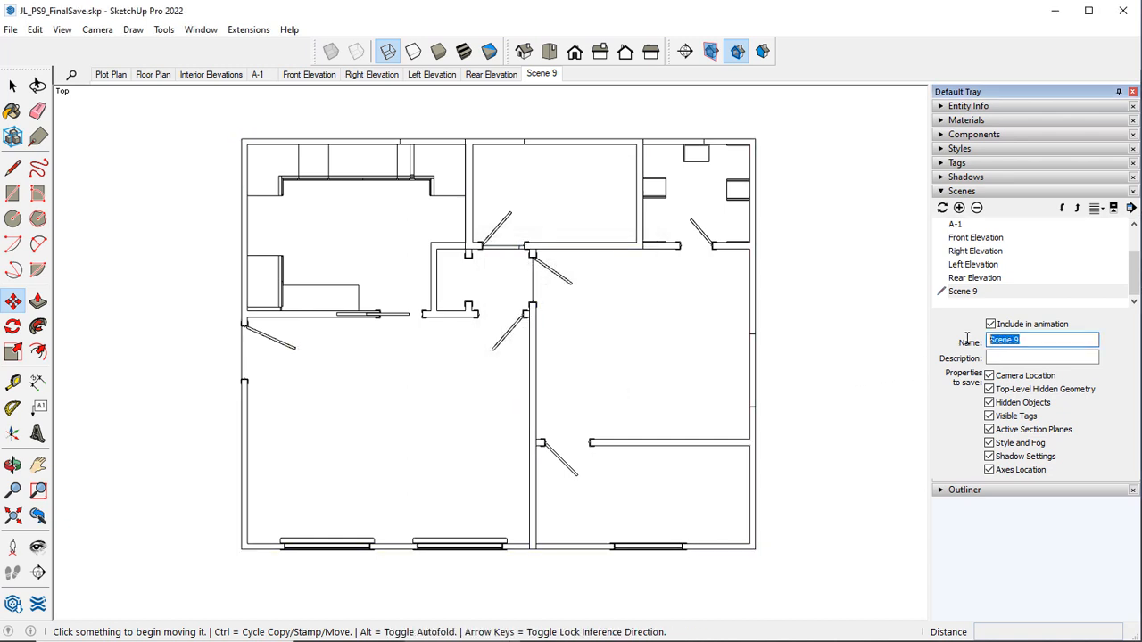
type("Electrical Plan")
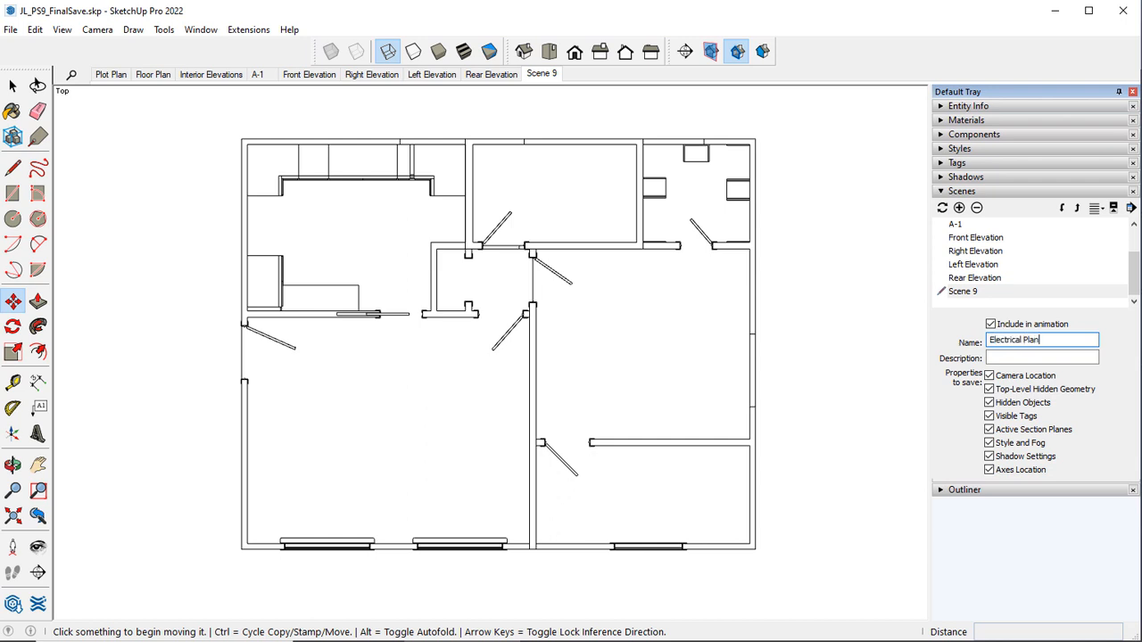
key("Return")
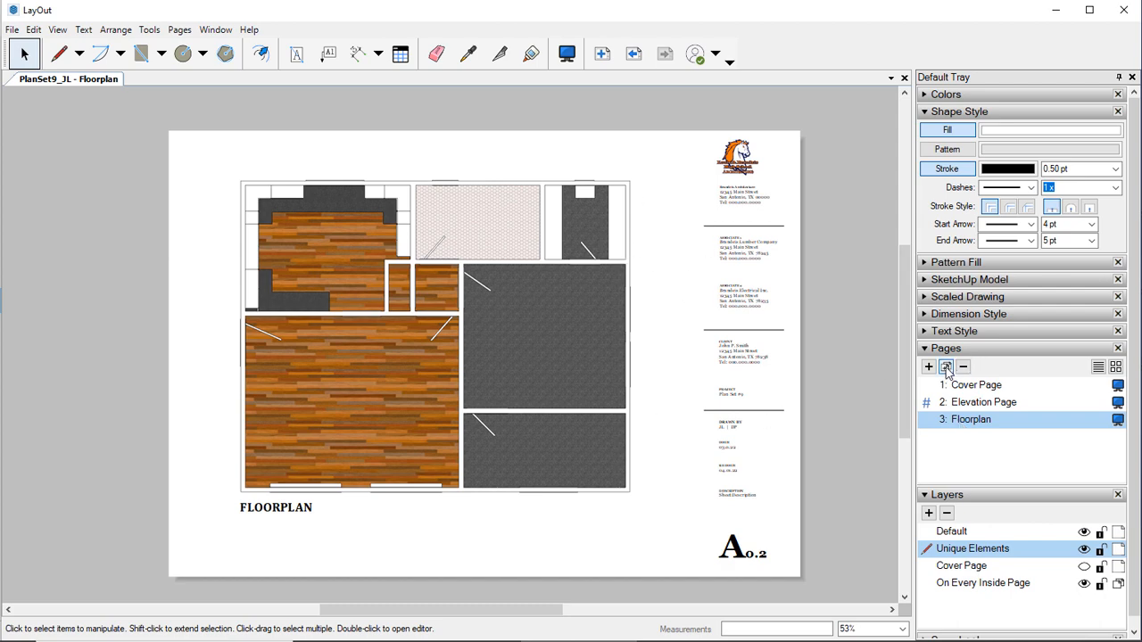
Duplicate the Floorplan page as Page 4 and rename it Electrical Plan.
left_click(928, 366)
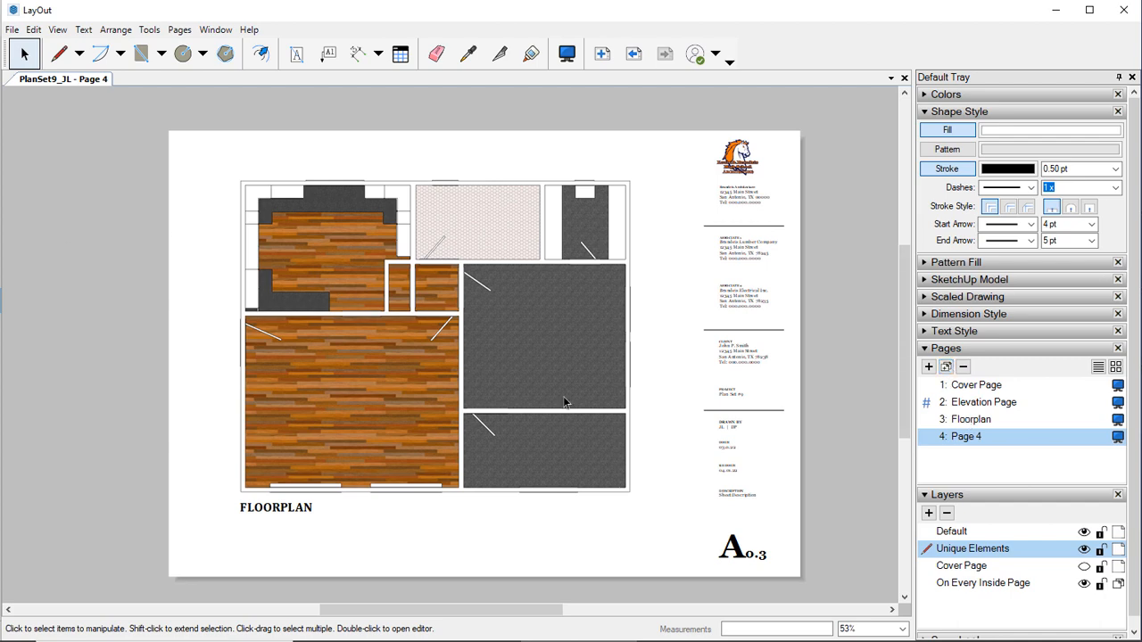
right_click(965, 436)
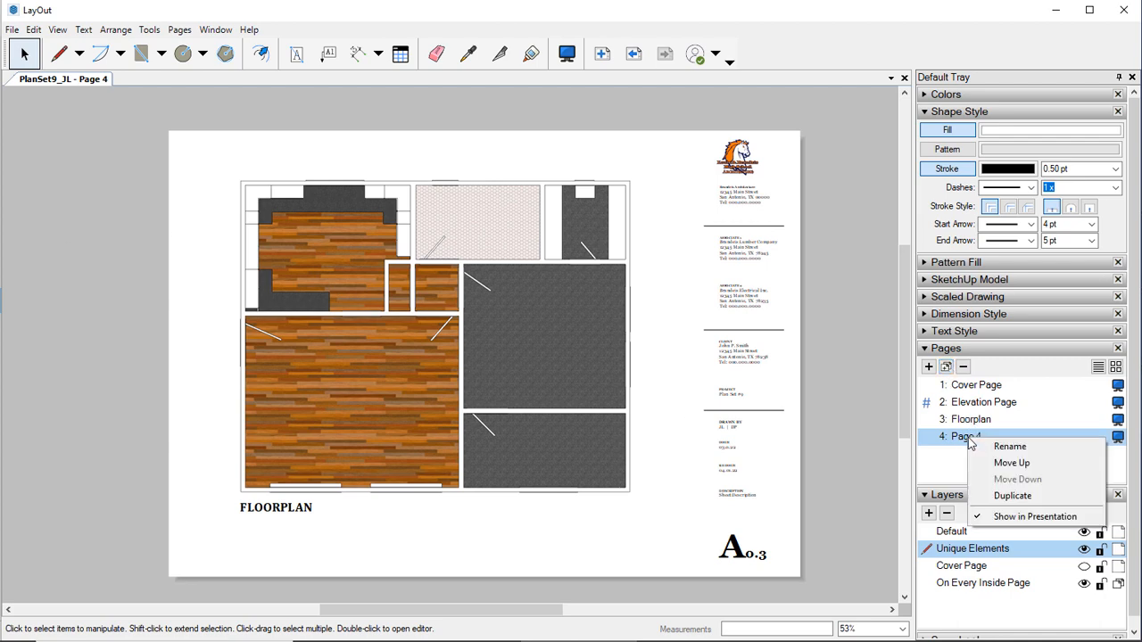
left_click(1009, 447)
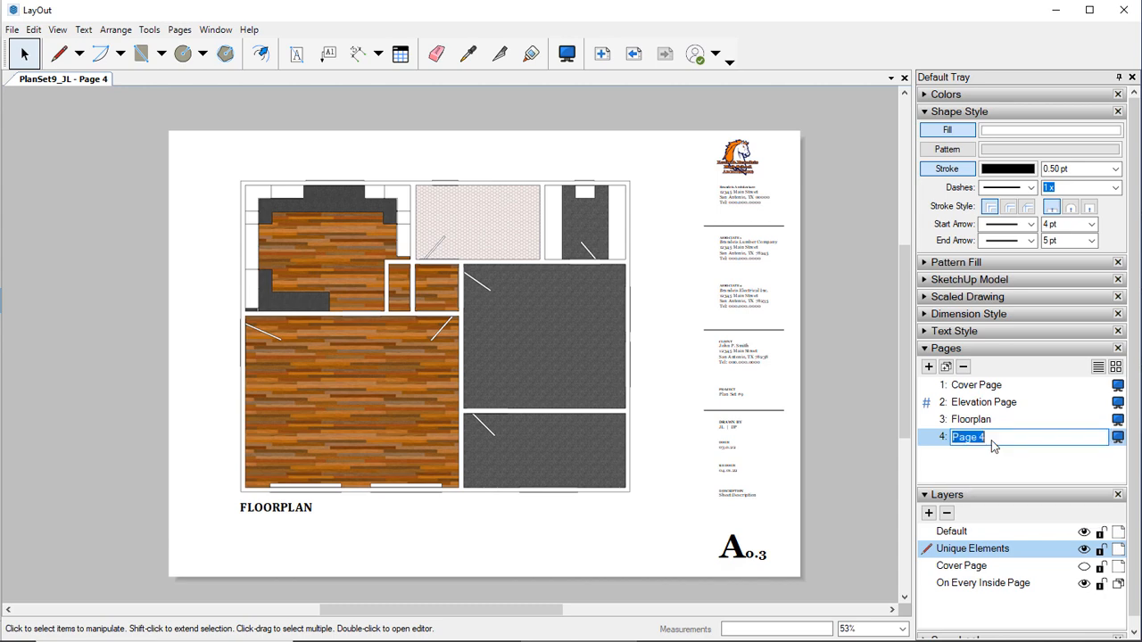
type("El")
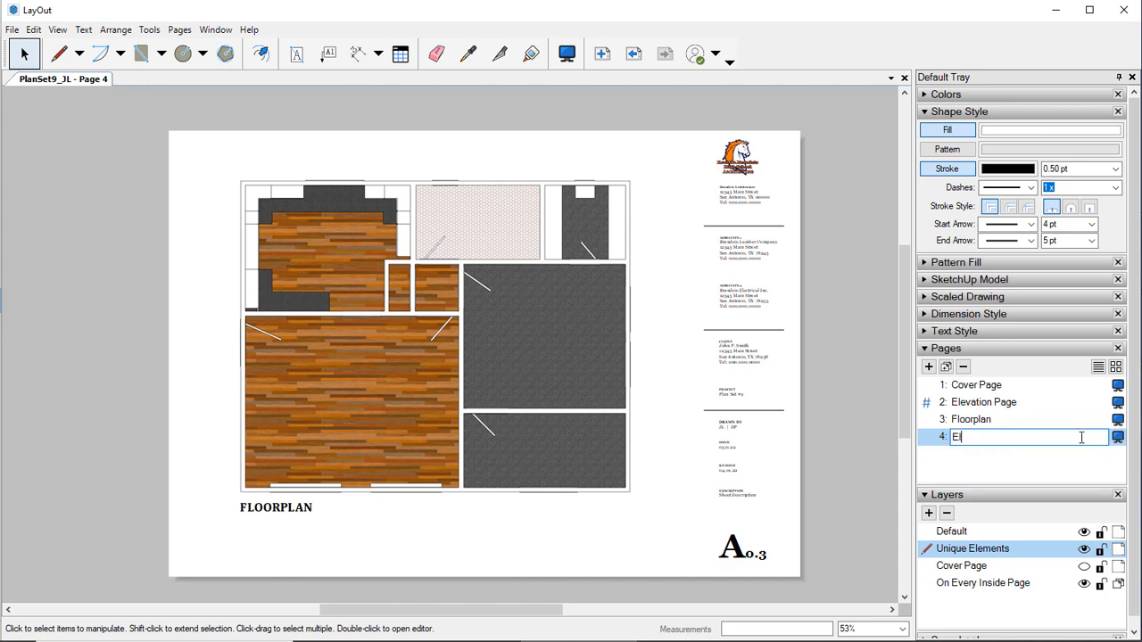
type("lectrical Plan")
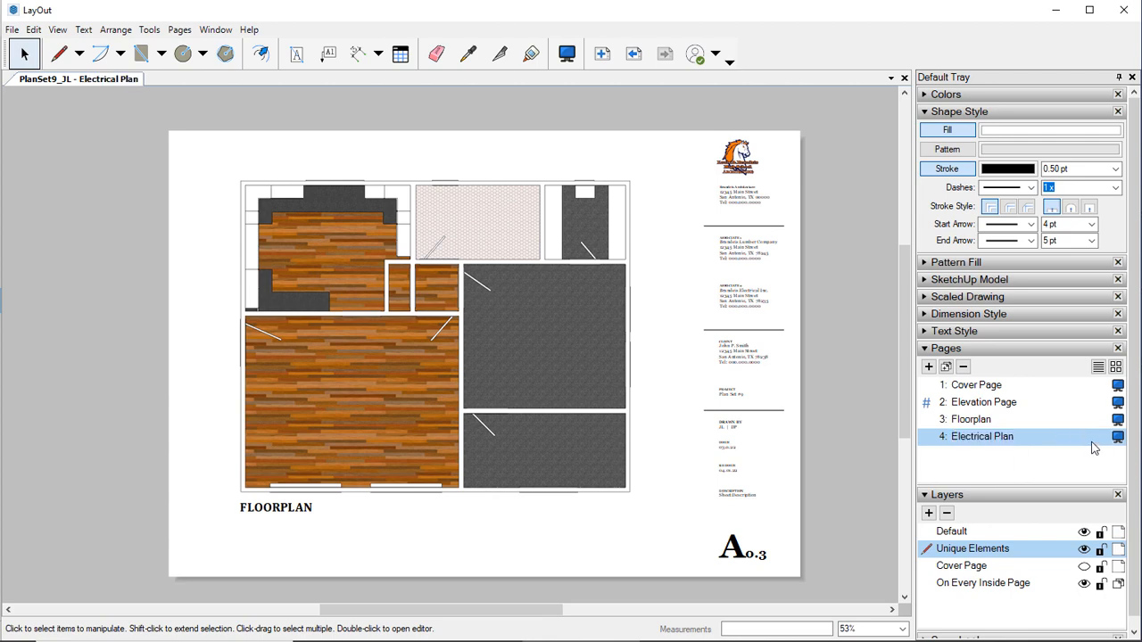
Edit the FLOORPLAN title text under the drawing to read ELECTRICAL PLAN.
left_click(276, 507)
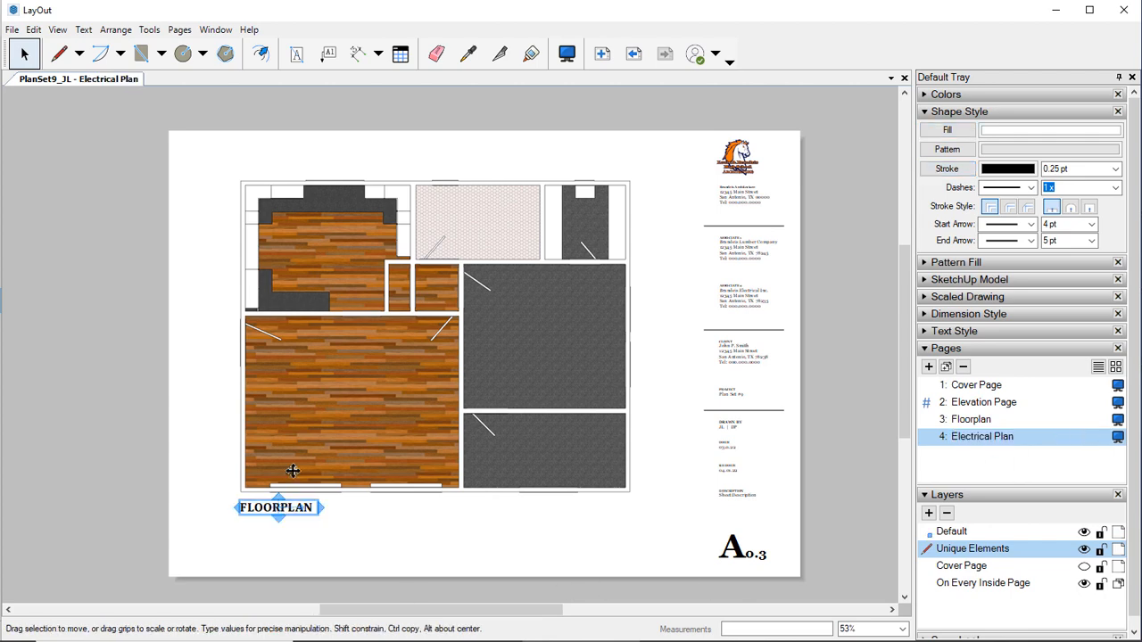
right_click(293, 471)
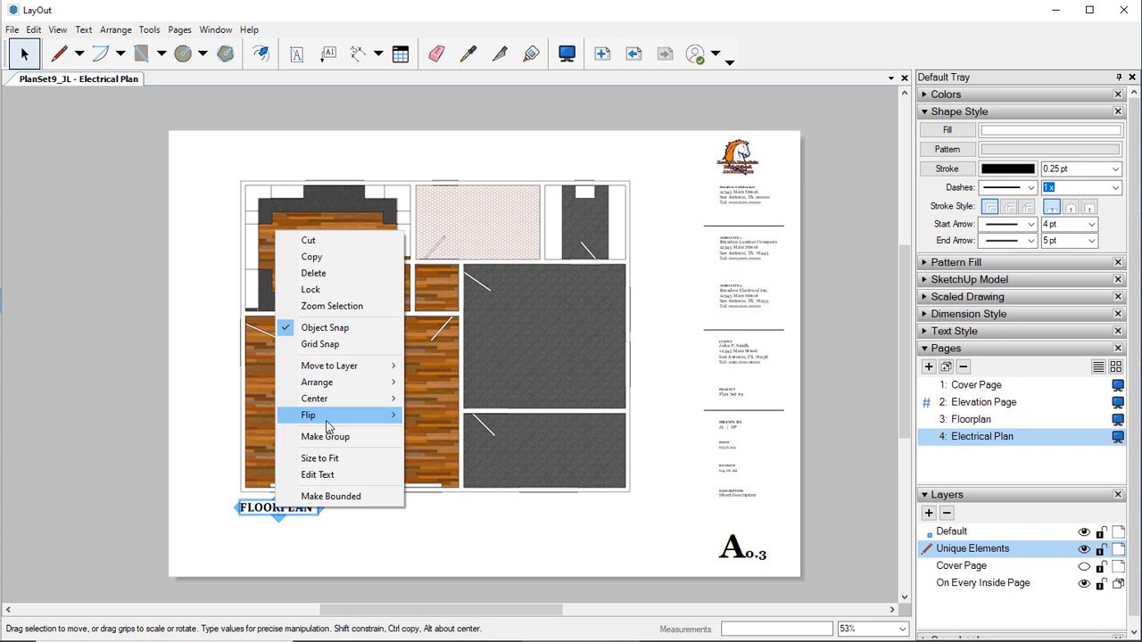
mouse_move(277, 504)
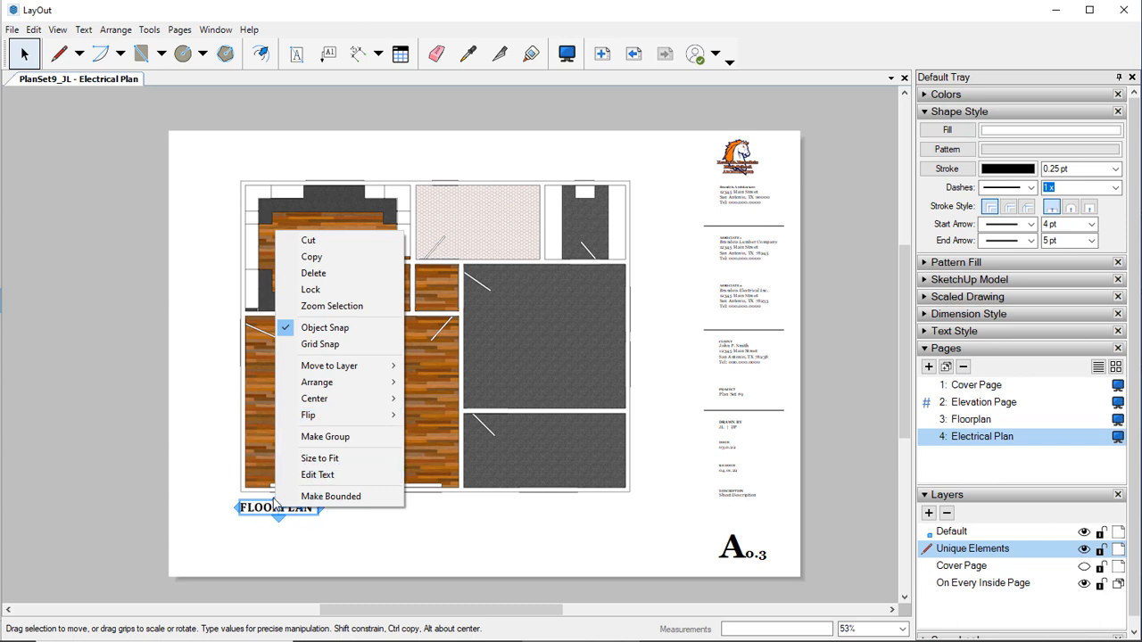
left_click(318, 474)
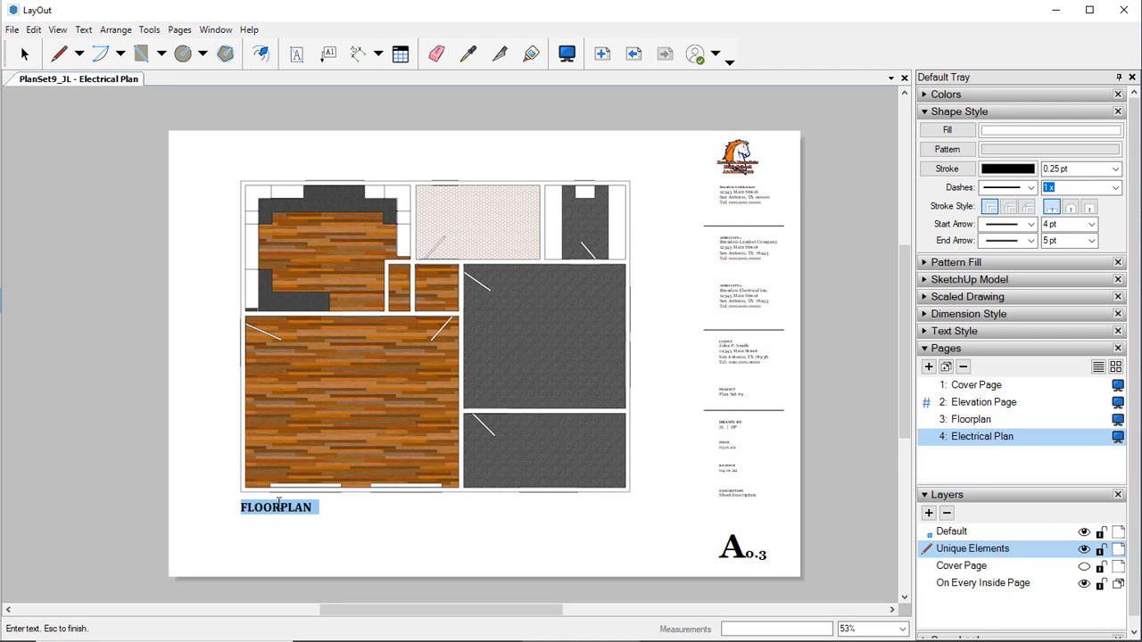
type("E")
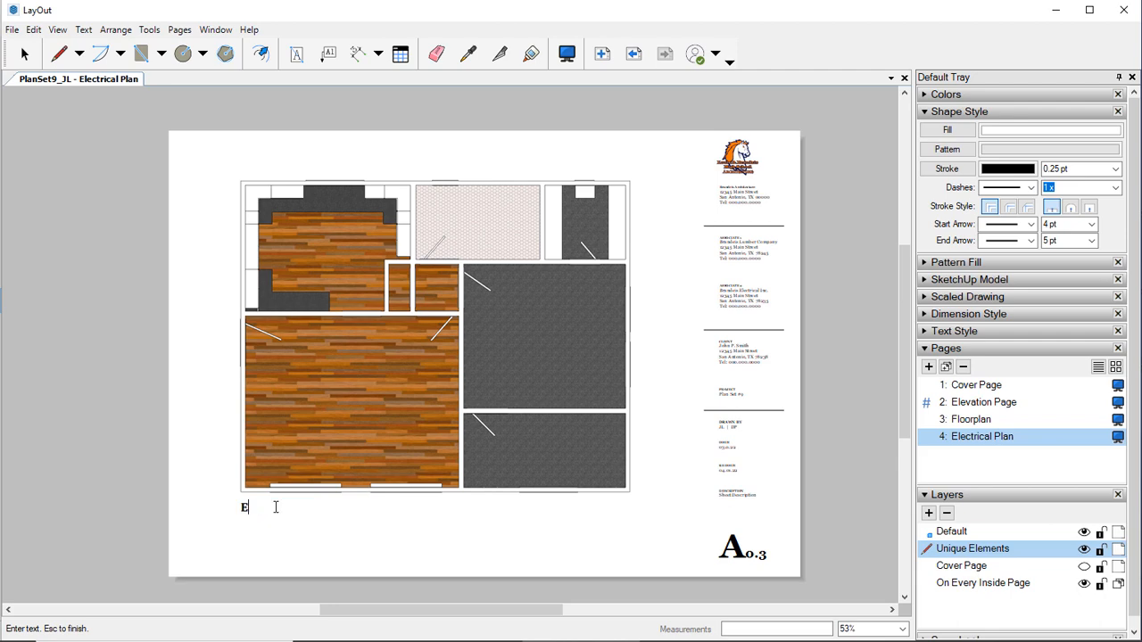
type("L")
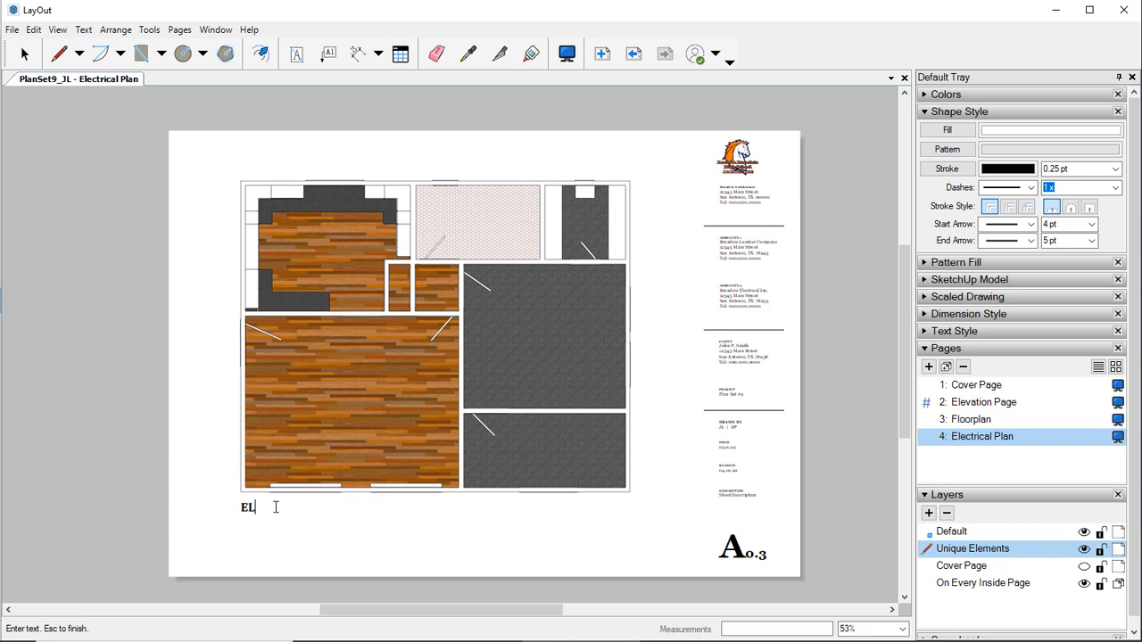
type("ECTRICAL")
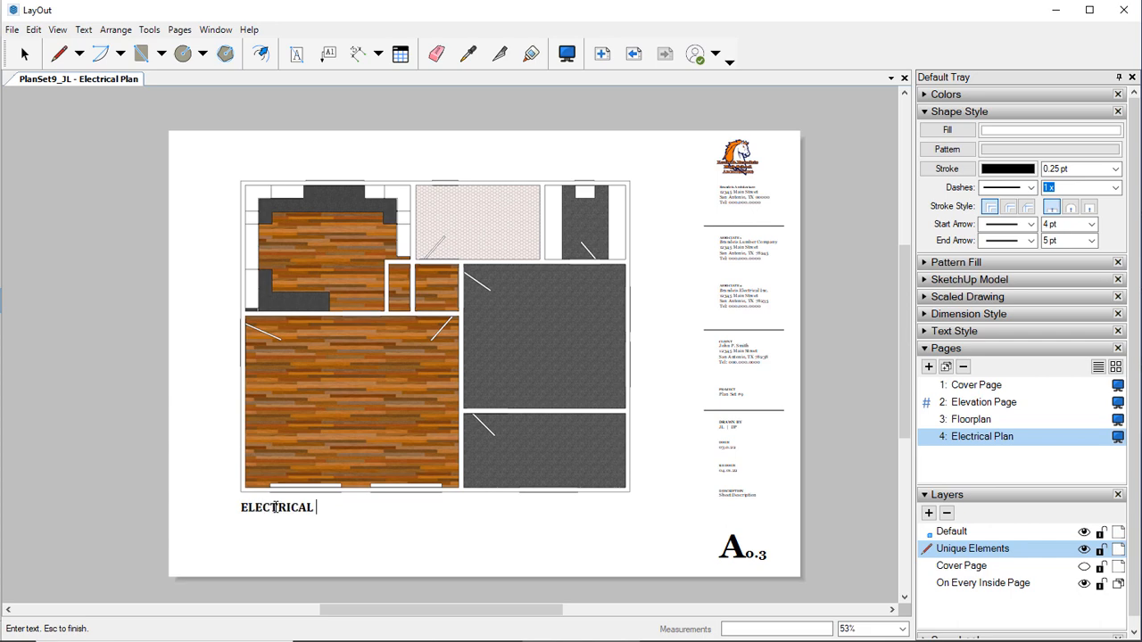
type("PLAN")
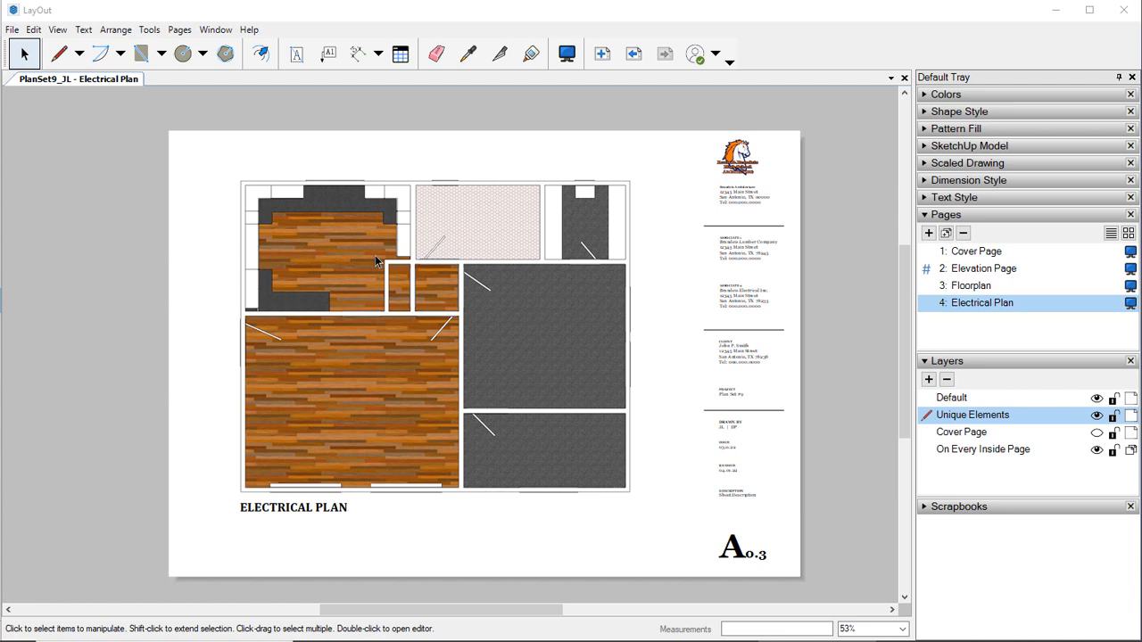
mouse_move(371, 269)
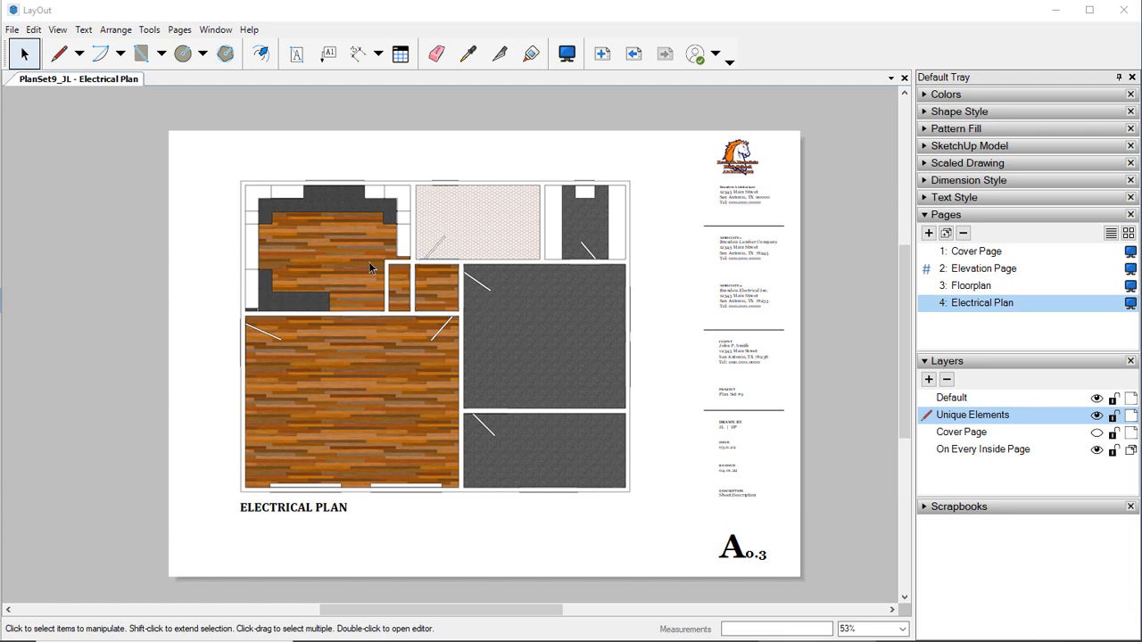
Remove the textured floor plan viewport and insert the wireframe SketchUp floor plan model in its place.
left_click(407, 299)
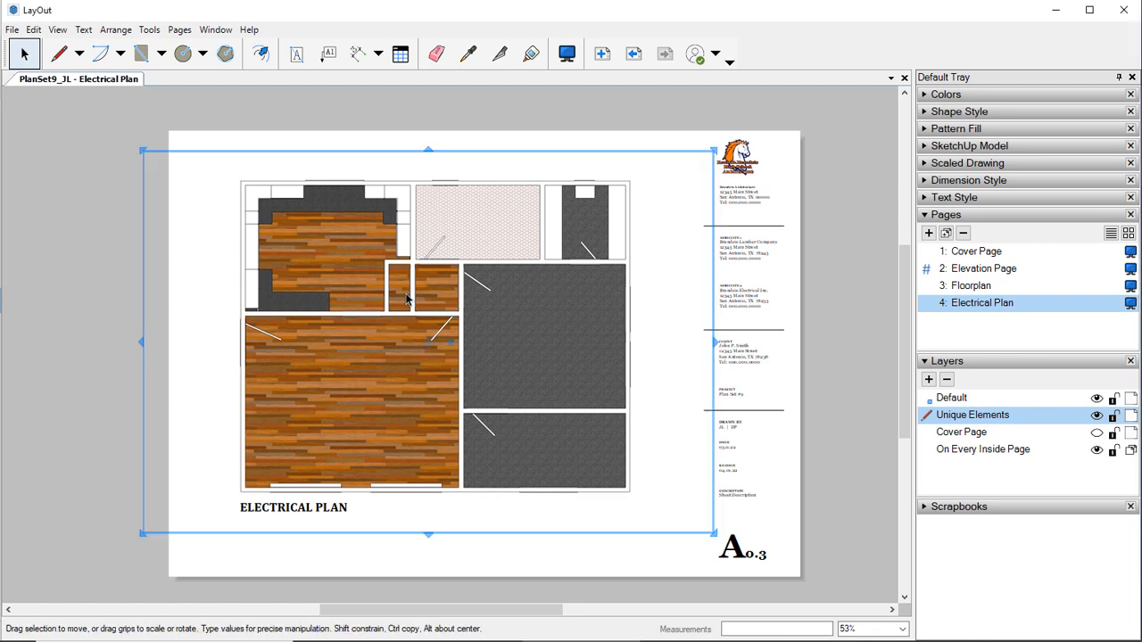
left_click(13, 29)
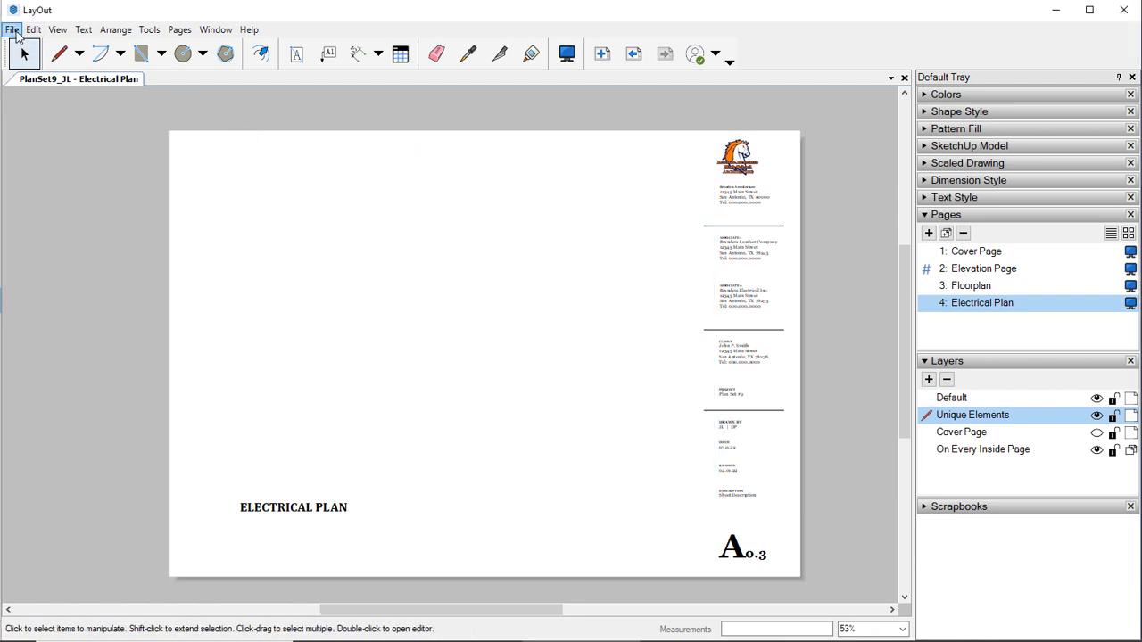
left_click(13, 29)
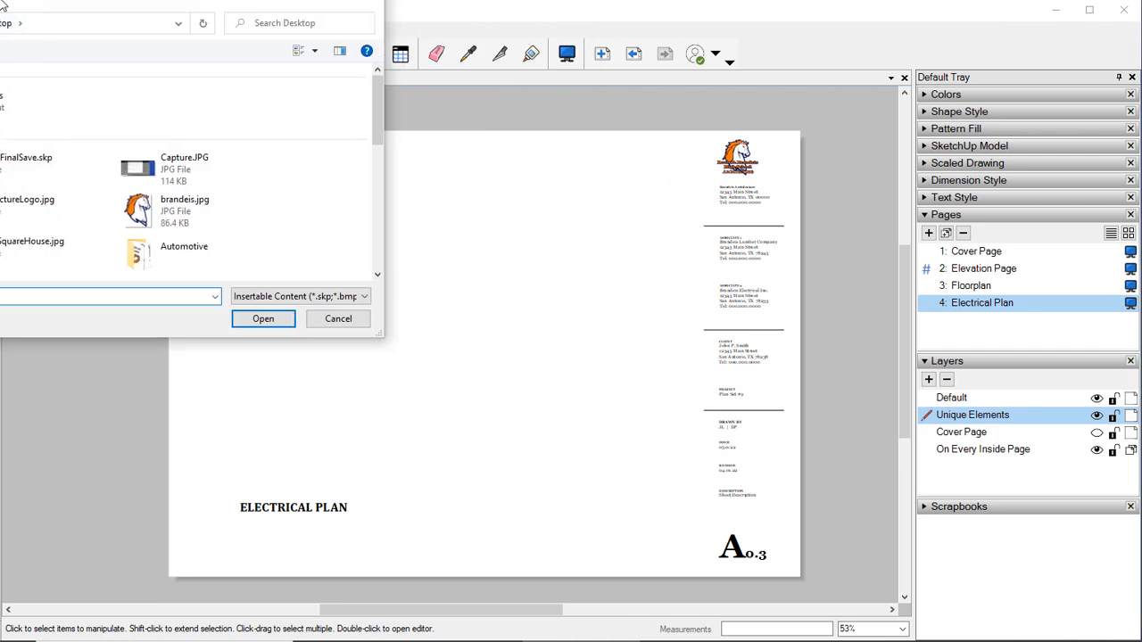
left_click(338, 318)
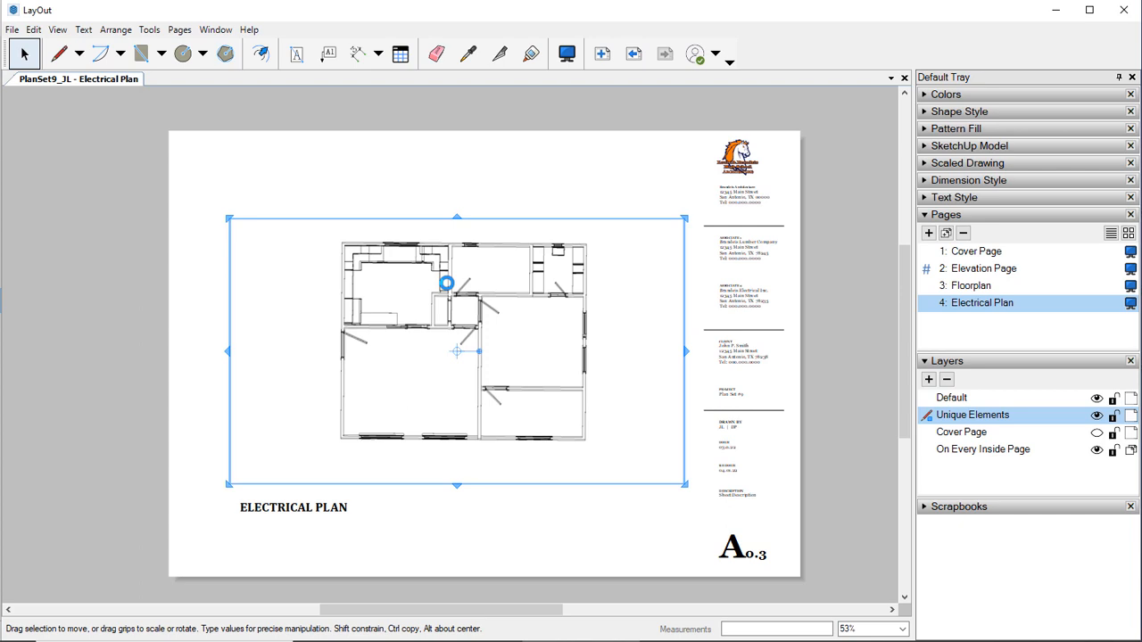
Scale the wireframe floor plan viewport larger using its corner grip.
scroll("up", 3)
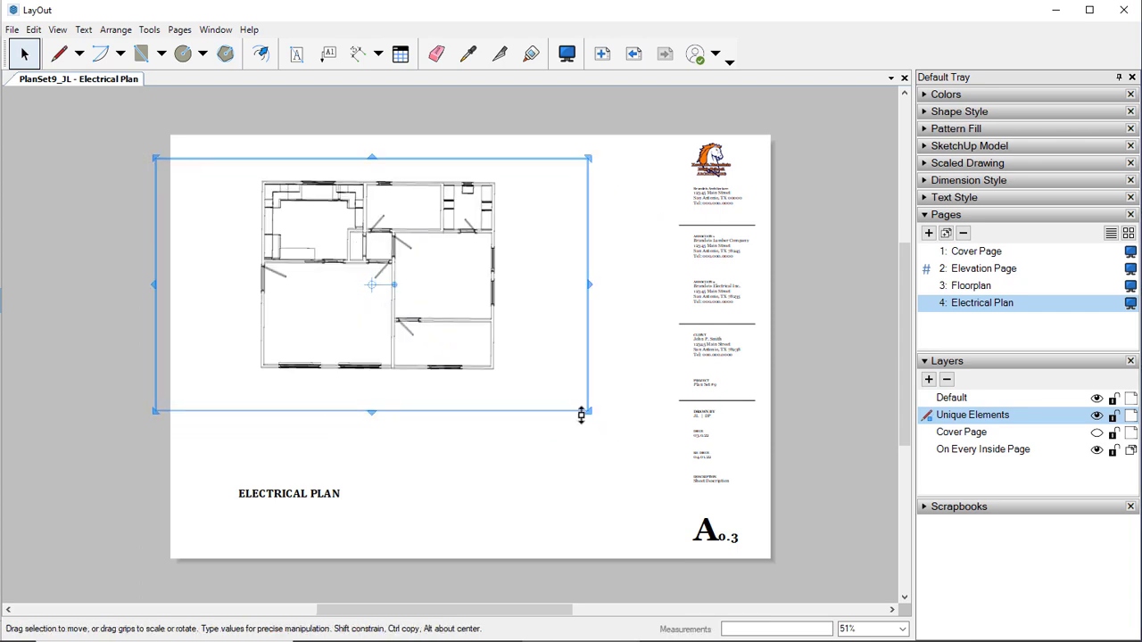
left_click_drag(581, 413, 656, 479)
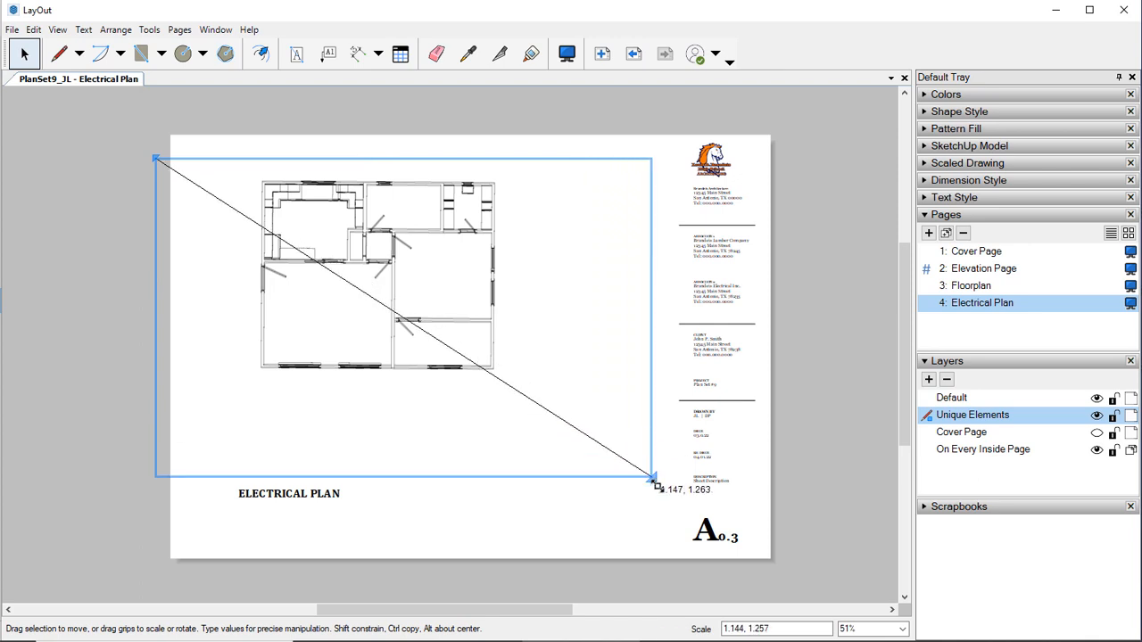
left_click_drag(656, 482, 676, 489)
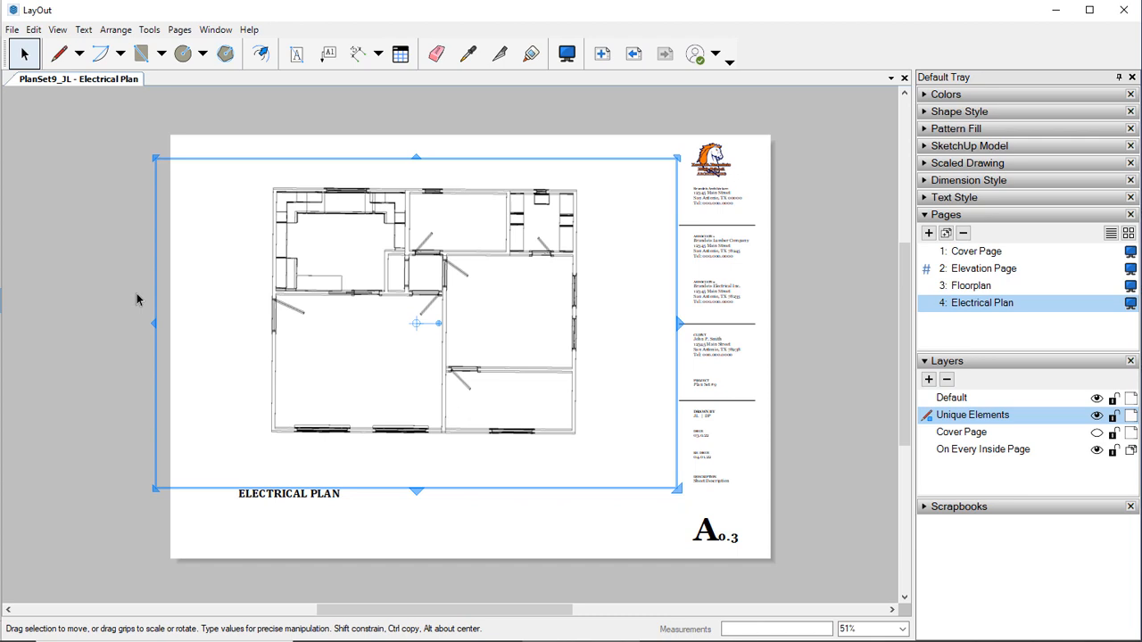
mouse_move(374, 259)
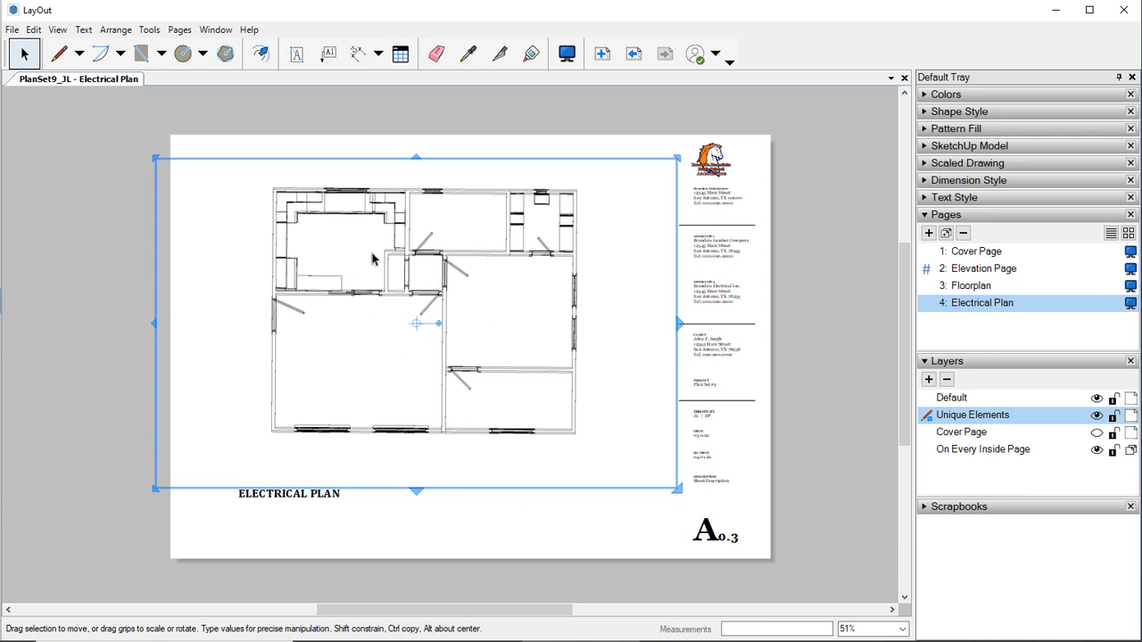
mouse_move(403, 274)
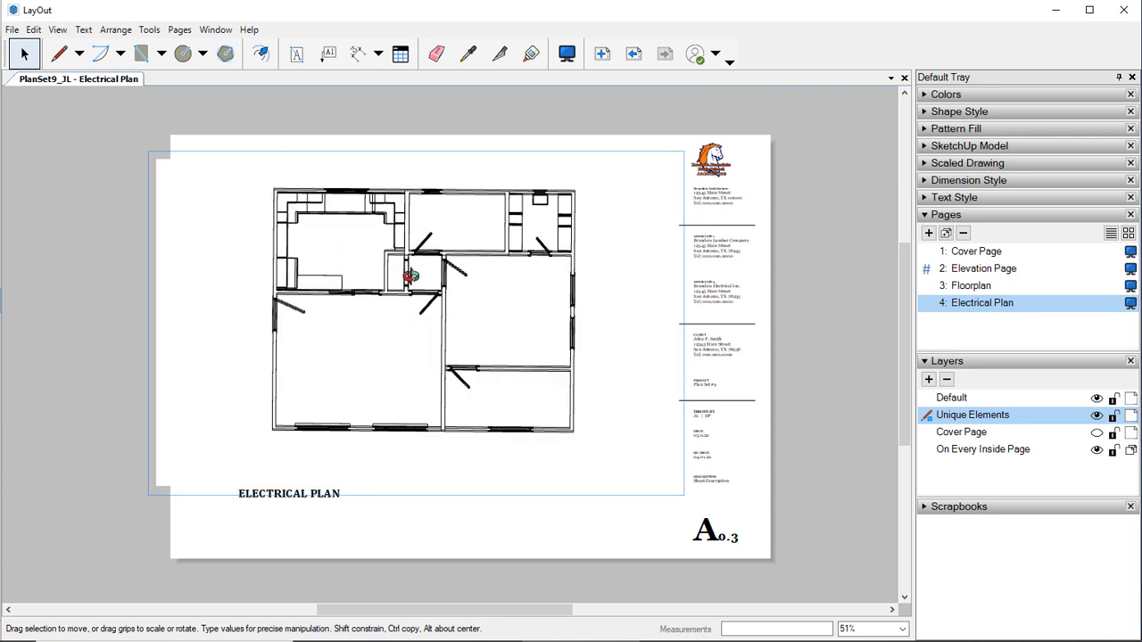
Shift the plan up and left inside the viewport and fit the viewport boundary around it.
left_click_drag(408, 276, 364, 318)
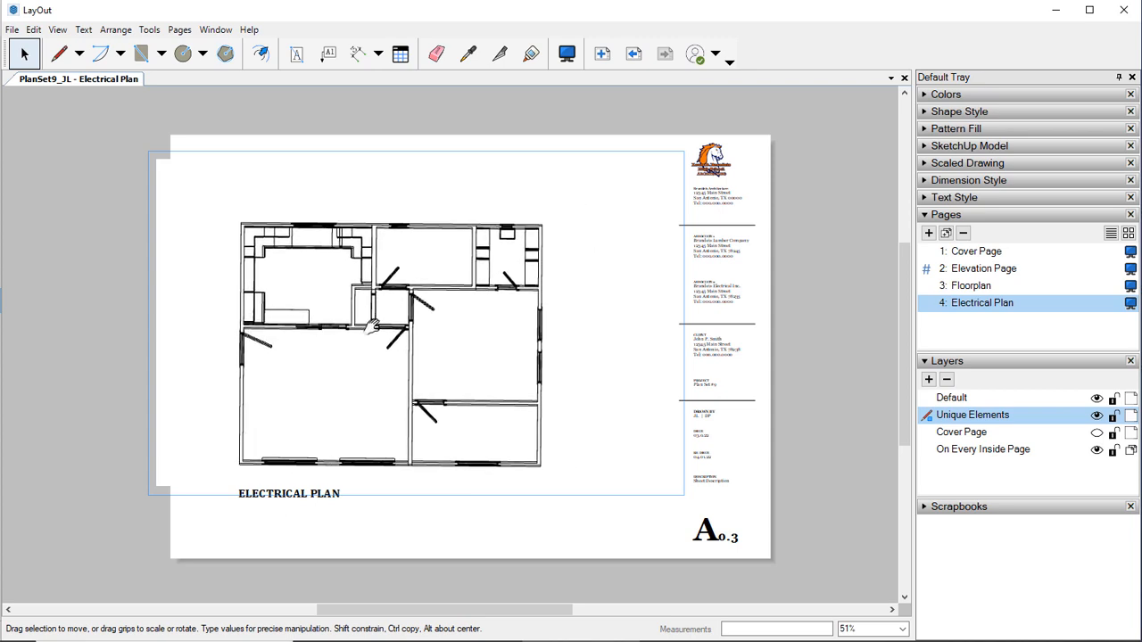
left_click_drag(379, 343, 330, 292)
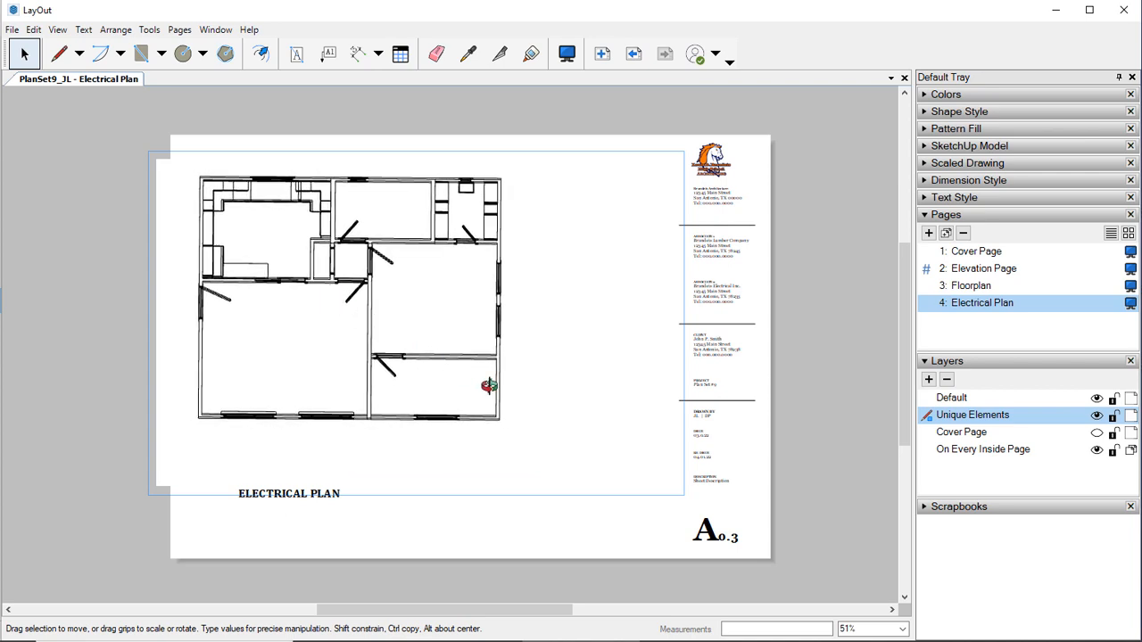
left_click_drag(489, 386, 57, 370)
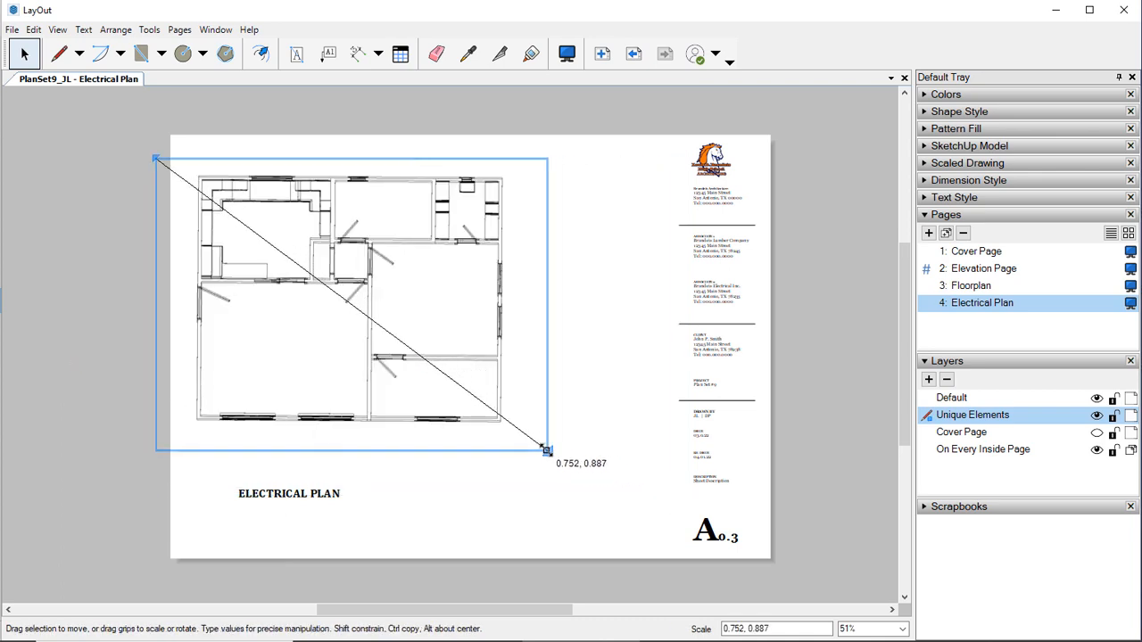
left_click_drag(547, 449, 535, 446)
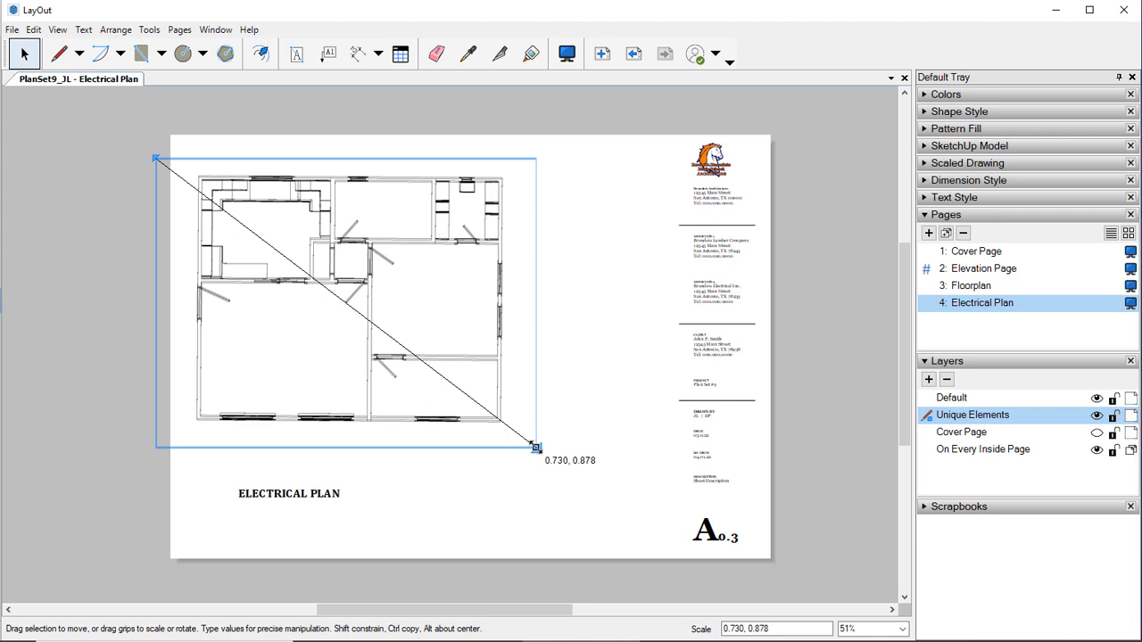
left_click_drag(535, 446, 632, 472)
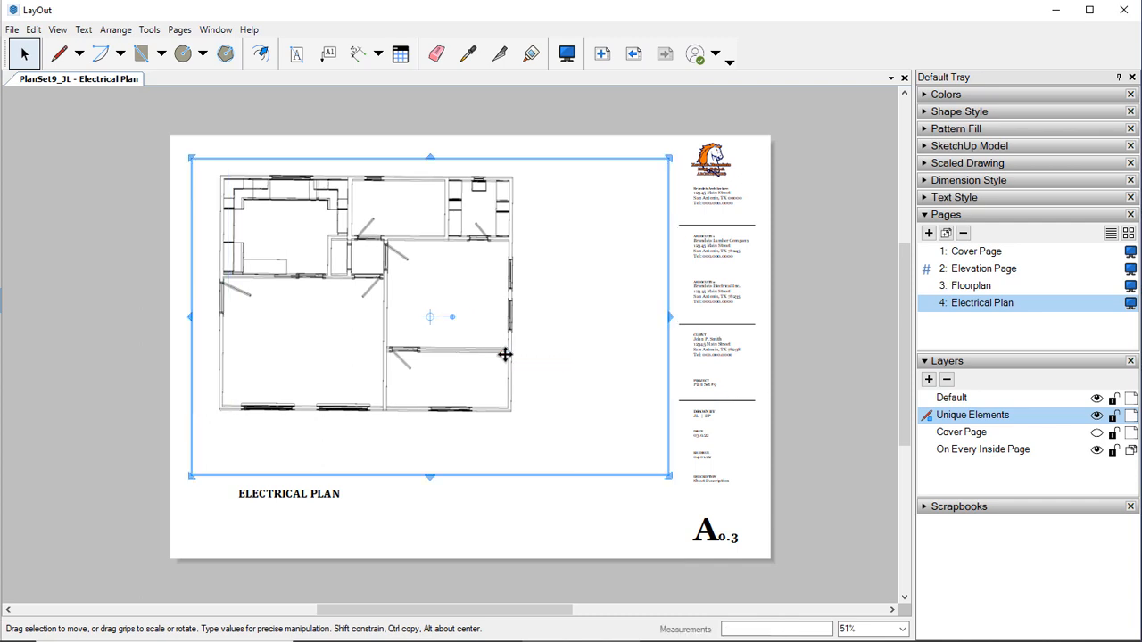
left_click(470, 364)
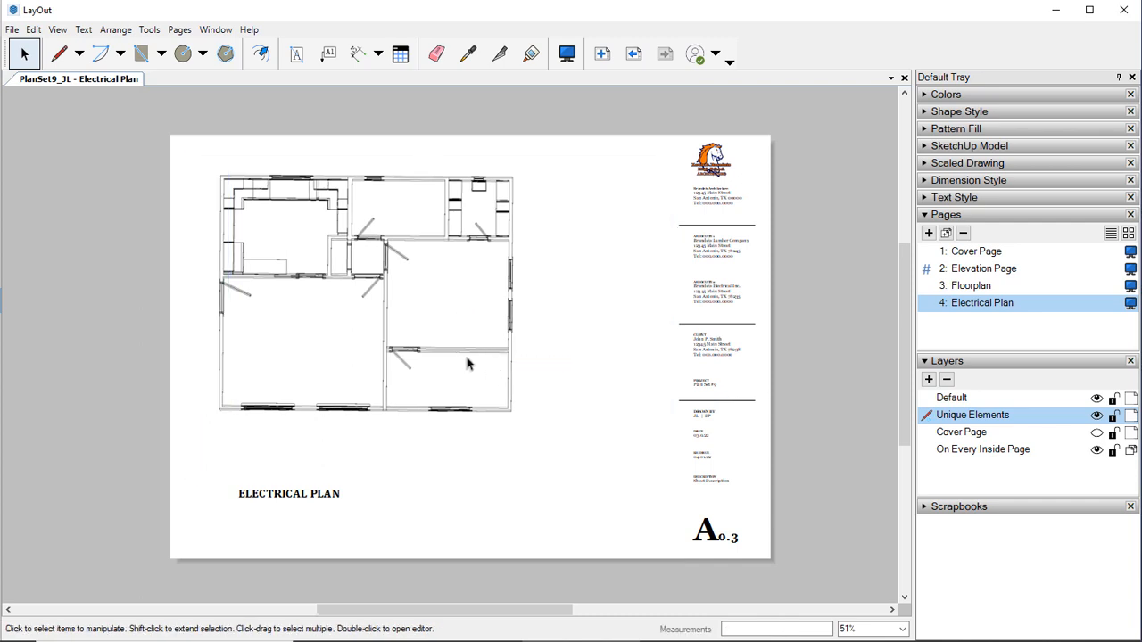
mouse_move(390, 291)
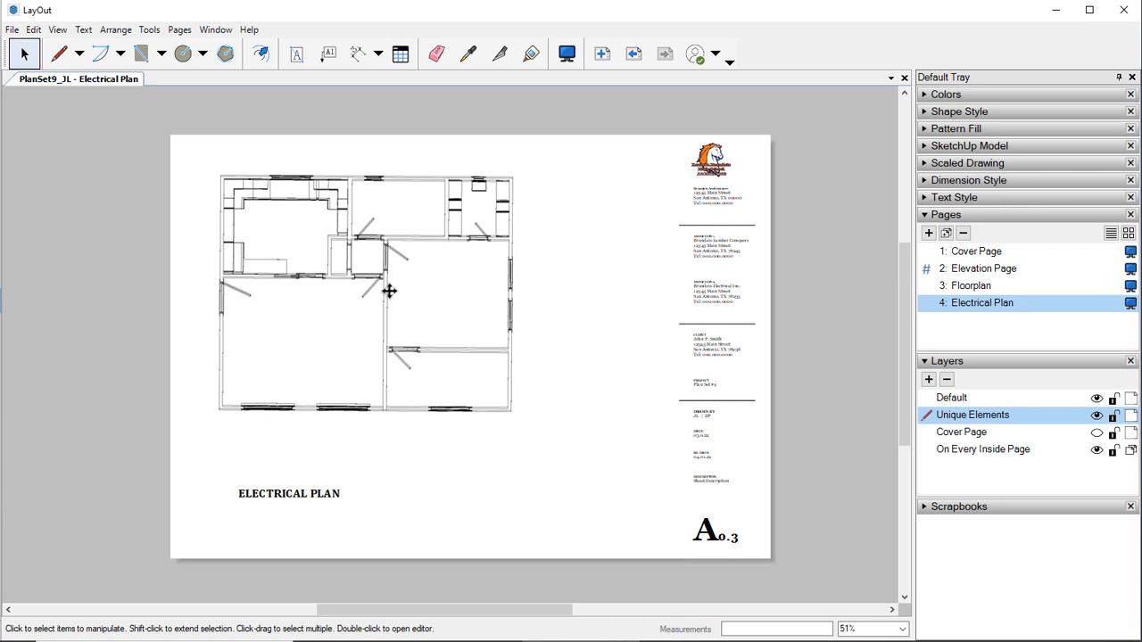
left_click(389, 292)
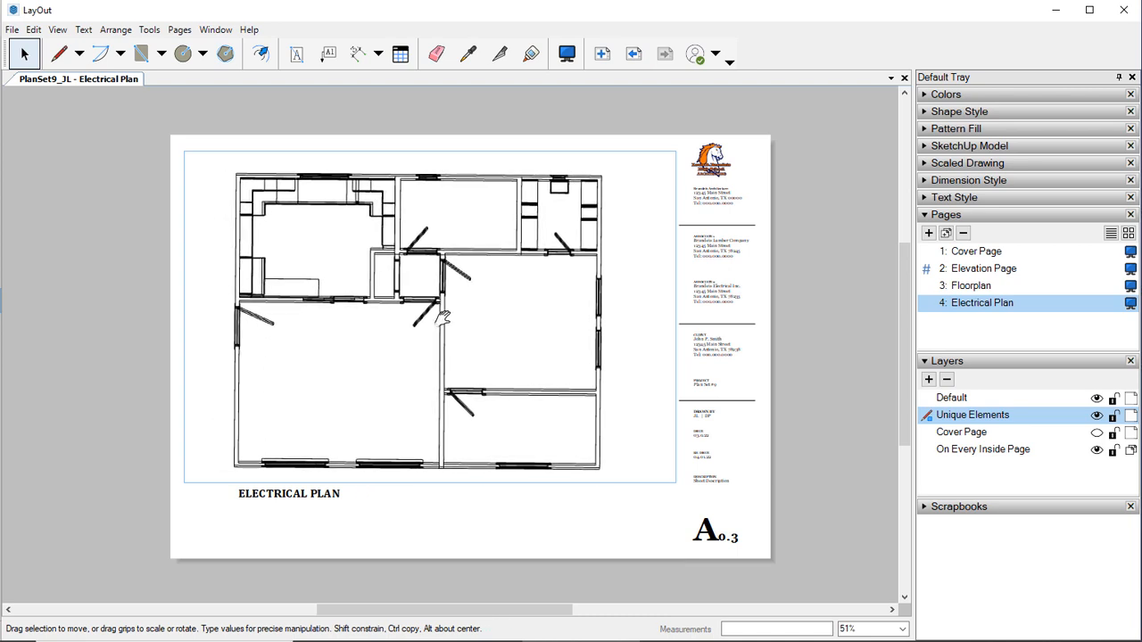
mouse_move(79, 308)
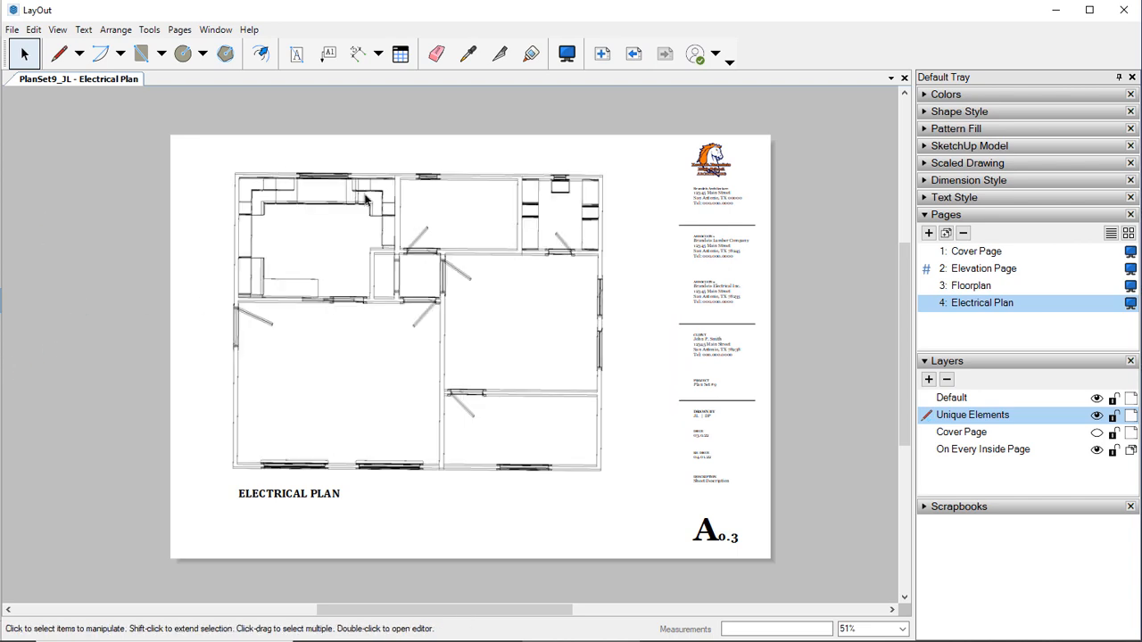
Show the SketchUp Model settings for the selected floor plan viewport.
left_click(429, 266)
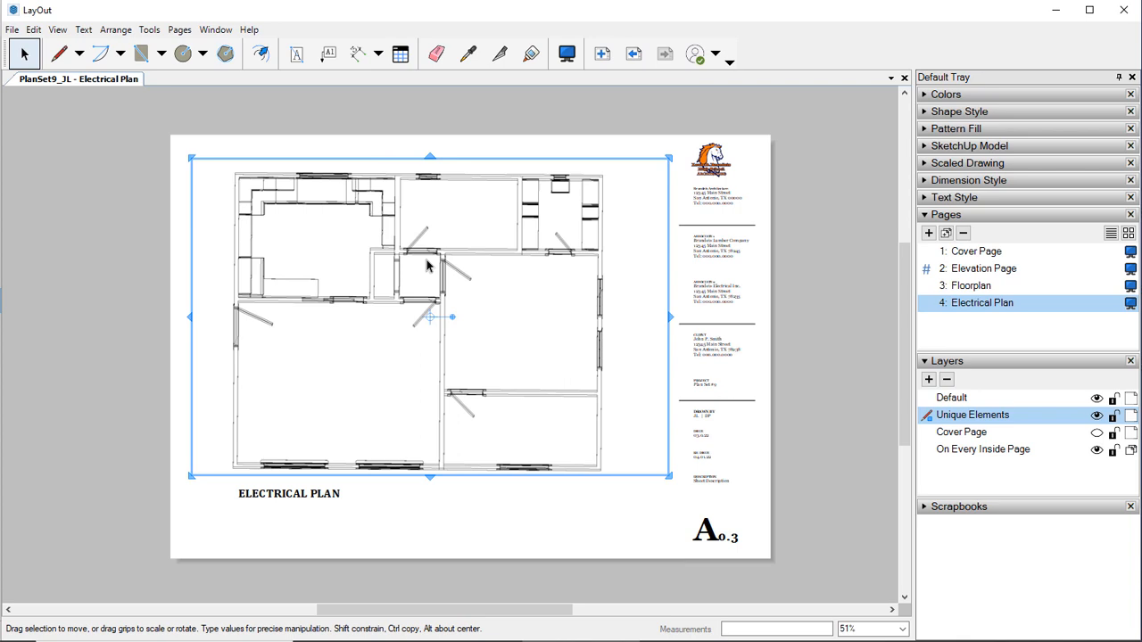
mouse_move(428, 248)
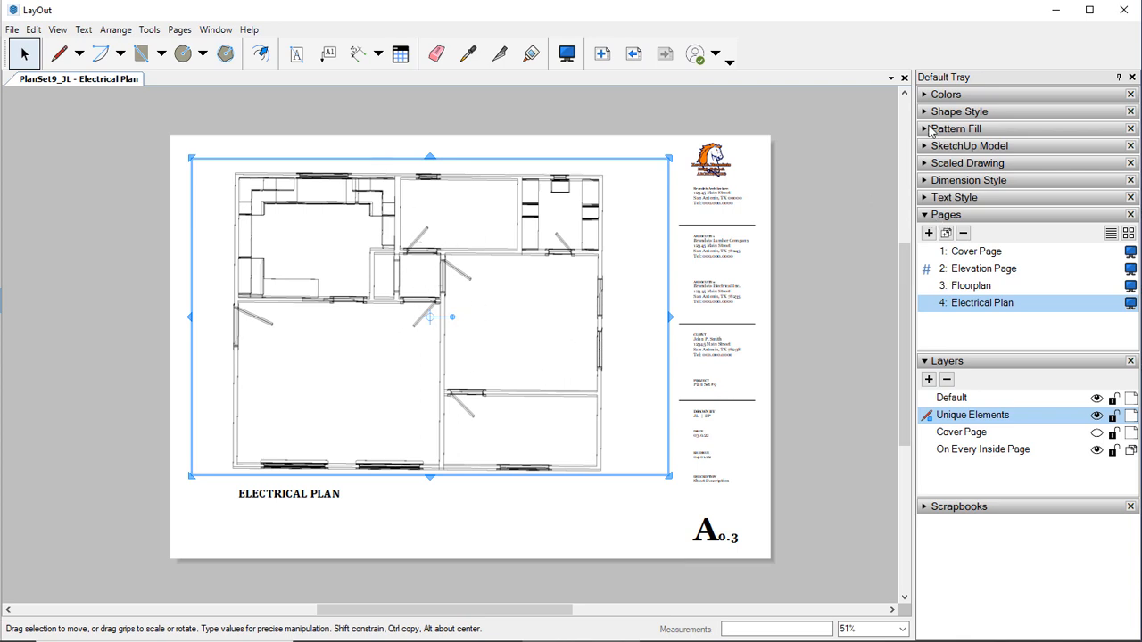
left_click(968, 145)
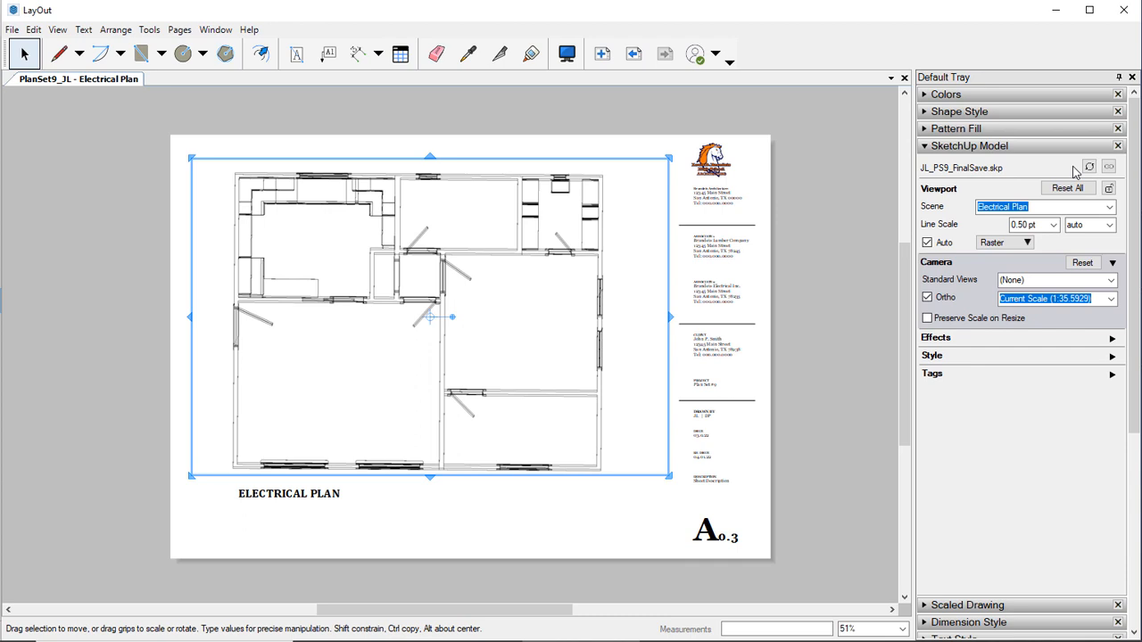
mouse_move(364, 379)
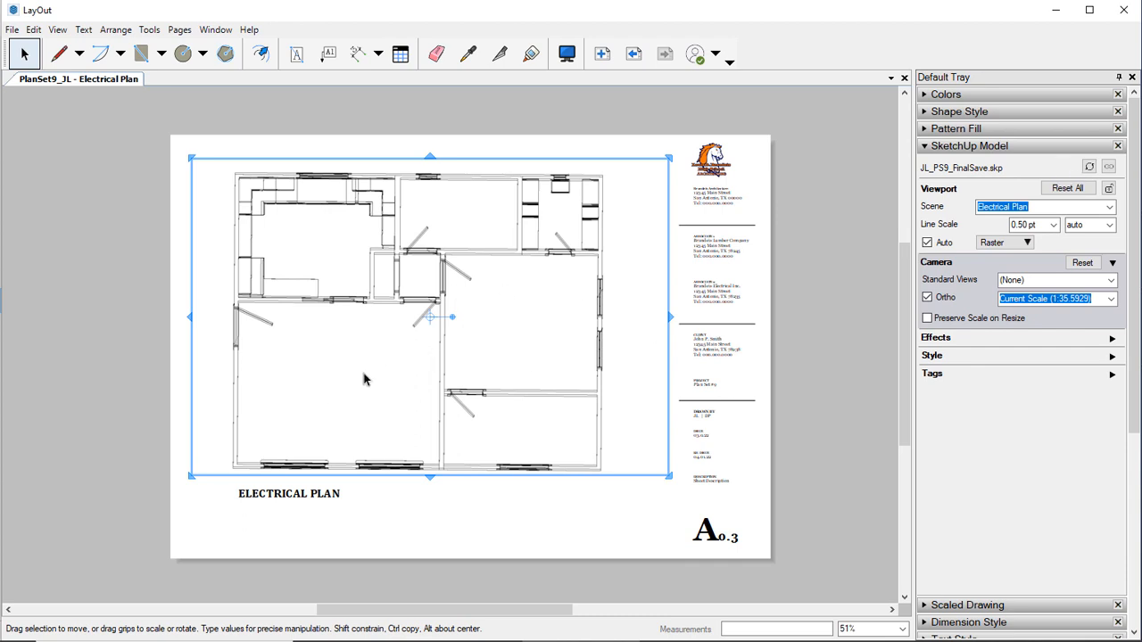
mouse_move(449, 384)
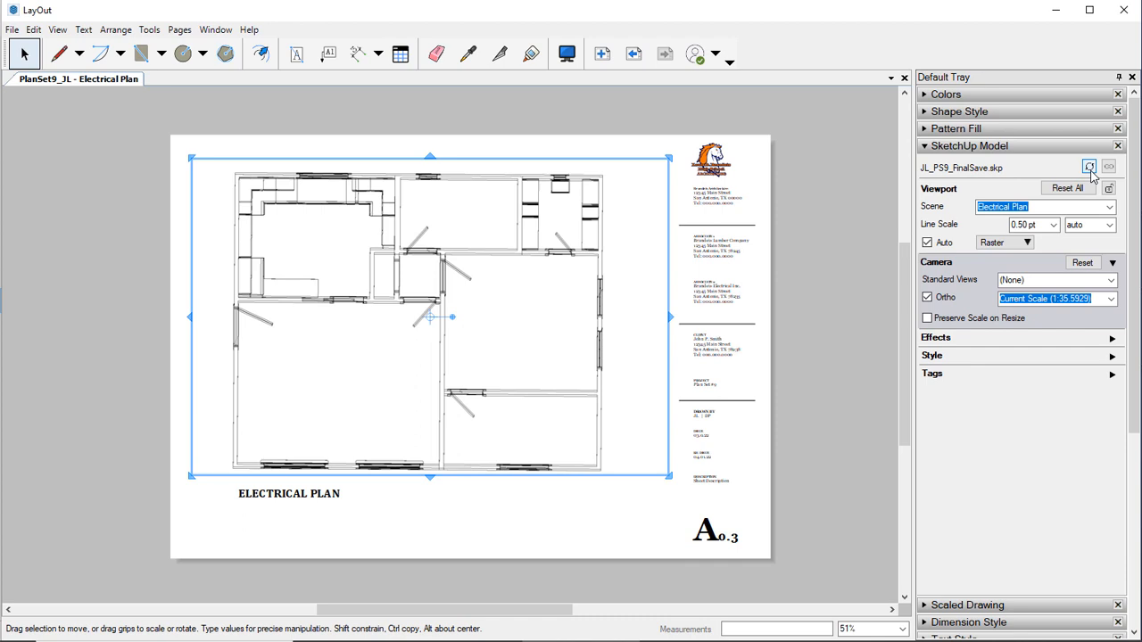
left_click(1109, 206)
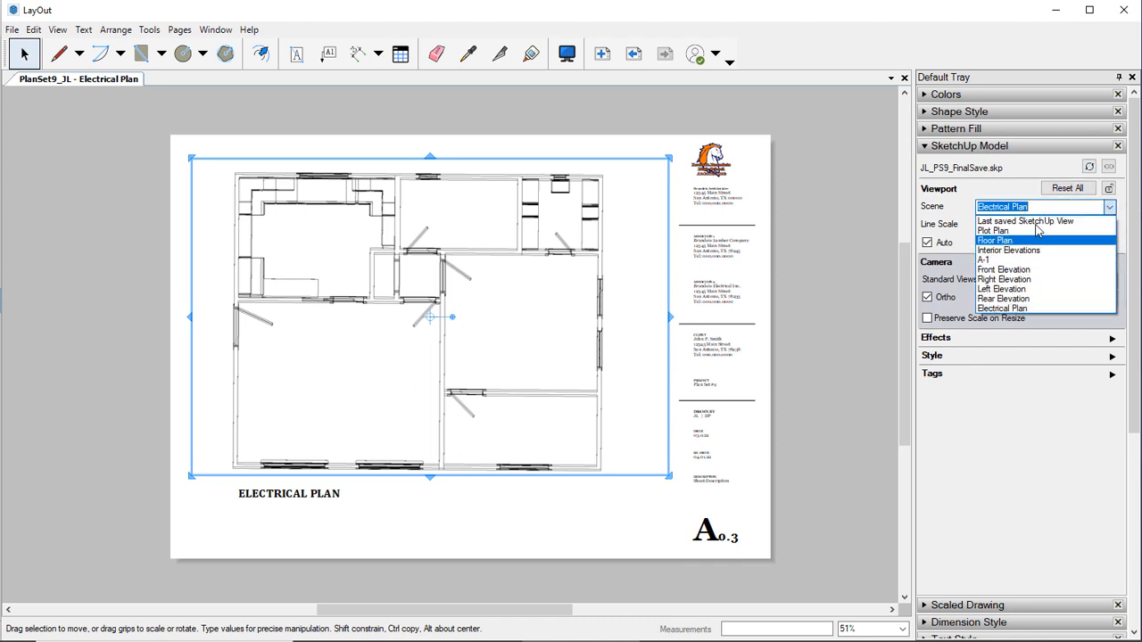
mouse_move(1015, 308)
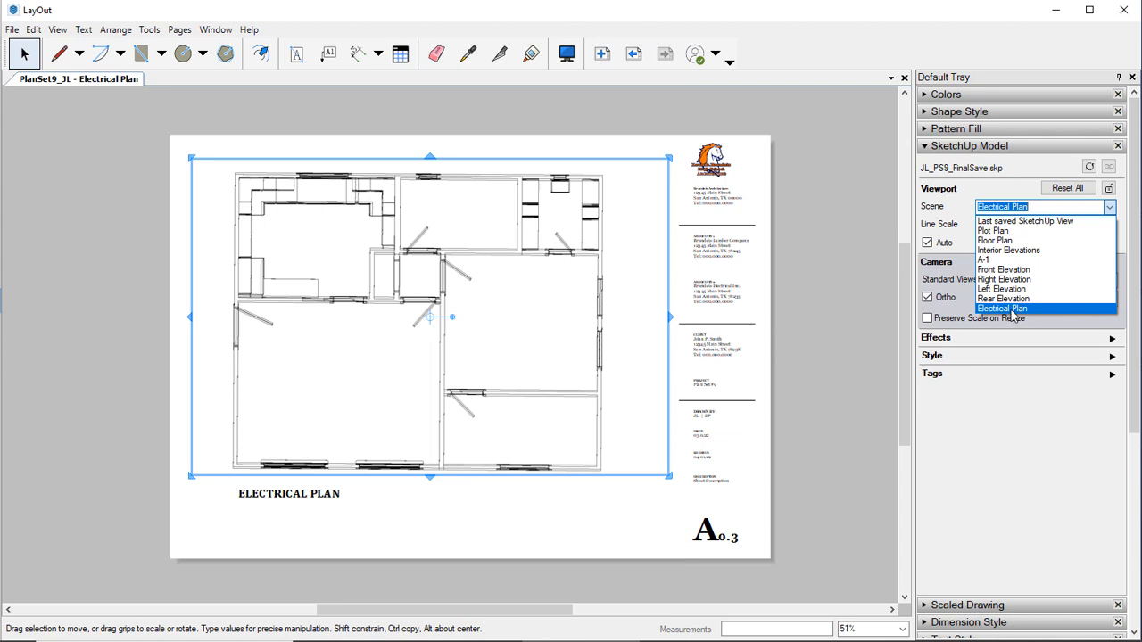
left_click(1002, 308)
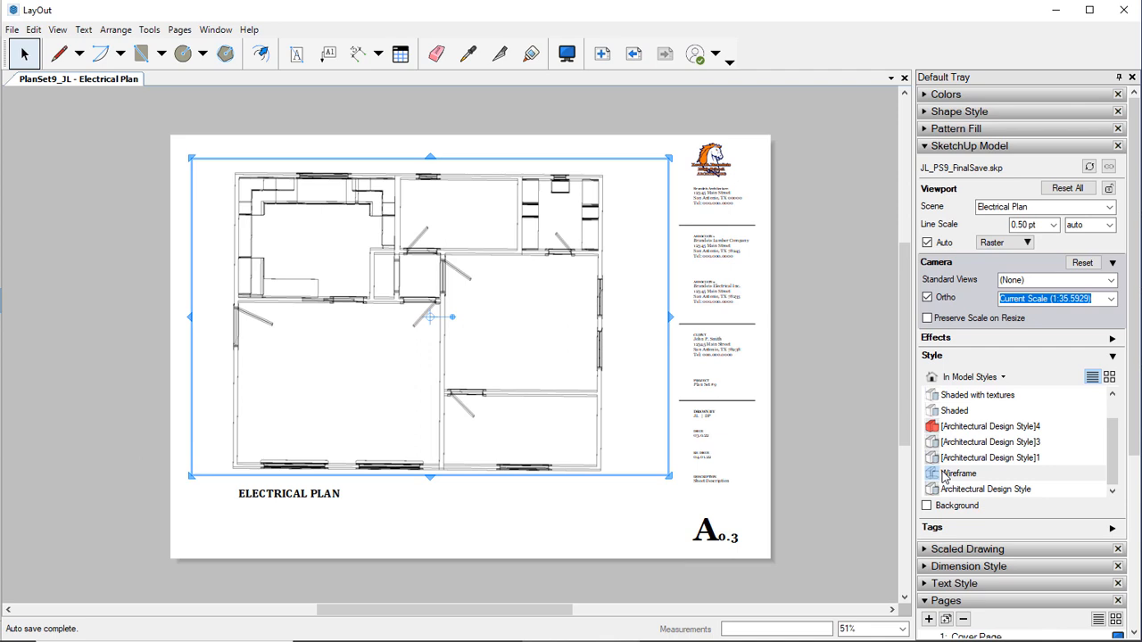
mouse_move(912, 488)
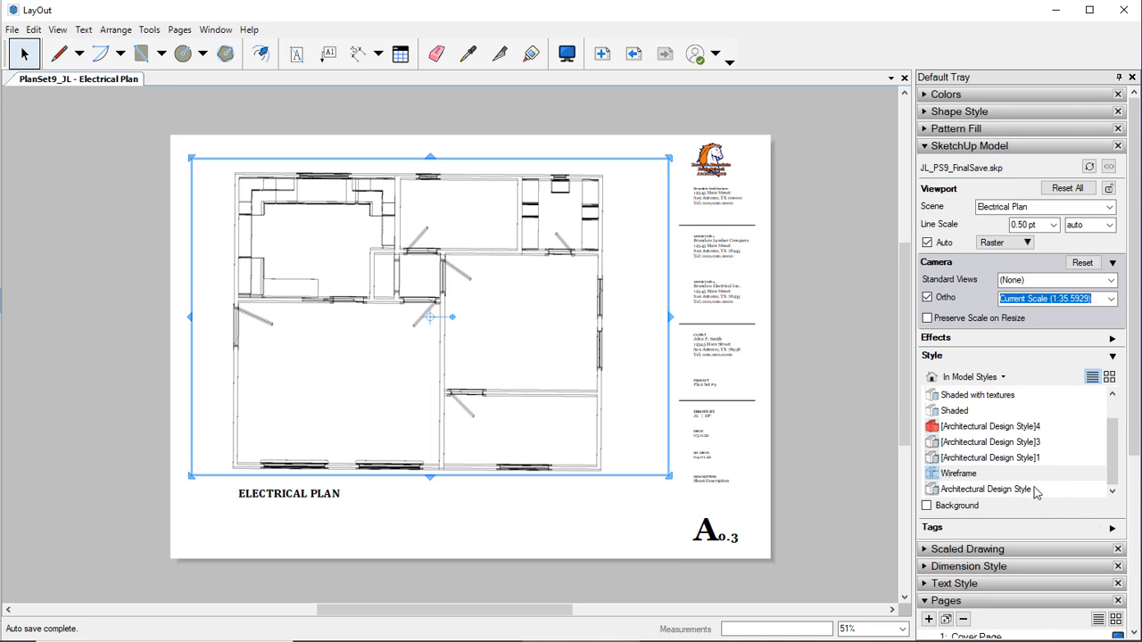
scroll("up", 3)
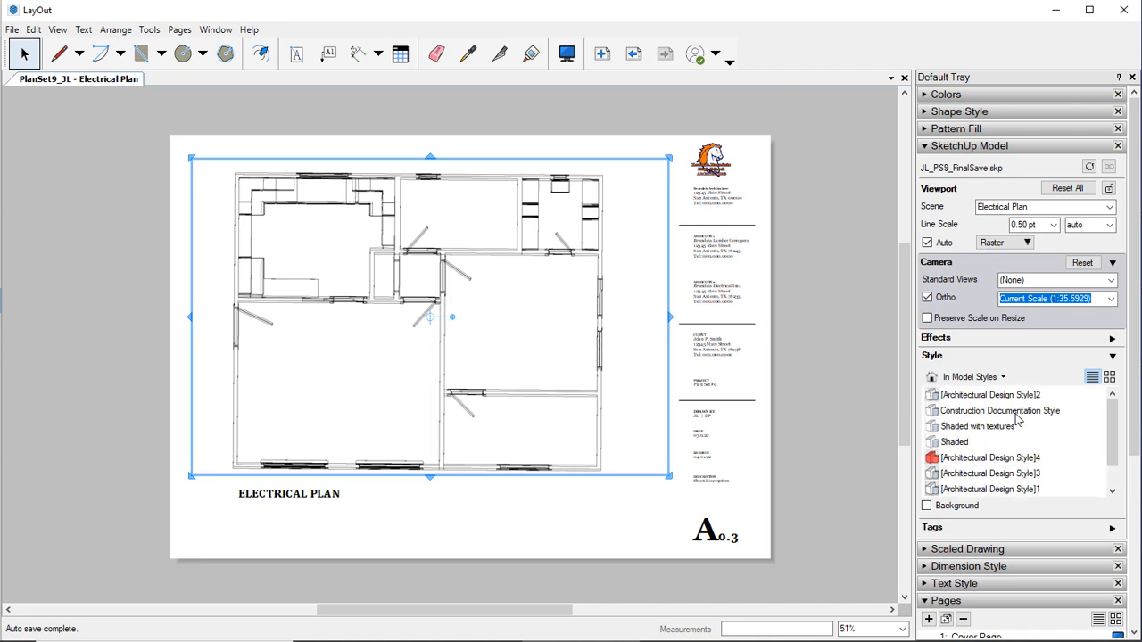
scroll("down", 3)
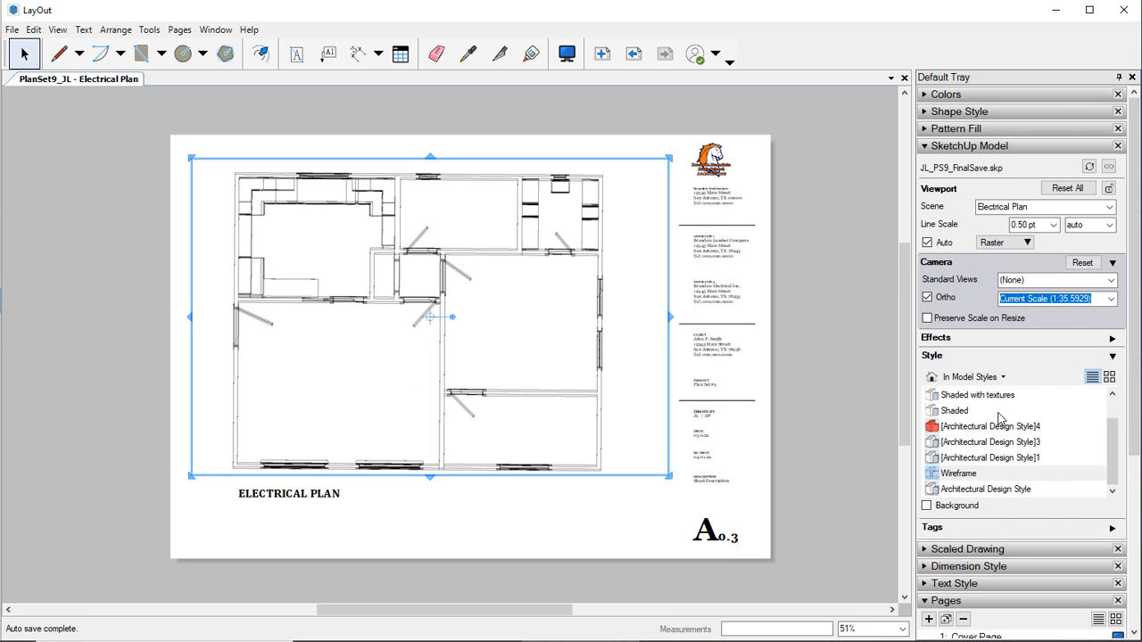
mouse_move(859, 329)
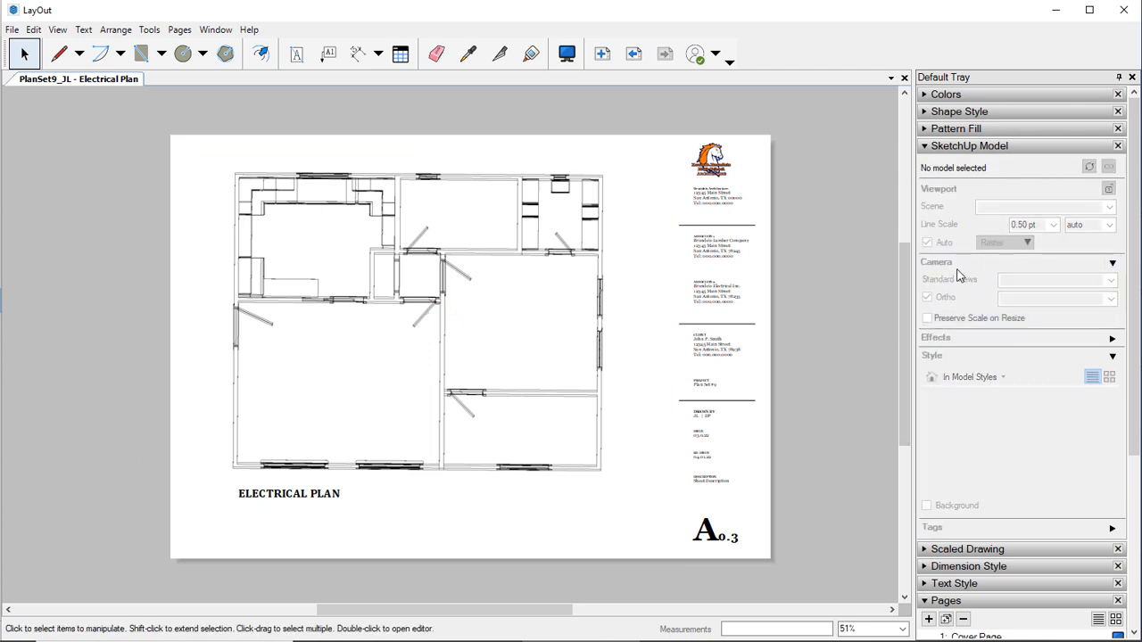
Draw a small circle symbol just outside the plan's right wall with the Circle tool.
scroll("up", 3)
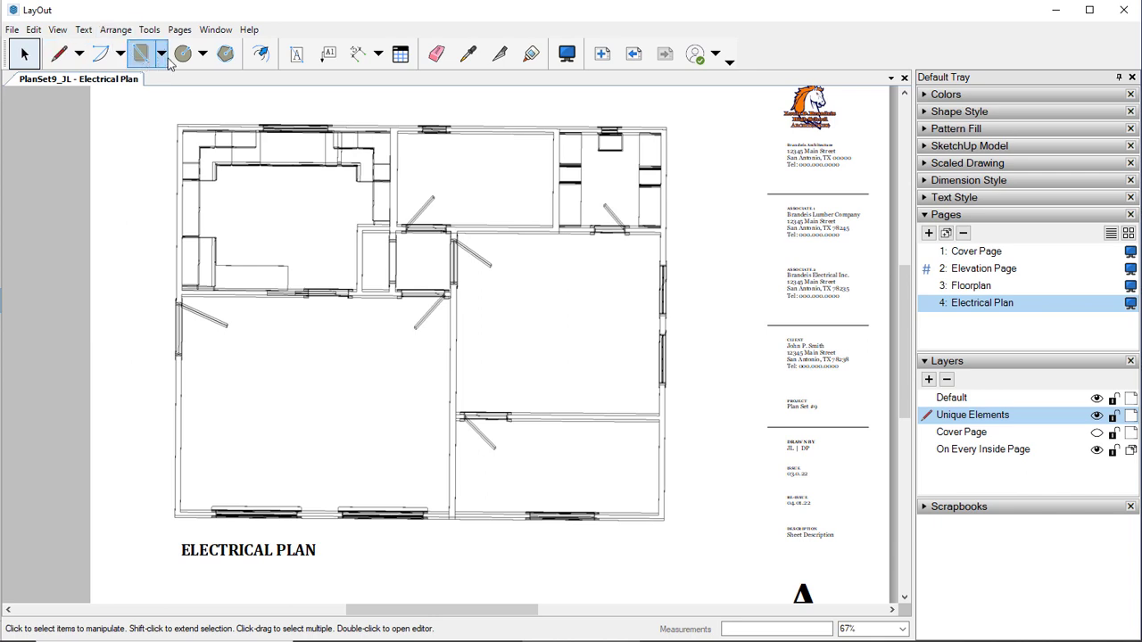
mouse_move(182, 53)
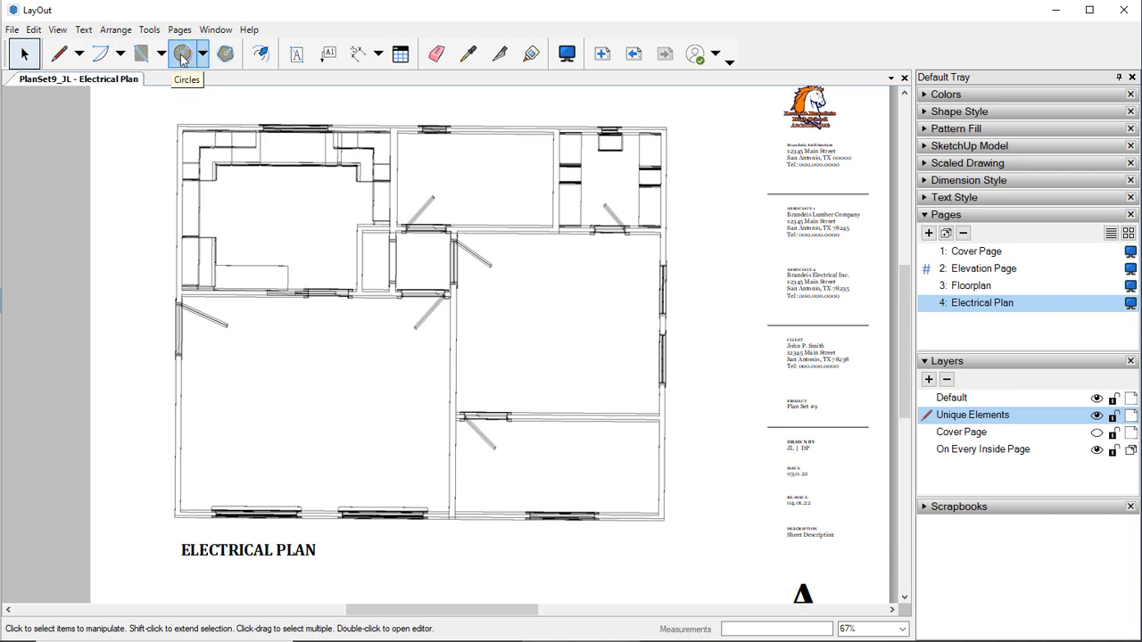
left_click(183, 53)
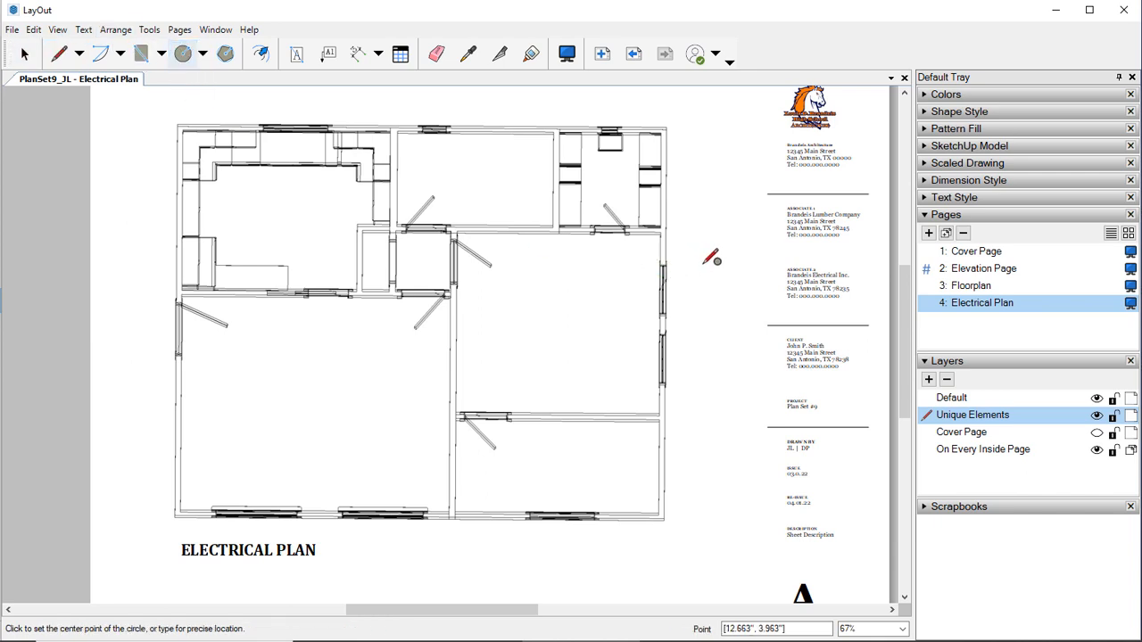
left_click(707, 259)
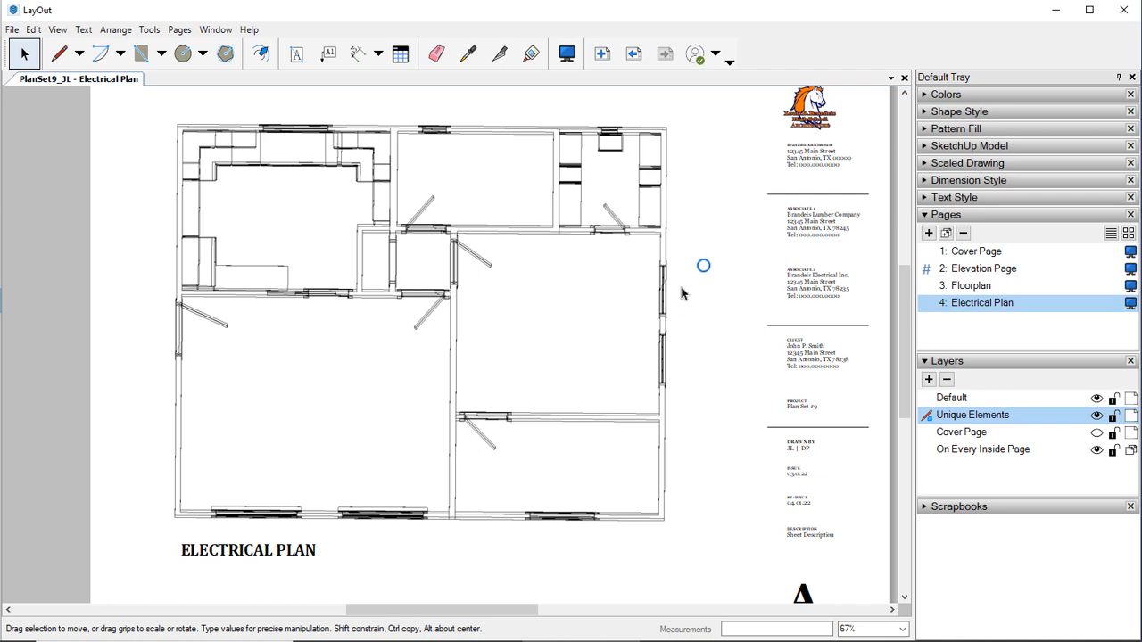
mouse_move(723, 276)
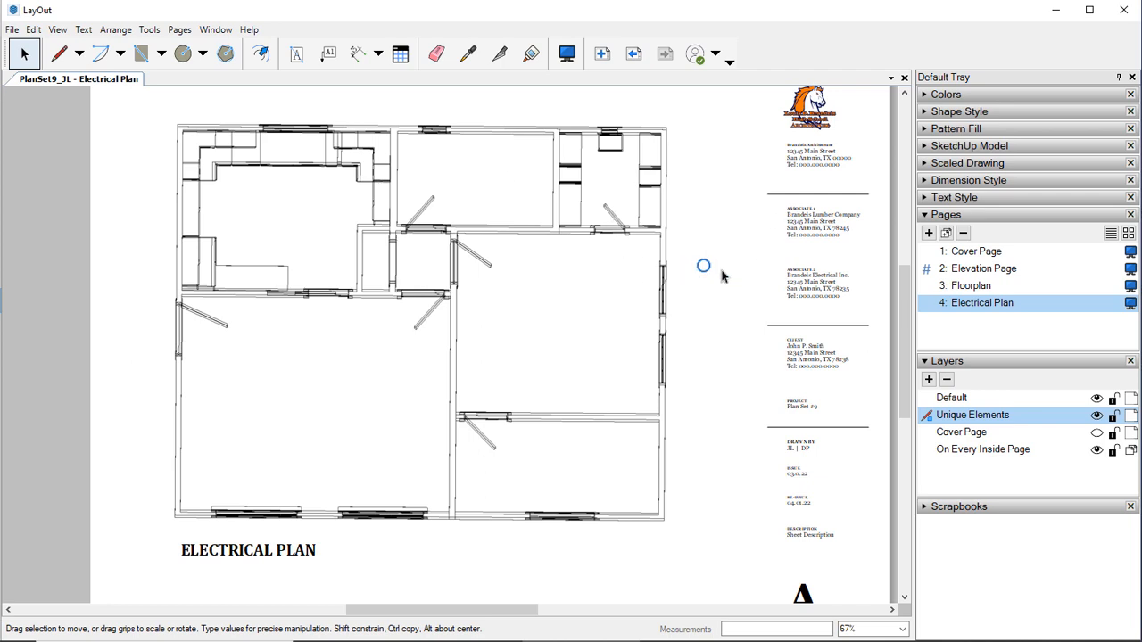
mouse_move(740, 272)
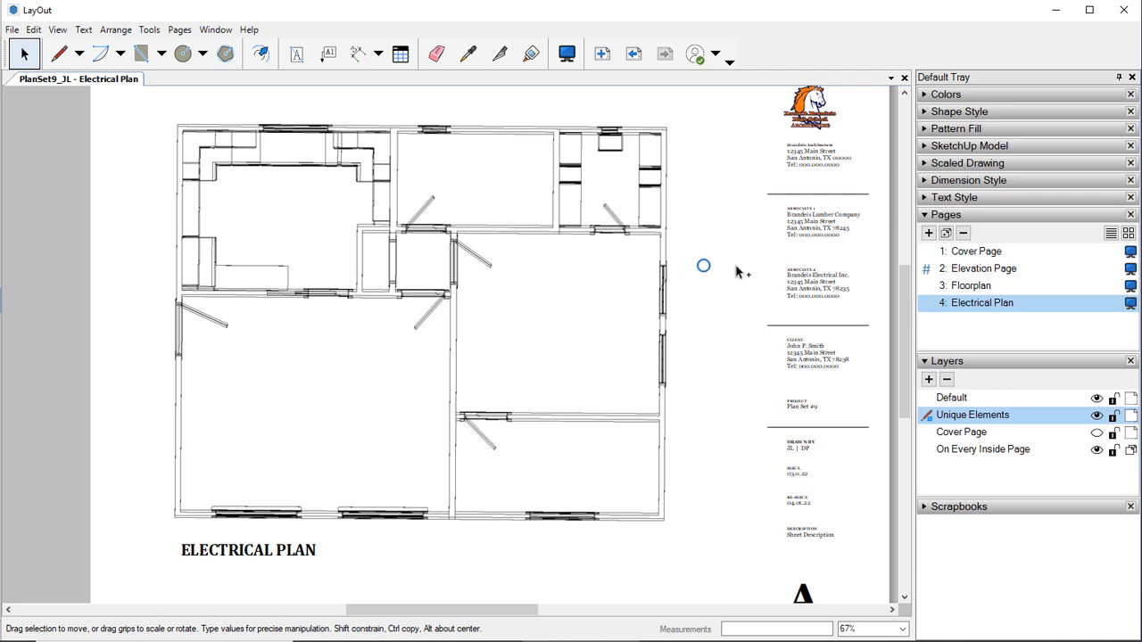
mouse_move(711, 313)
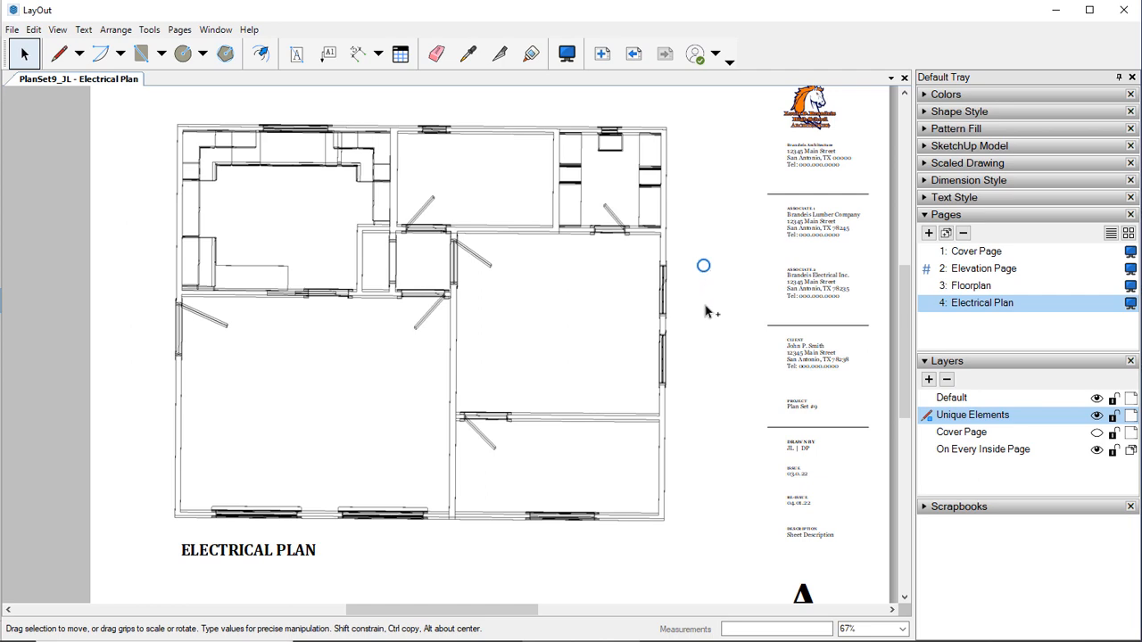
mouse_move(679, 285)
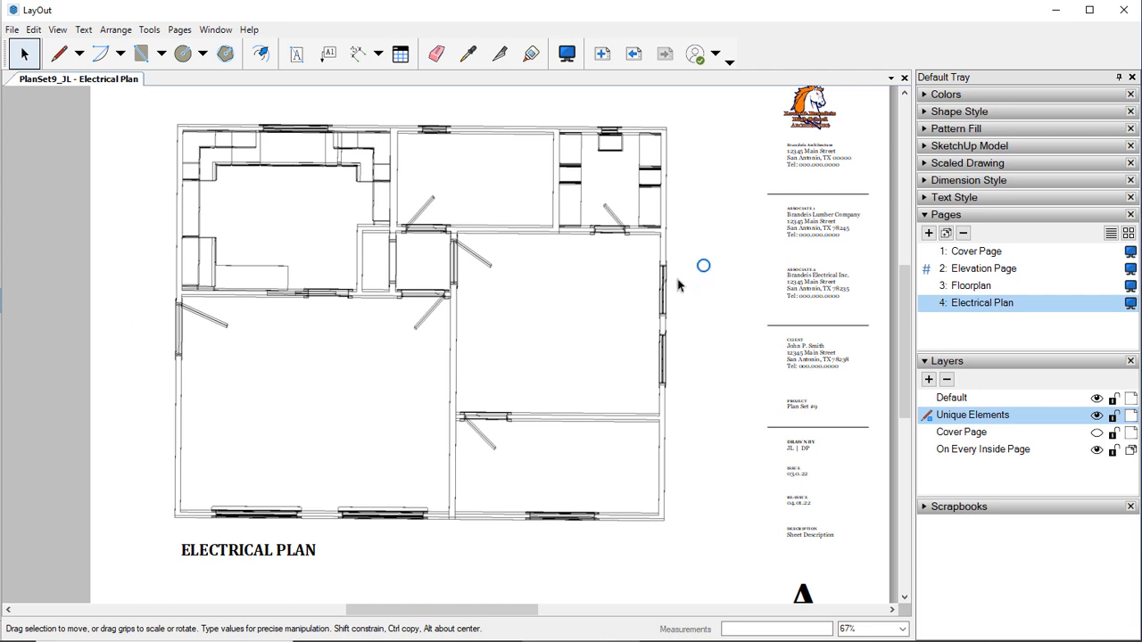
mouse_move(704, 263)
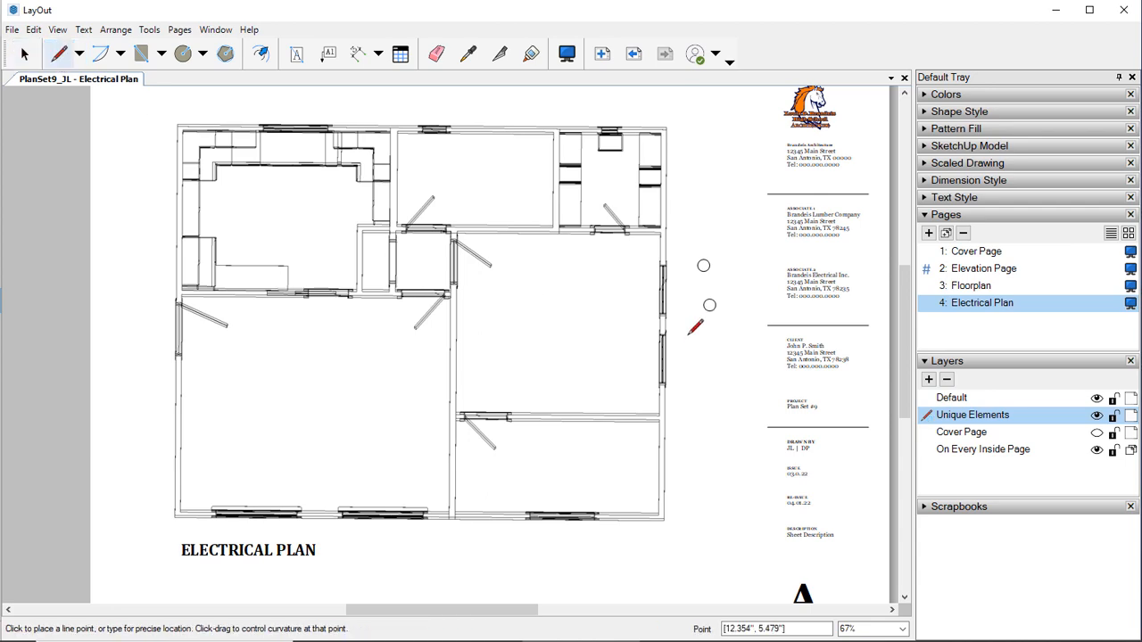
Draw short horizontal and vertical tick lines around the second circle to form a crosshair symbol.
scroll("down", 3)
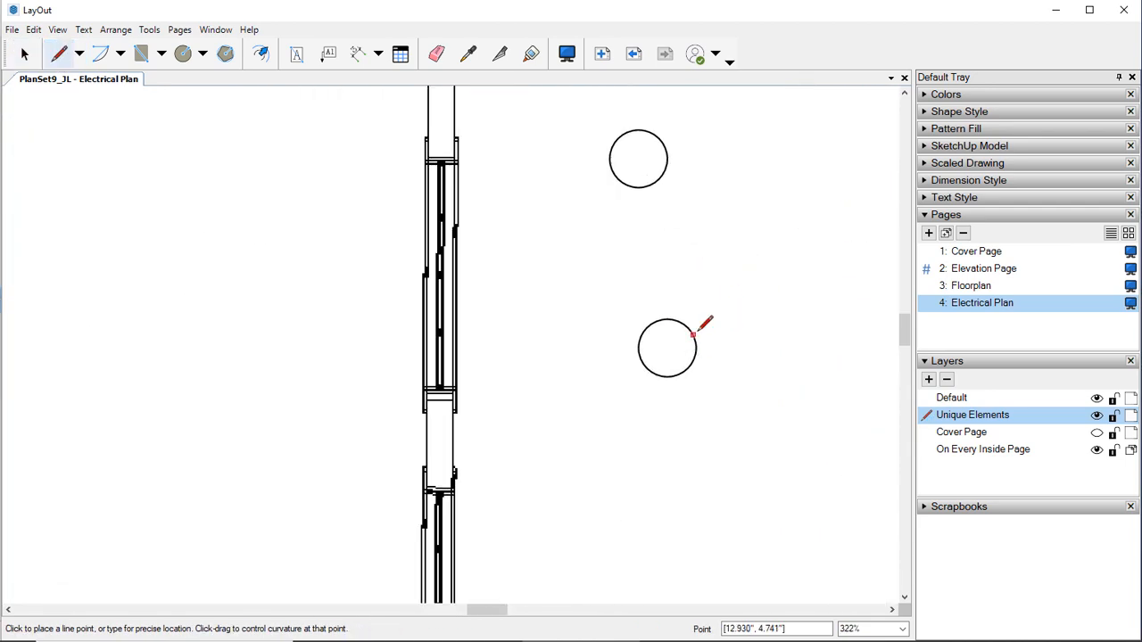
left_click(695, 349)
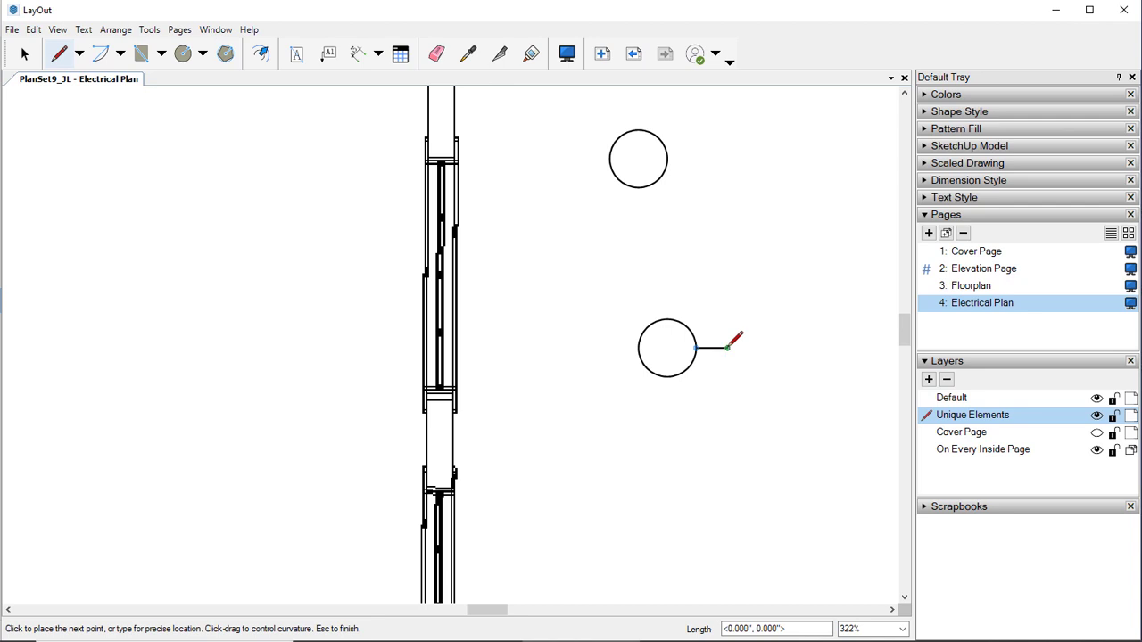
left_click(714, 348)
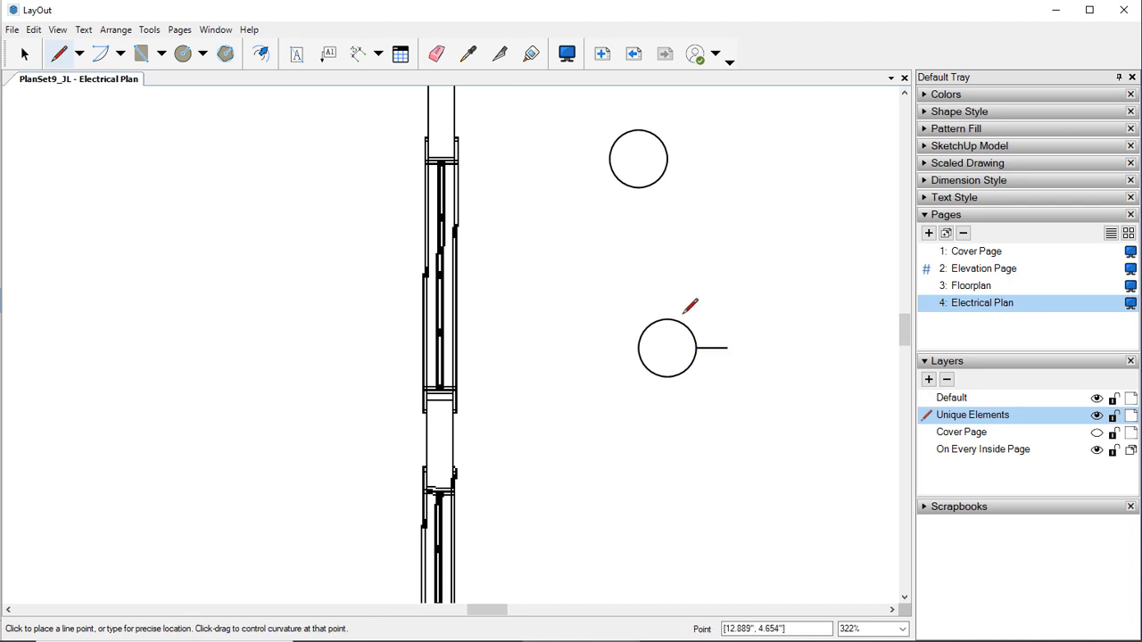
left_click(666, 315)
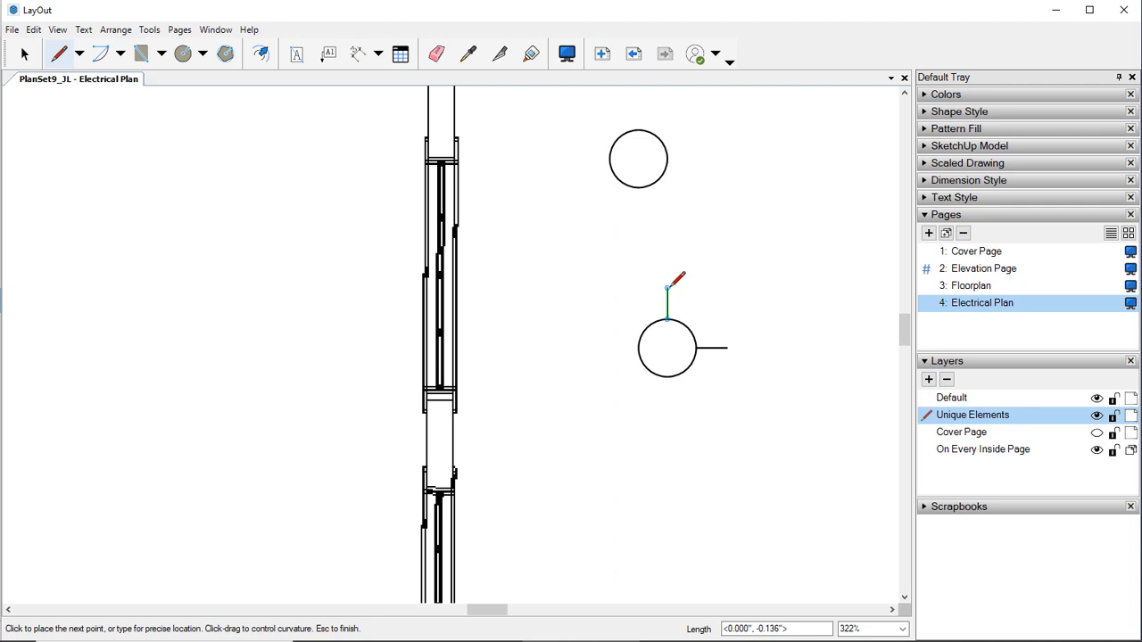
mouse_move(669, 290)
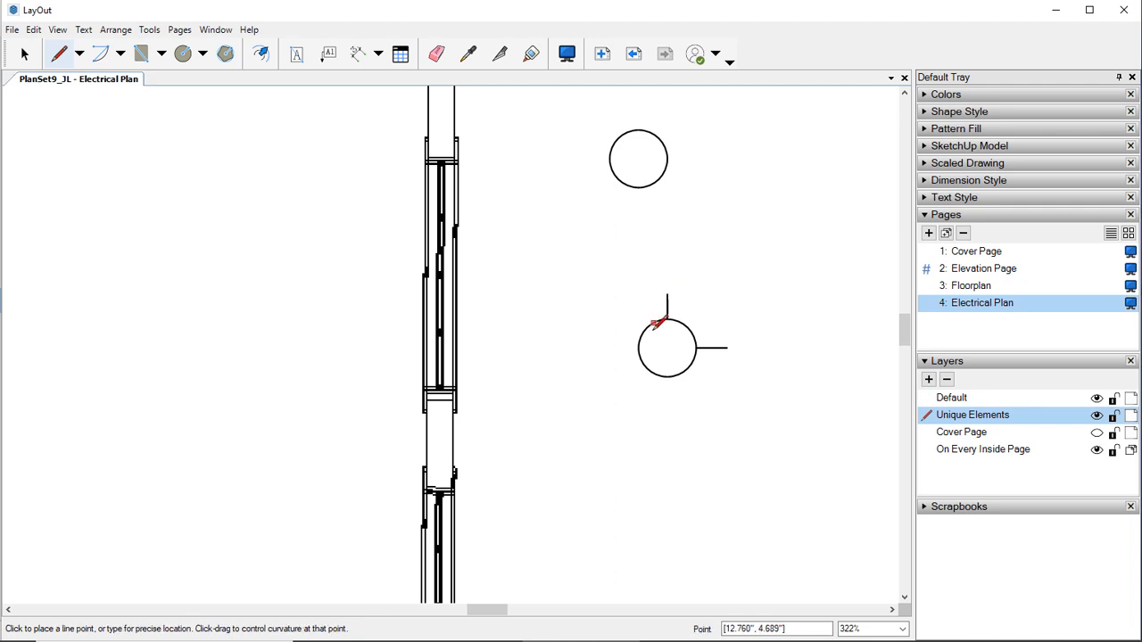
left_click(664, 321)
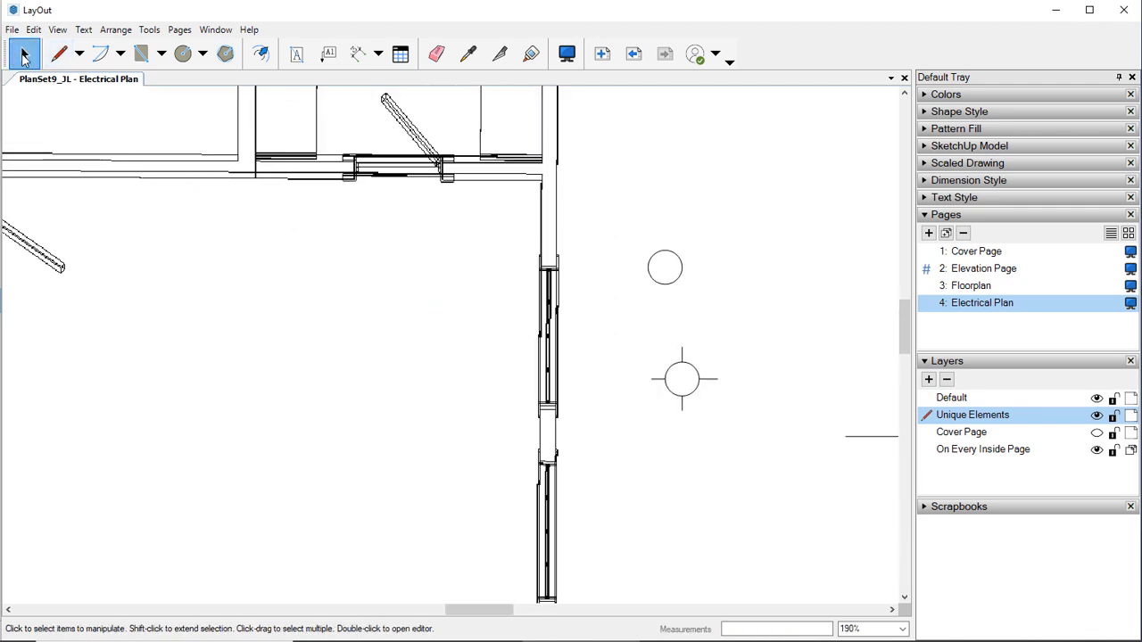
mouse_move(24, 53)
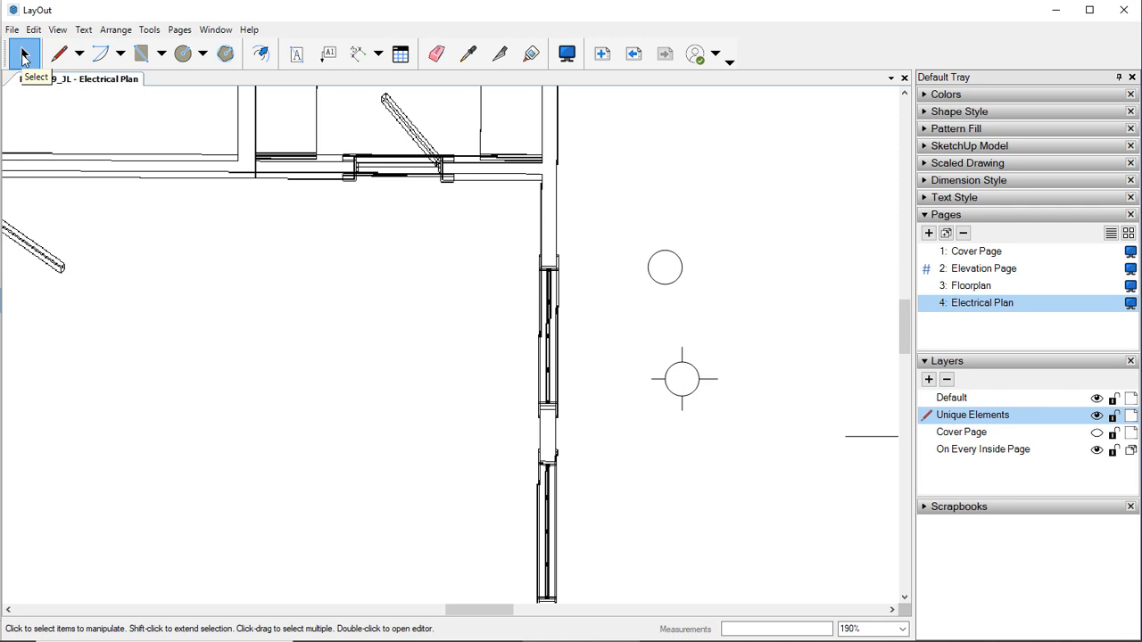
Group the crosshair circle with its tick lines and scale it down to match the plain circle.
left_click(683, 379)
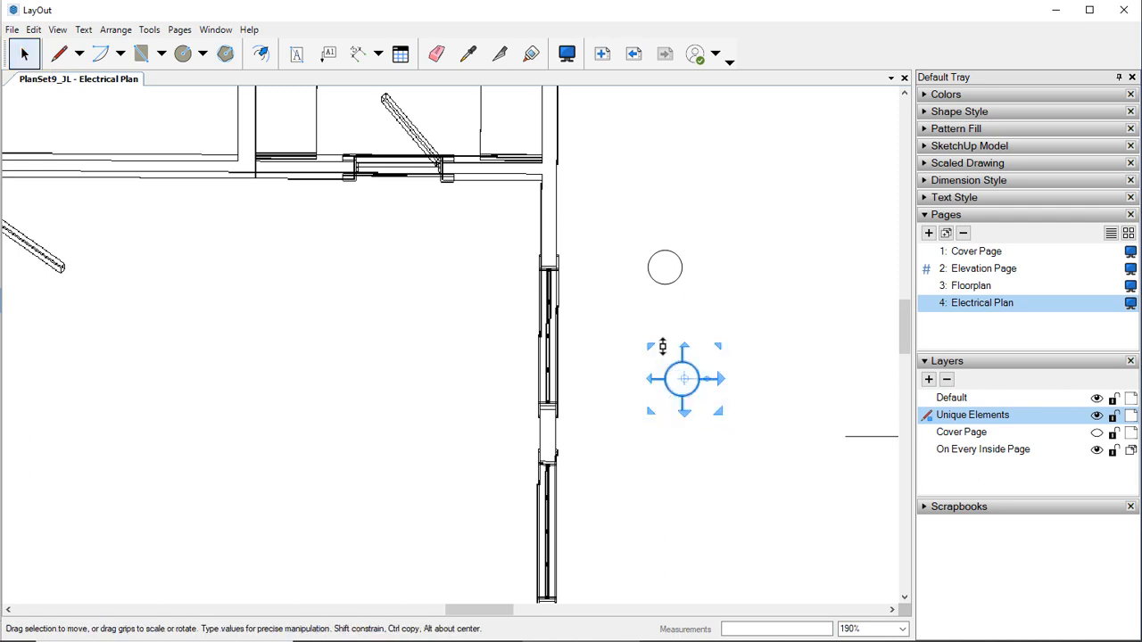
right_click(682, 378)
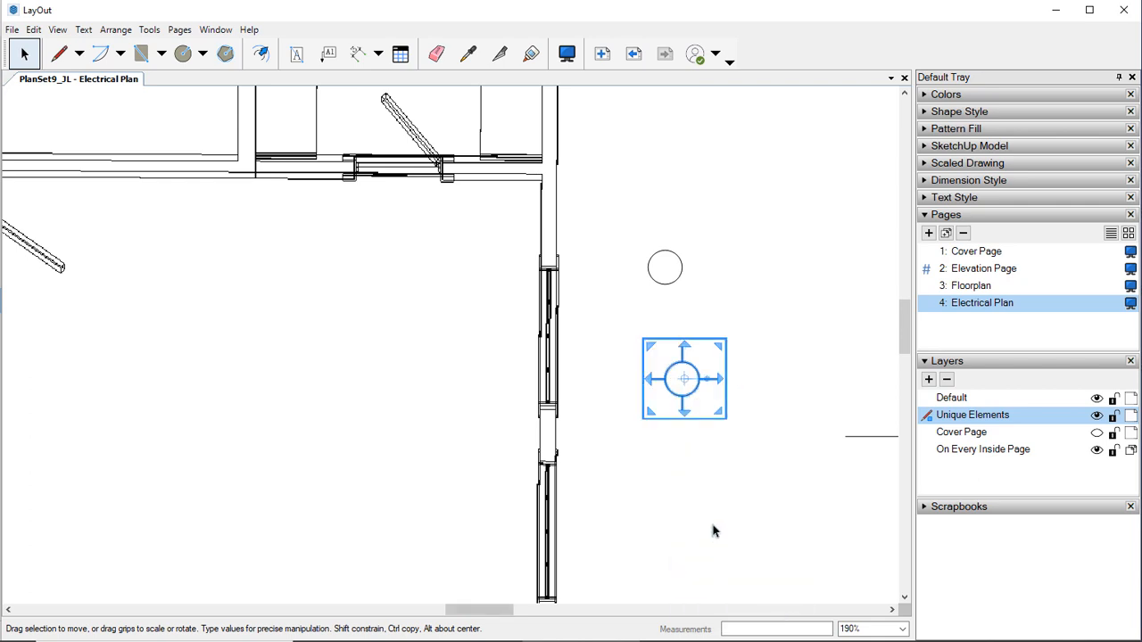
mouse_move(696, 493)
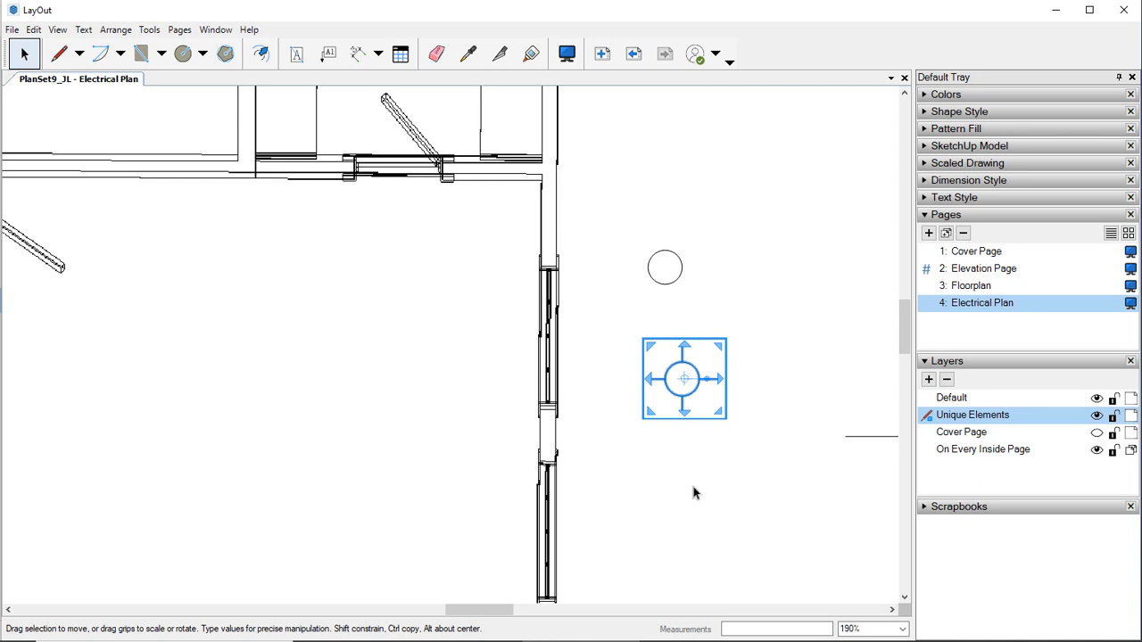
mouse_move(738, 448)
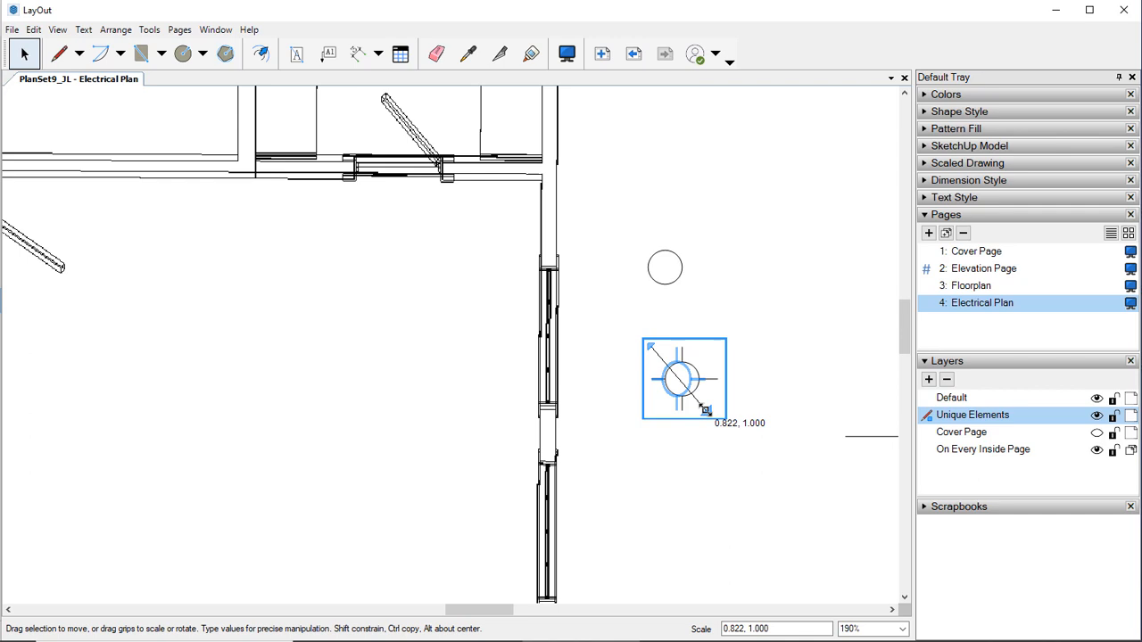
left_click_drag(705, 411, 707, 399)
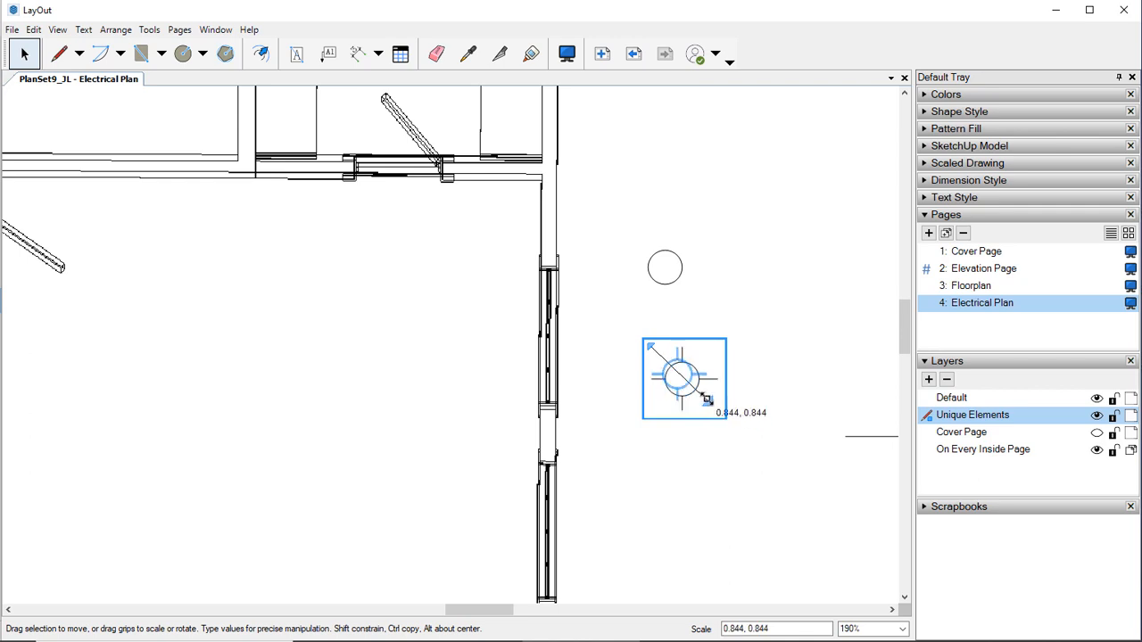
left_click_drag(707, 399, 704, 392)
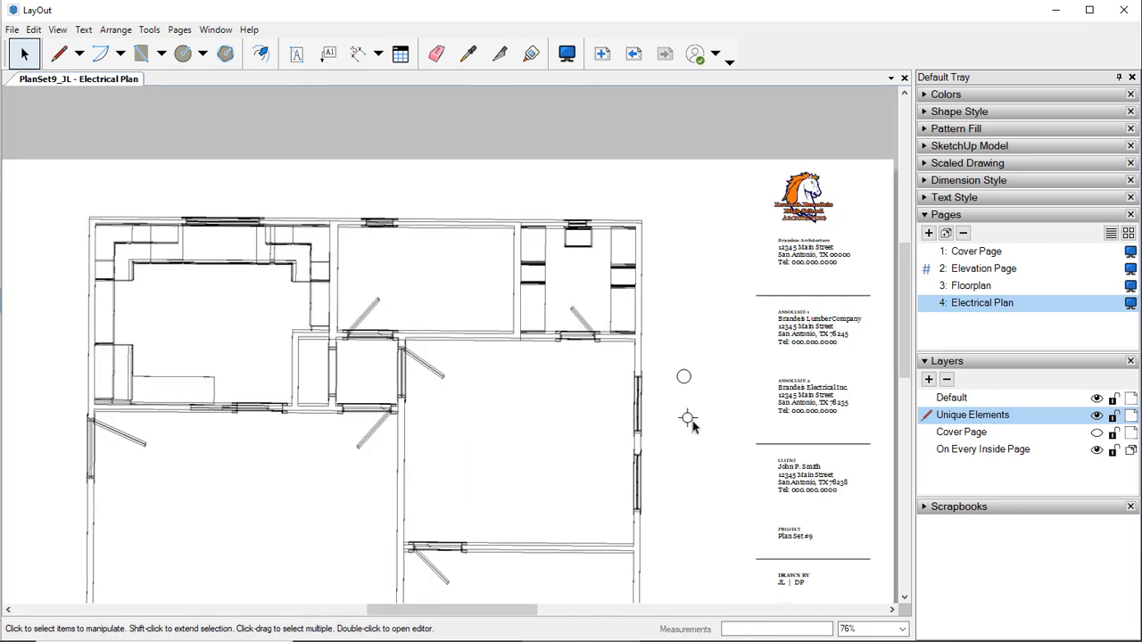
scroll("up", 3)
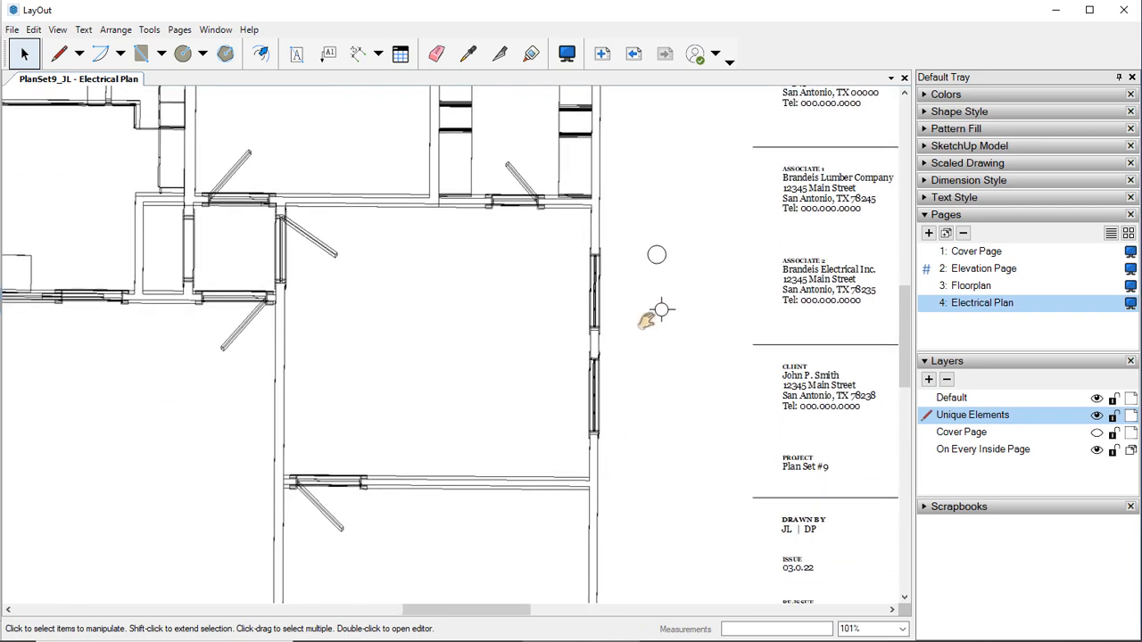
mouse_move(673, 386)
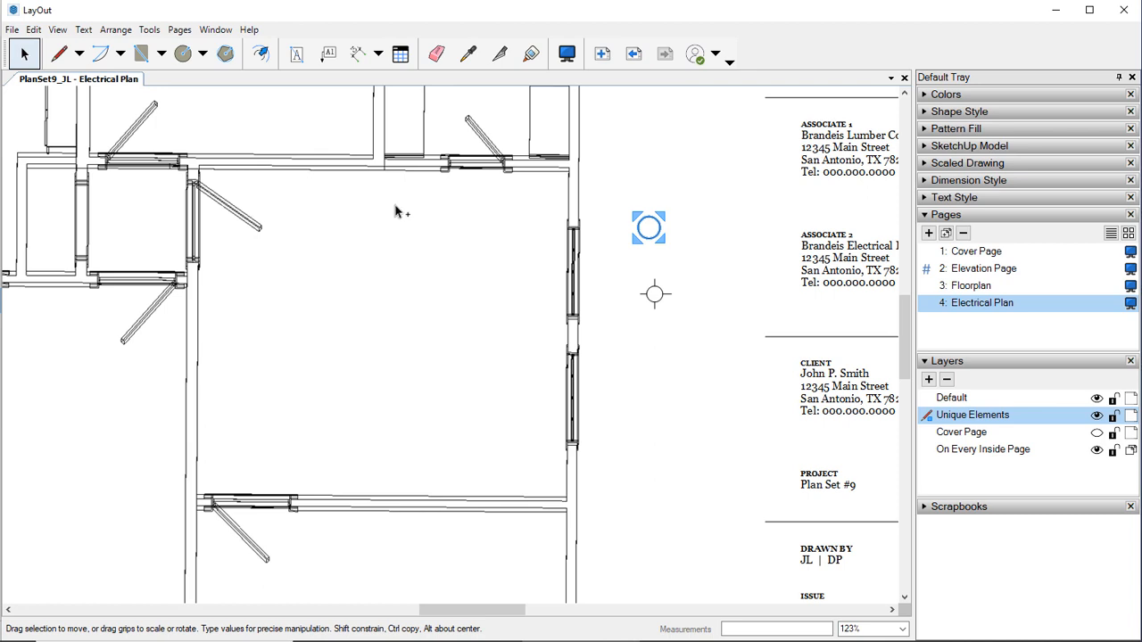
mouse_move(649, 228)
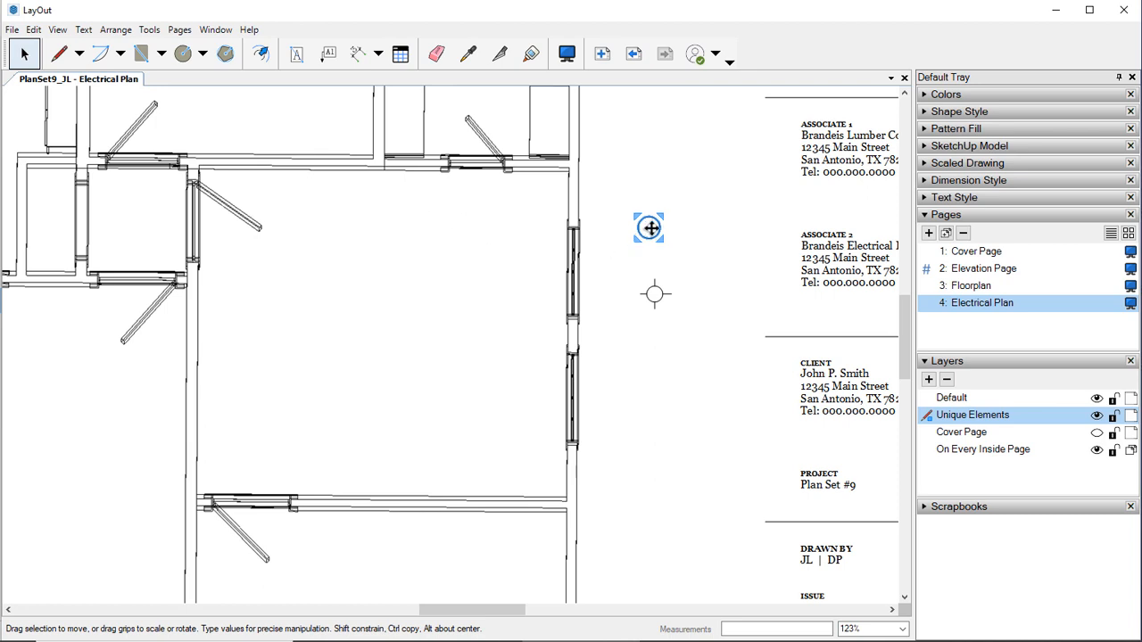
Copy the circle downward, cross it with two parallel lines, group it and shrink it to match.
left_click_drag(648, 229, 662, 396)
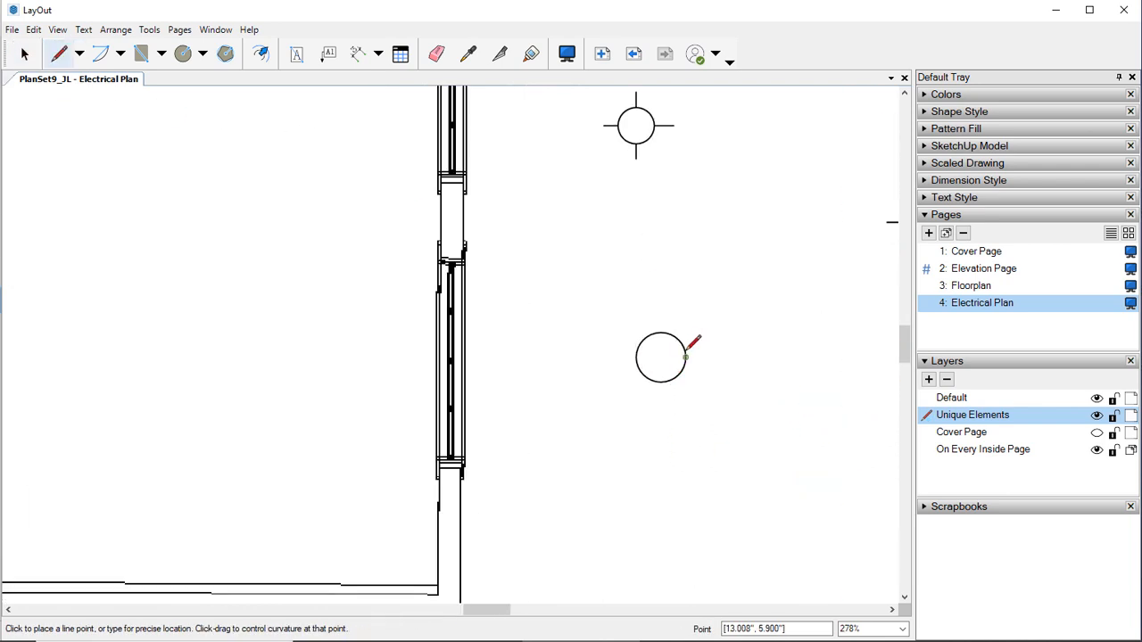
left_click(685, 358)
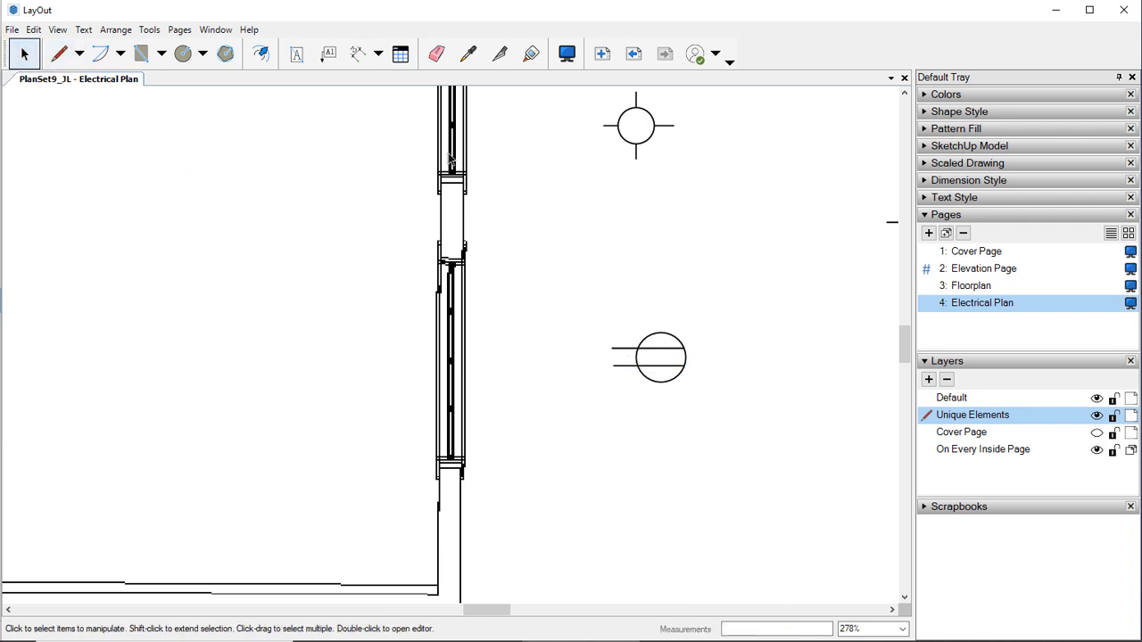
left_click(649, 357)
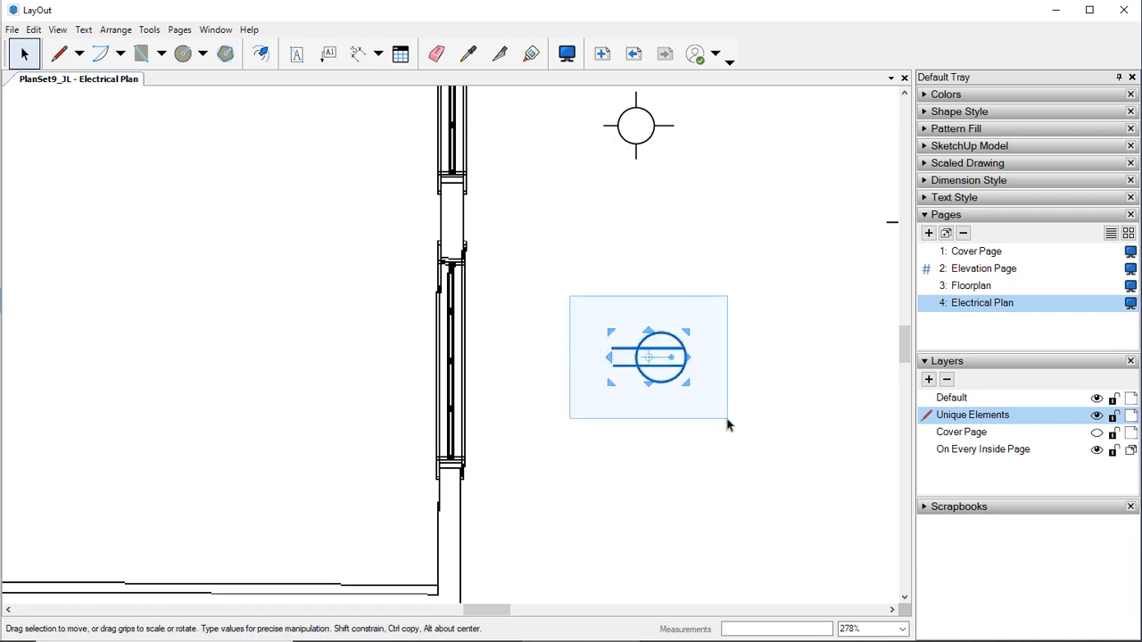
right_click(649, 357)
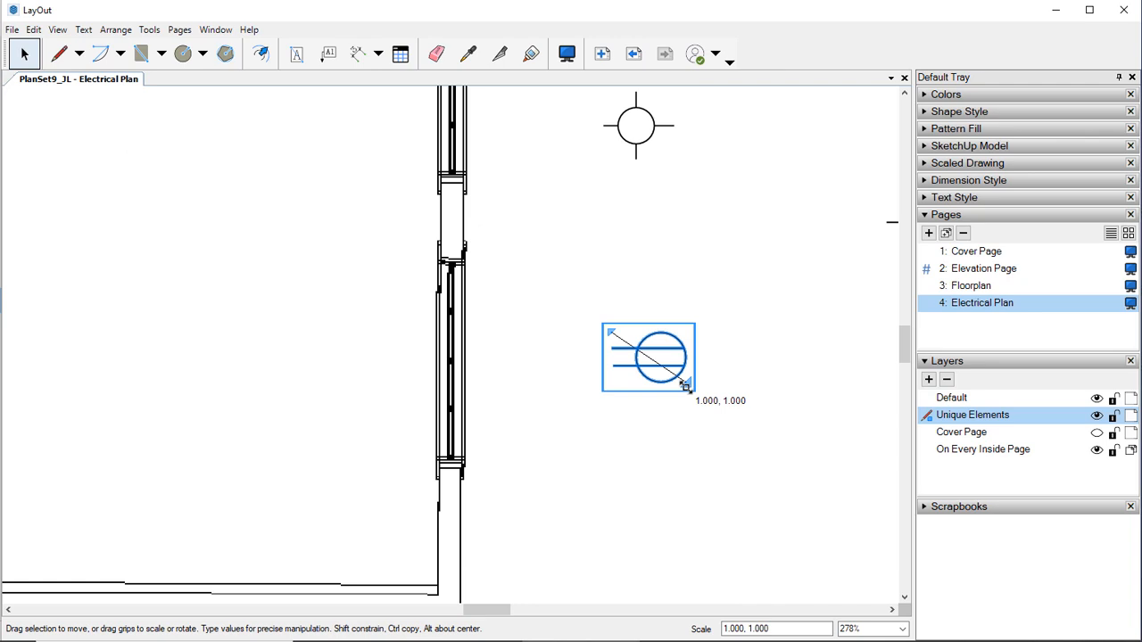
left_click_drag(686, 383, 638, 361)
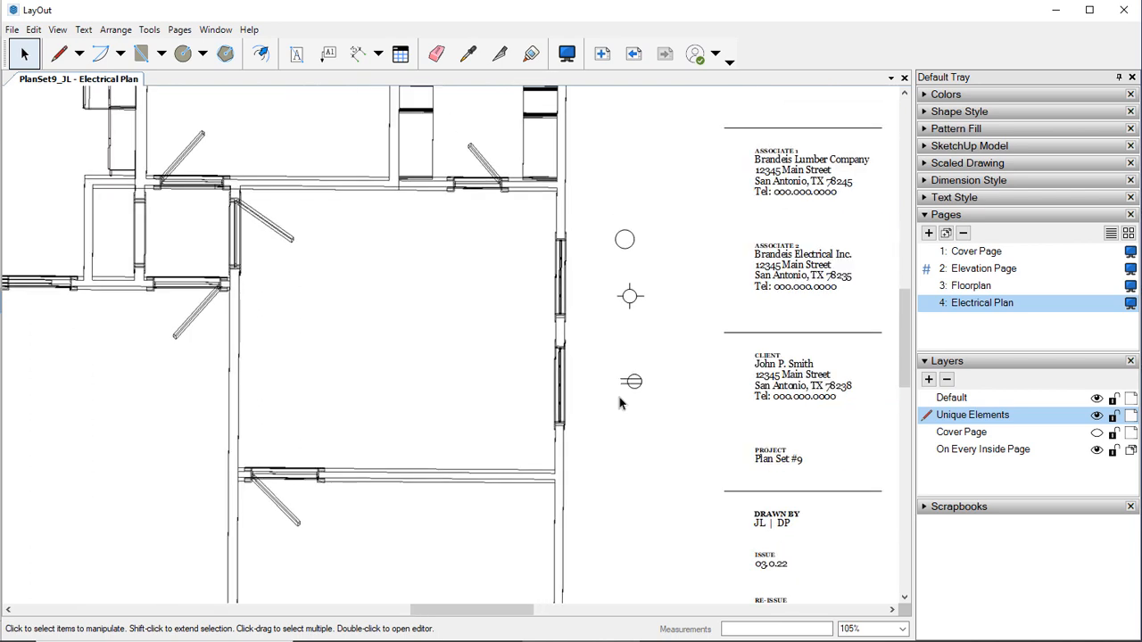
mouse_move(647, 251)
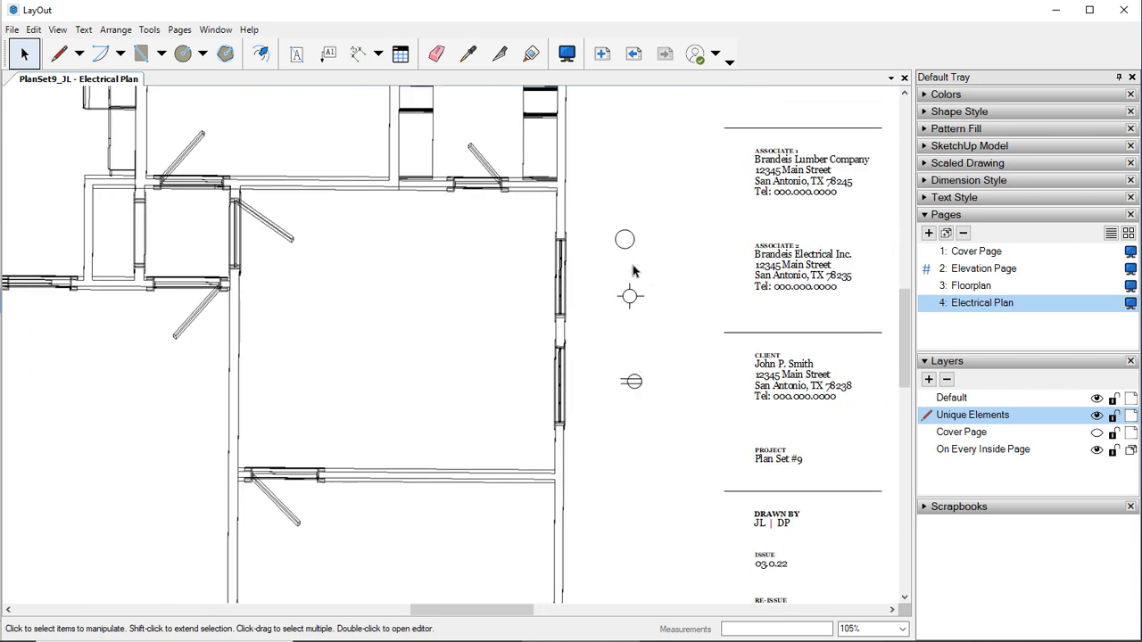
mouse_move(633, 388)
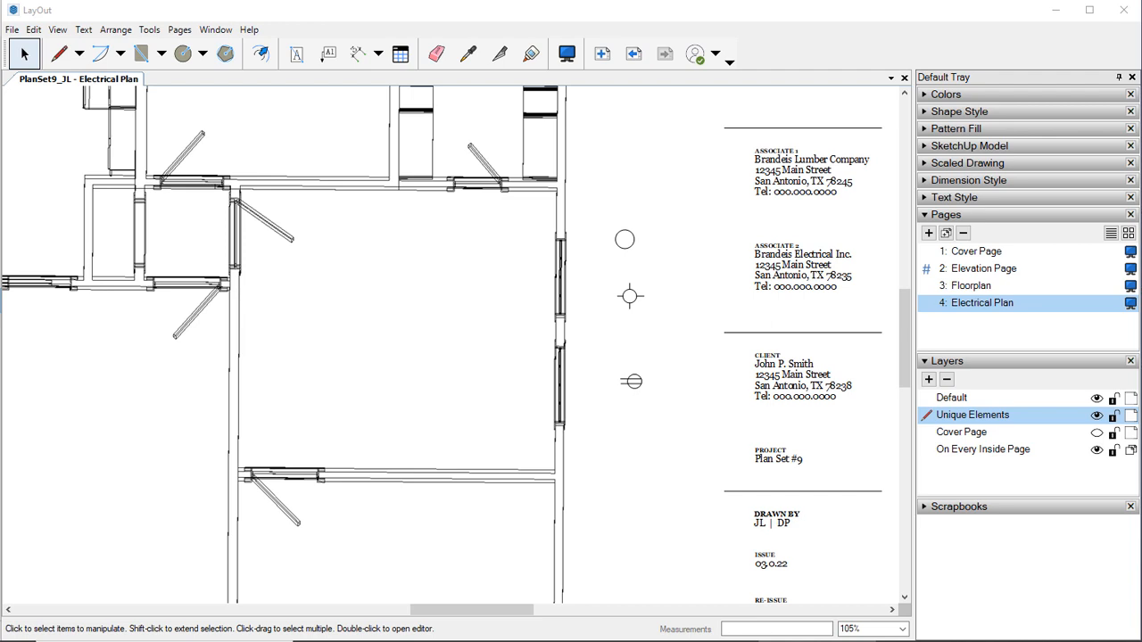
left_click(260, 53)
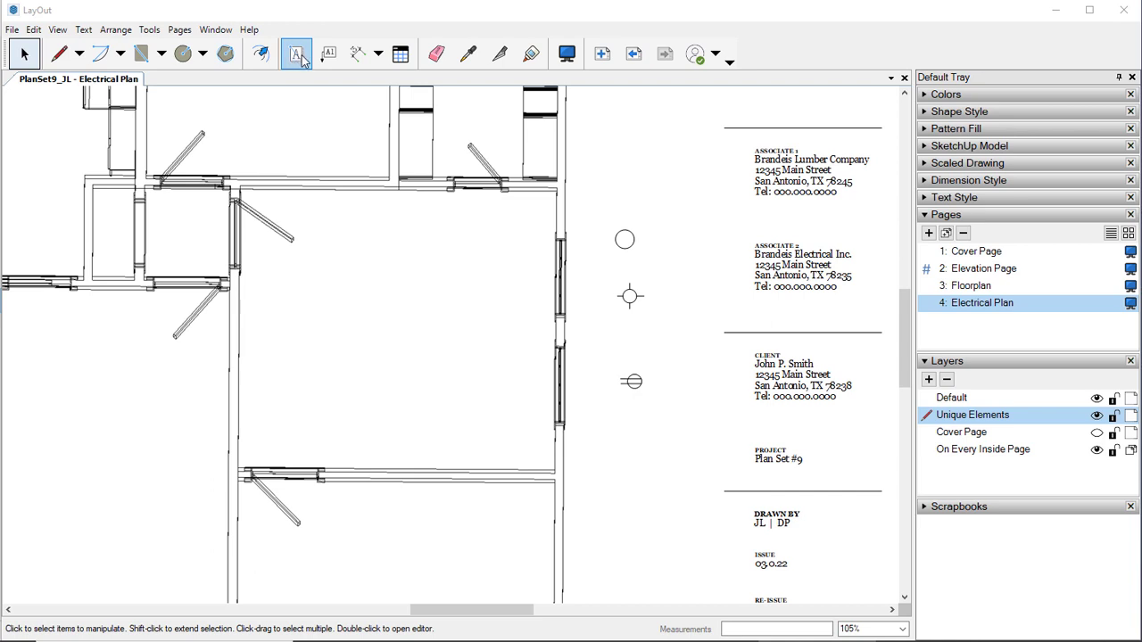
Place a $ text below the outlet symbol and style it bold Georgia at 18 pt.
left_click(296, 54)
type("$")
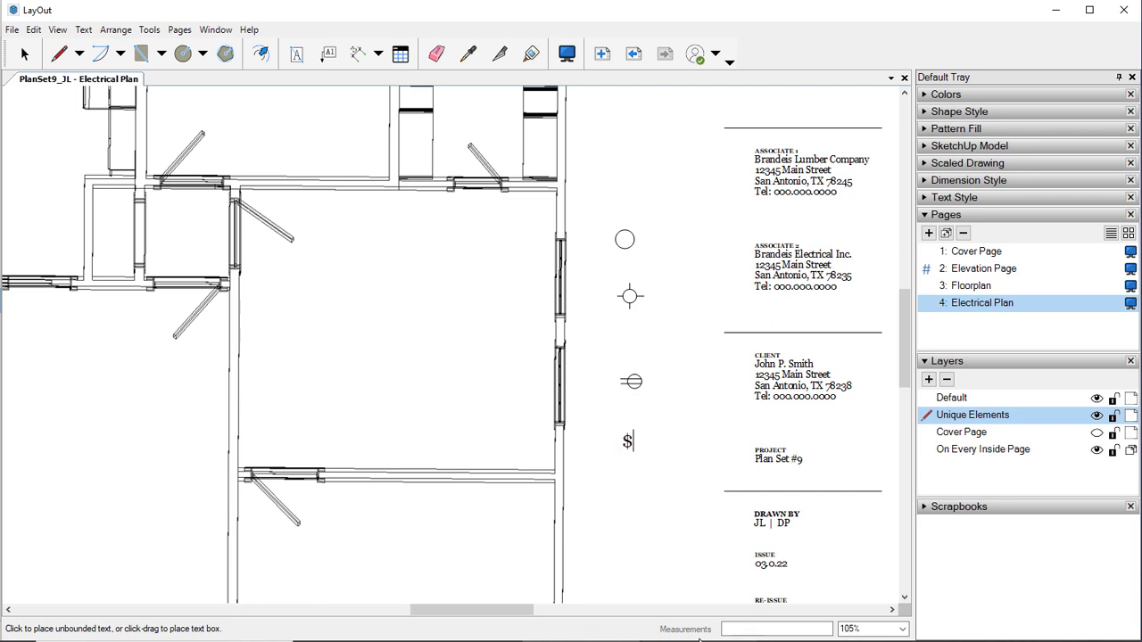
left_click(628, 441)
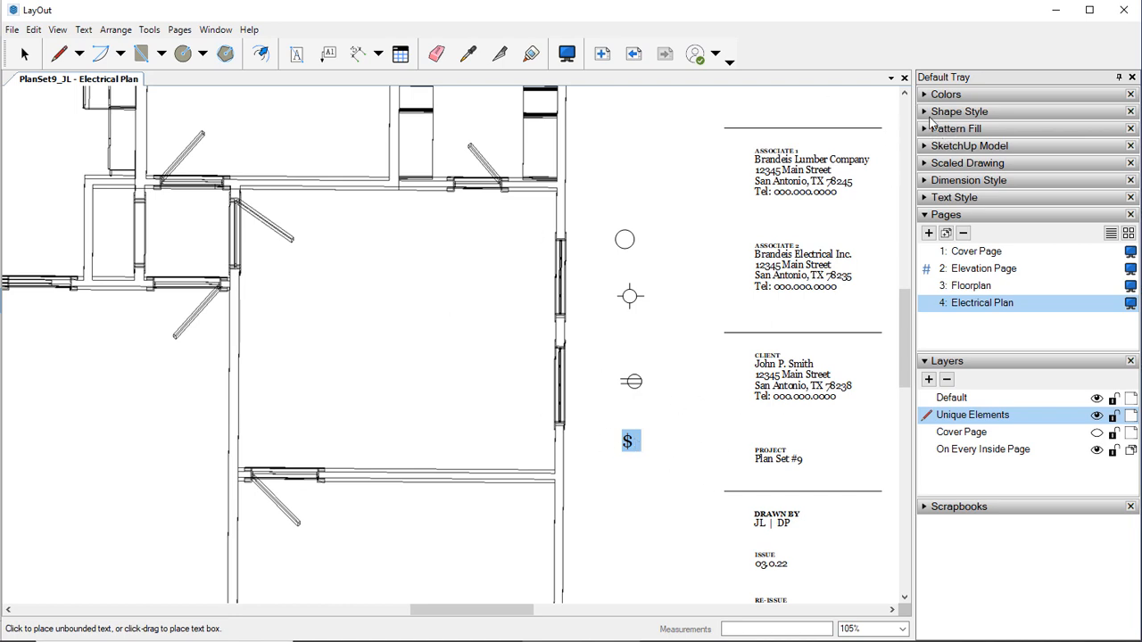
left_click(955, 197)
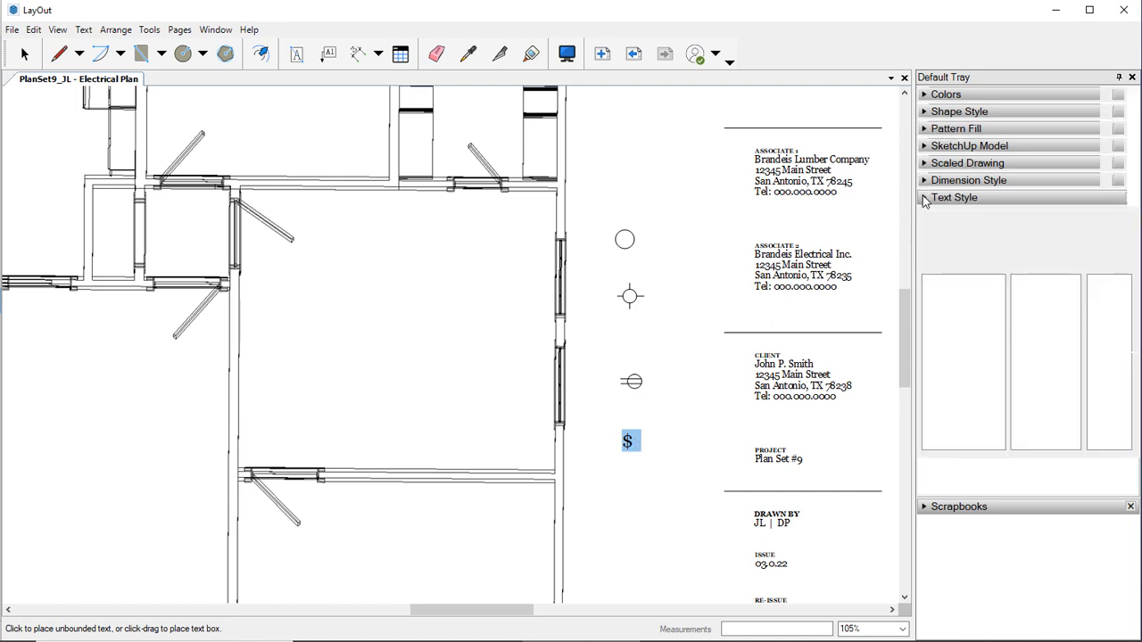
left_click(954, 197)
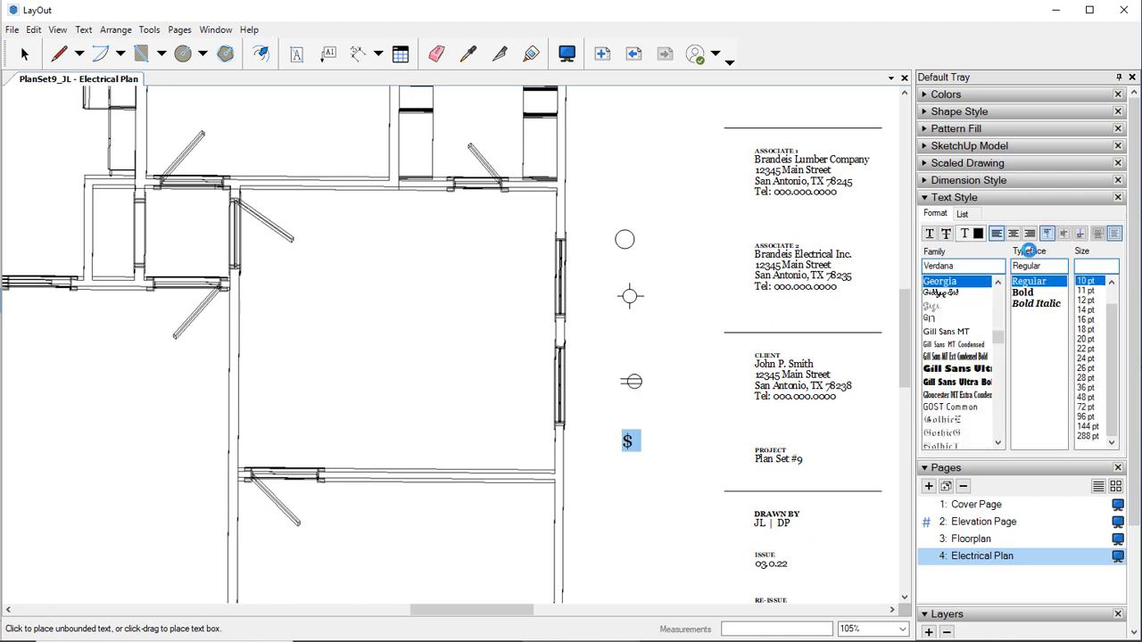
left_click(1024, 291)
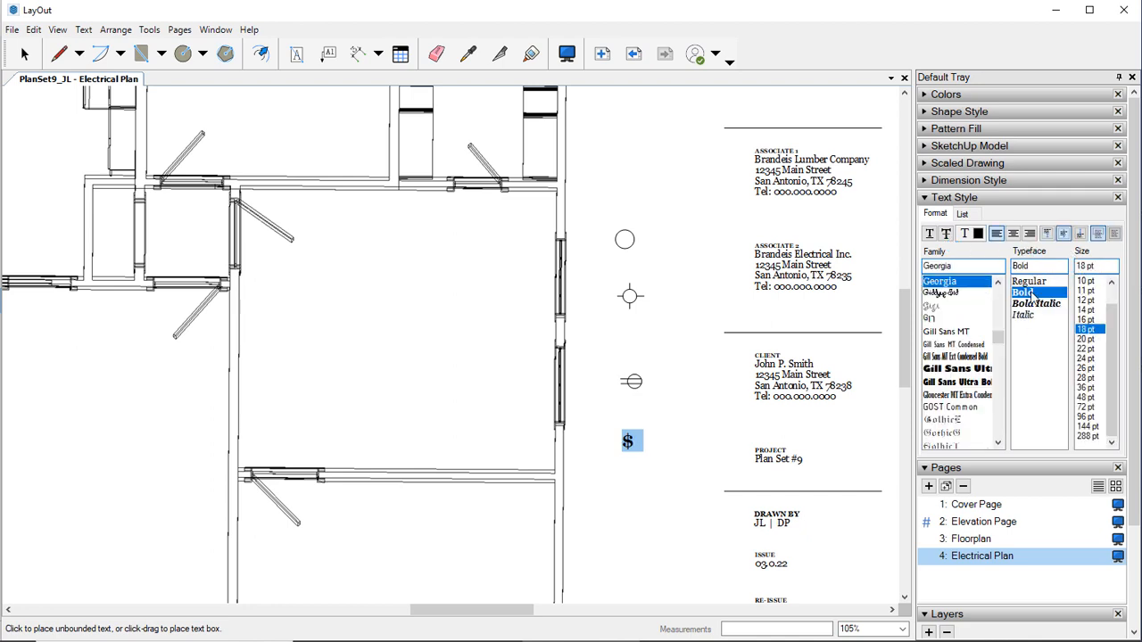
mouse_move(1070, 335)
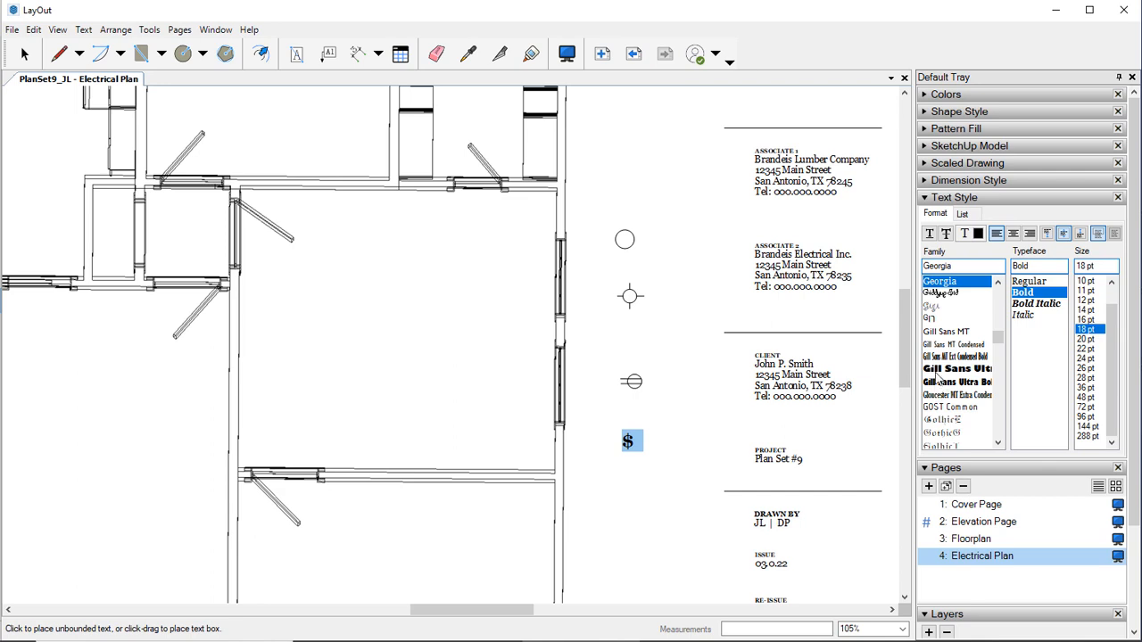
left_click(957, 368)
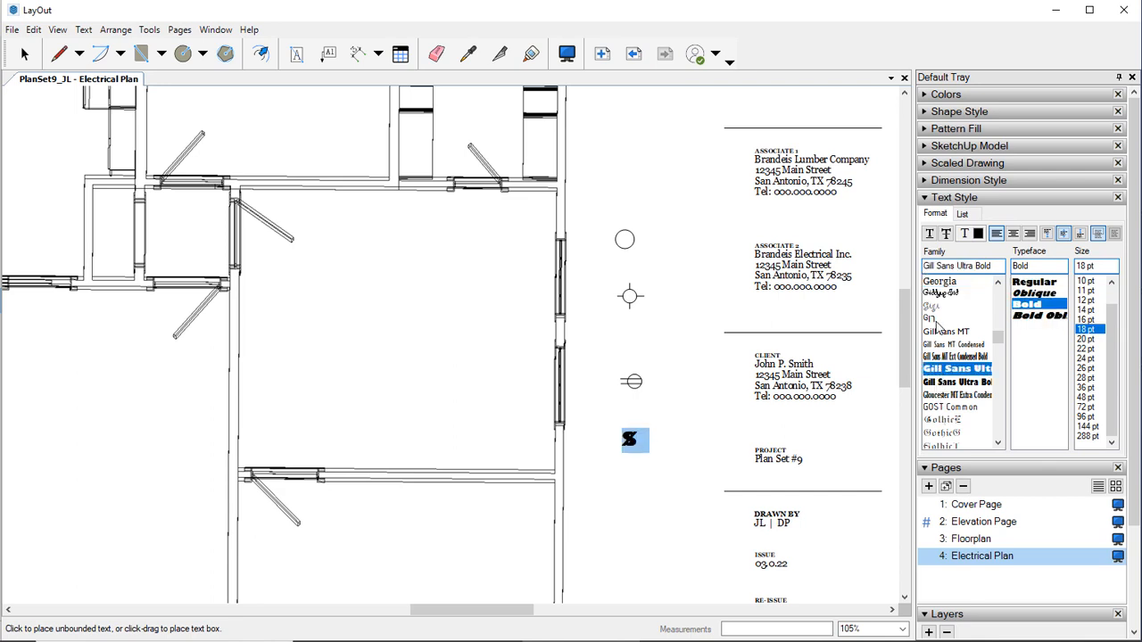
left_click(938, 281)
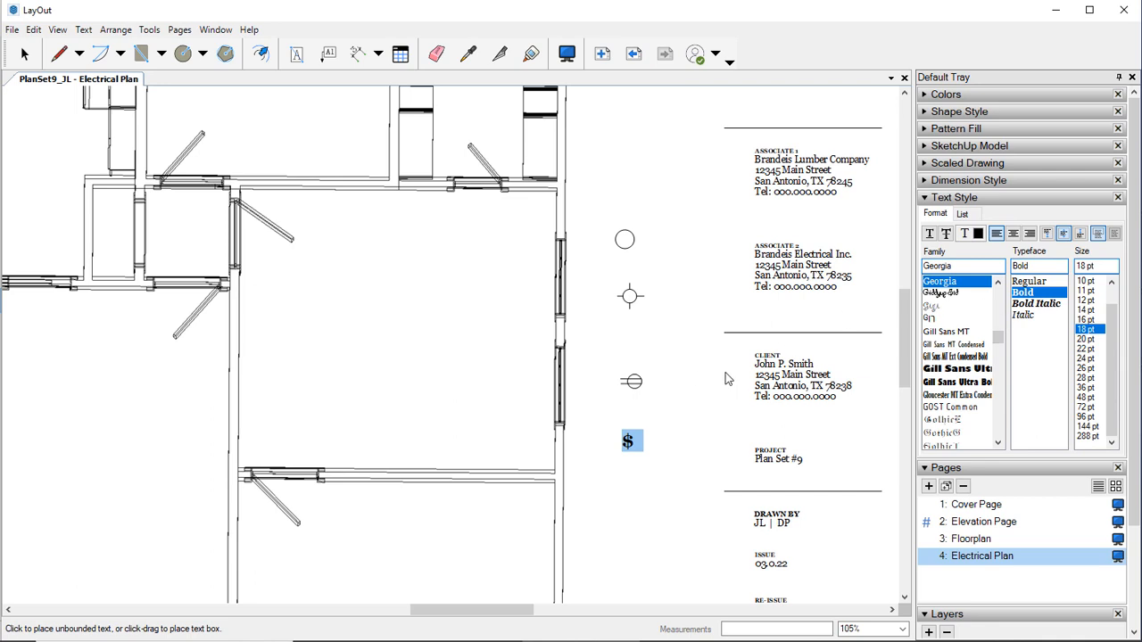
mouse_move(687, 363)
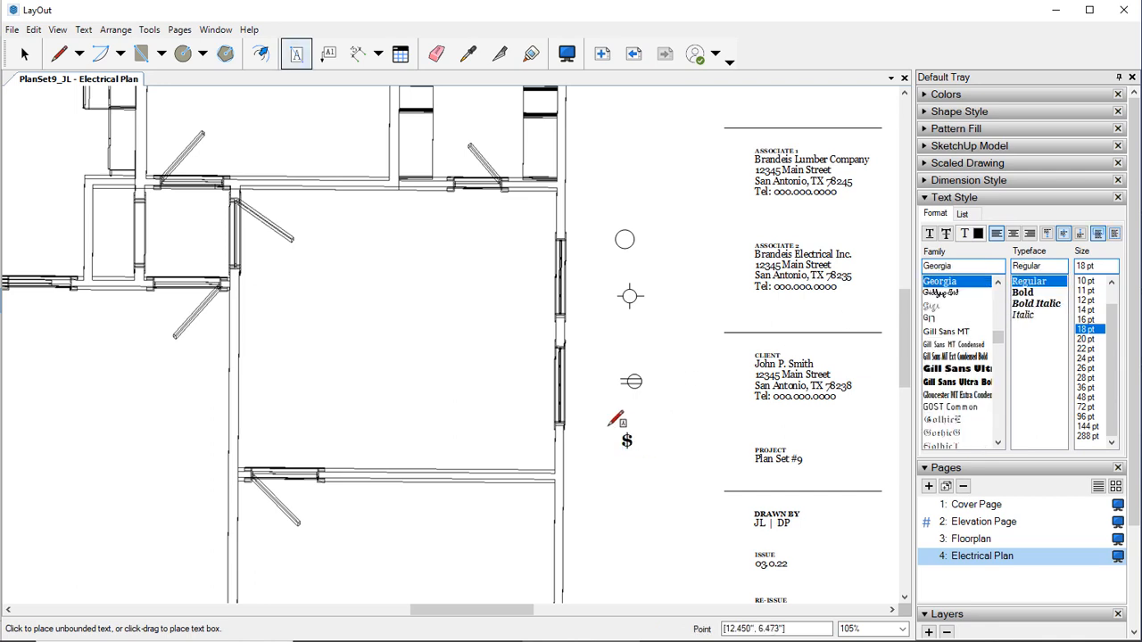
left_click(1088, 280)
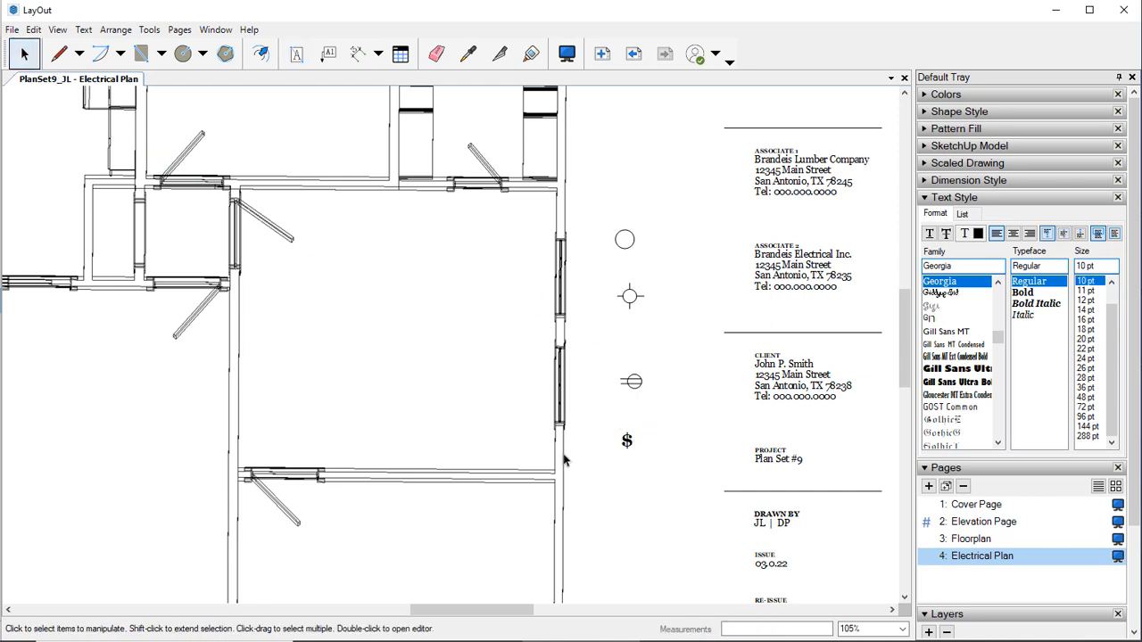